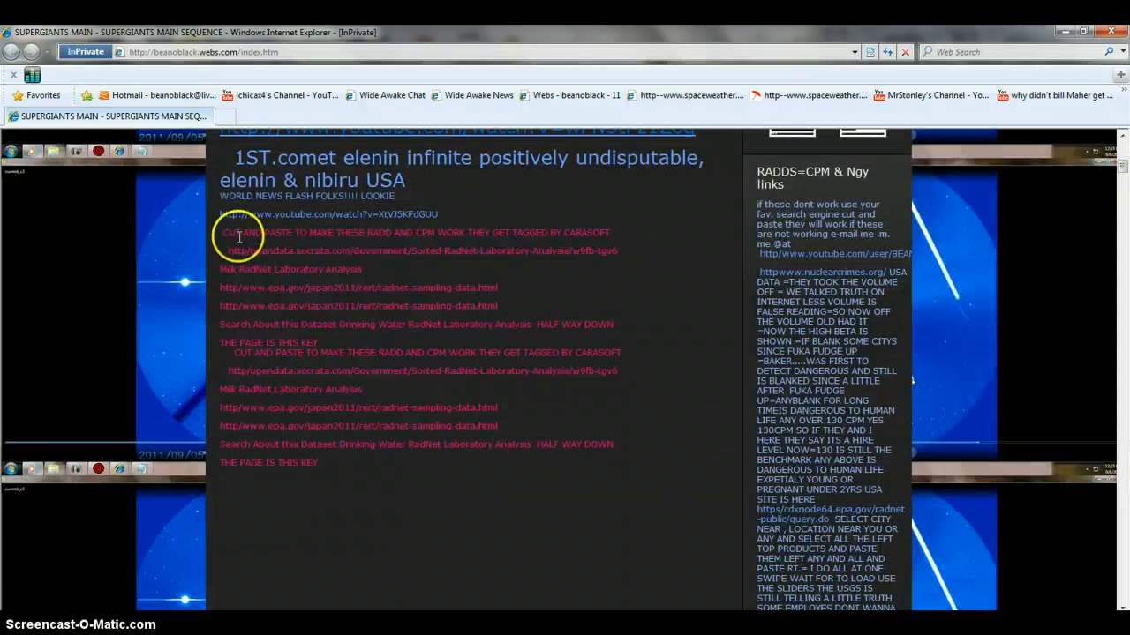
{"action": "mouse_move", "coordinate": [276, 270]}
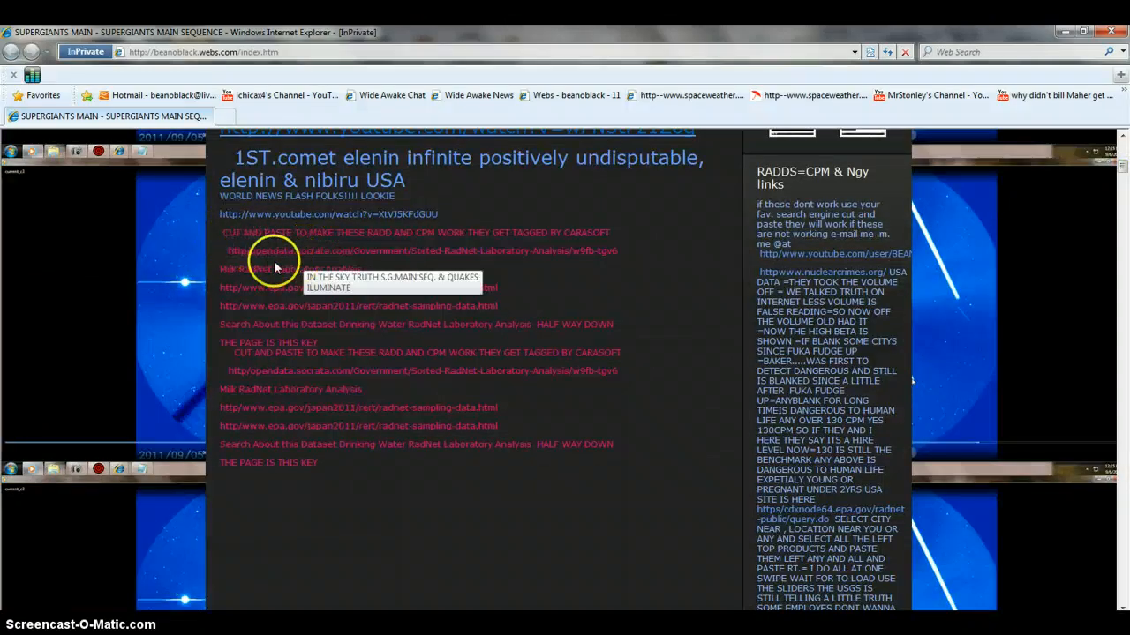
{"action": "mouse_move", "coordinate": [318, 319]}
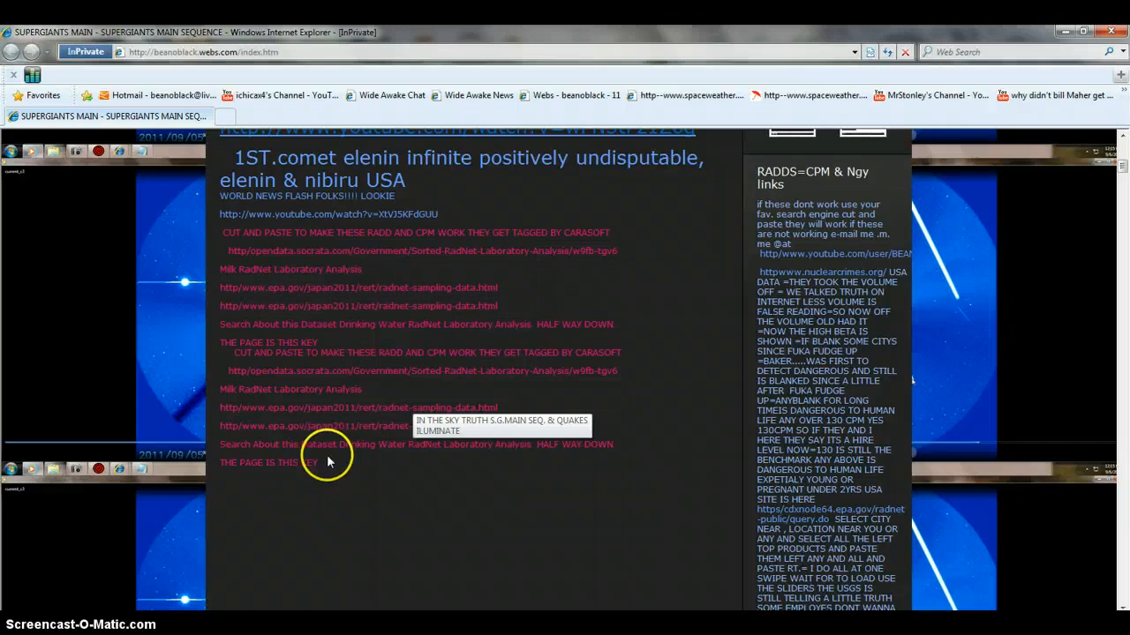
{"action": "mouse_move", "coordinate": [445, 528]}
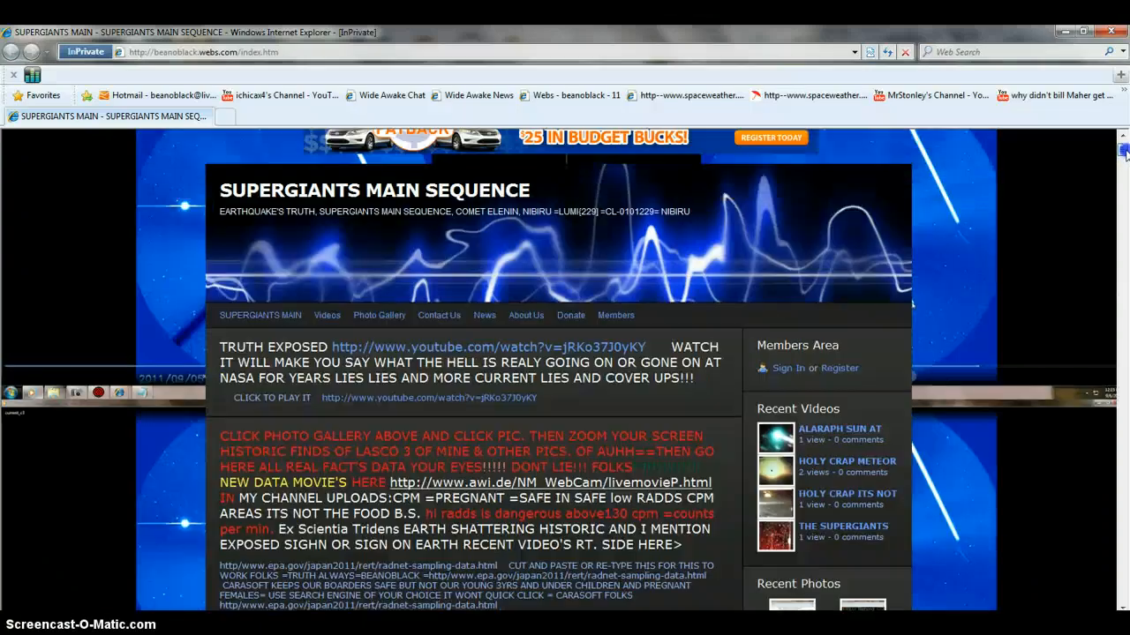
{"action": "scroll", "scroll_direction": "down", "scroll_amount": 3}
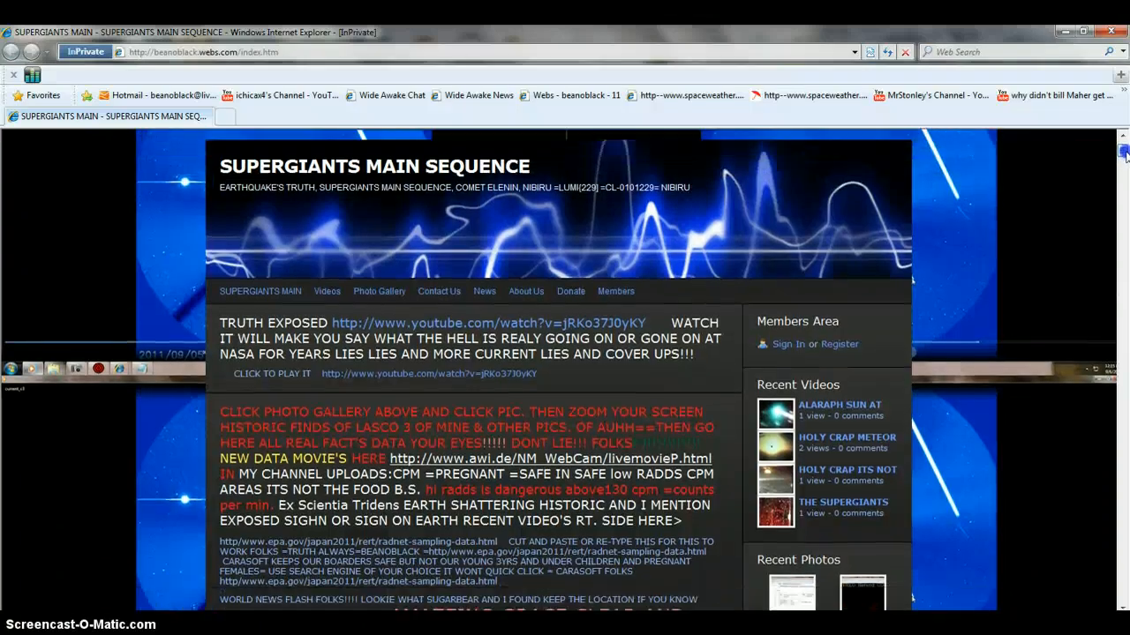
{"action": "scroll", "scroll_direction": "down", "scroll_amount": 3}
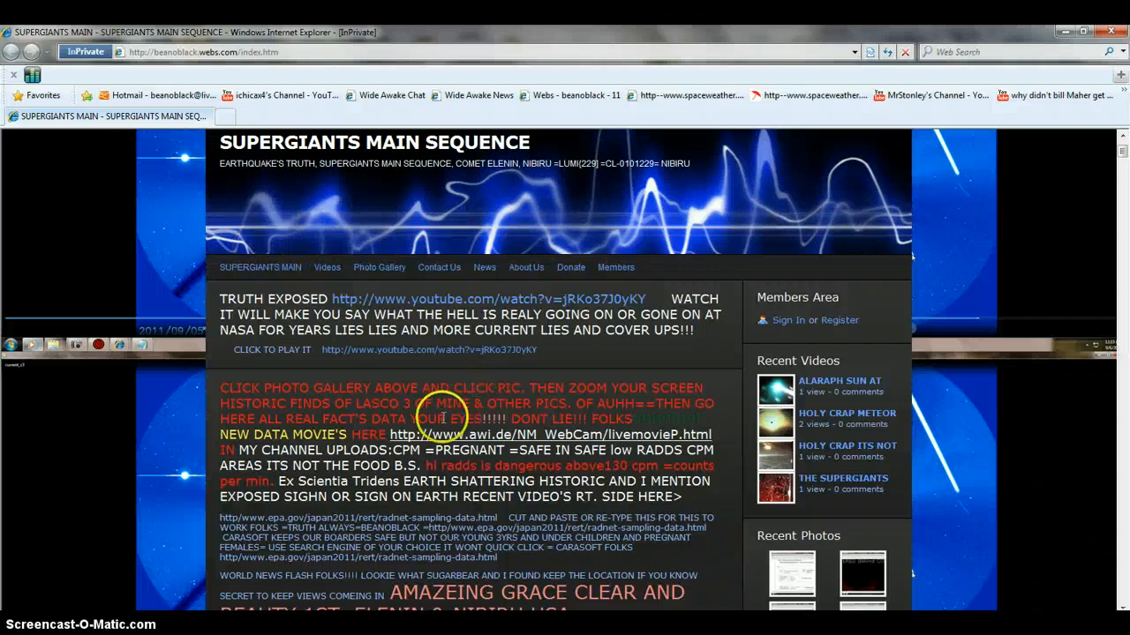
{"action": "mouse_move", "coordinate": [609, 307]}
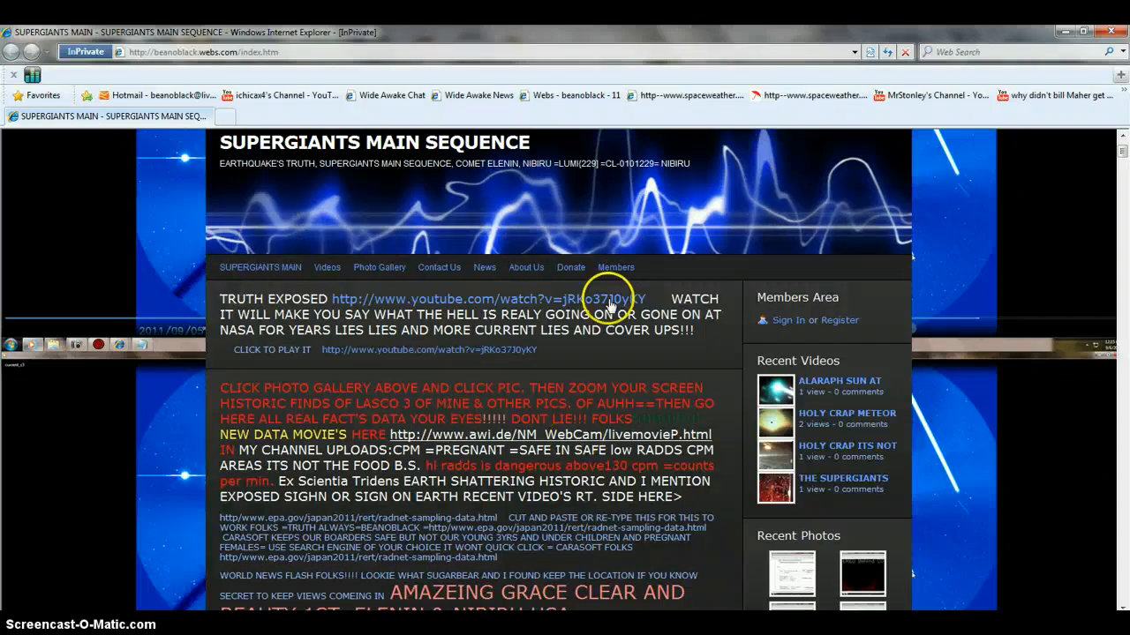
{"action": "mouse_move", "coordinate": [799, 455]}
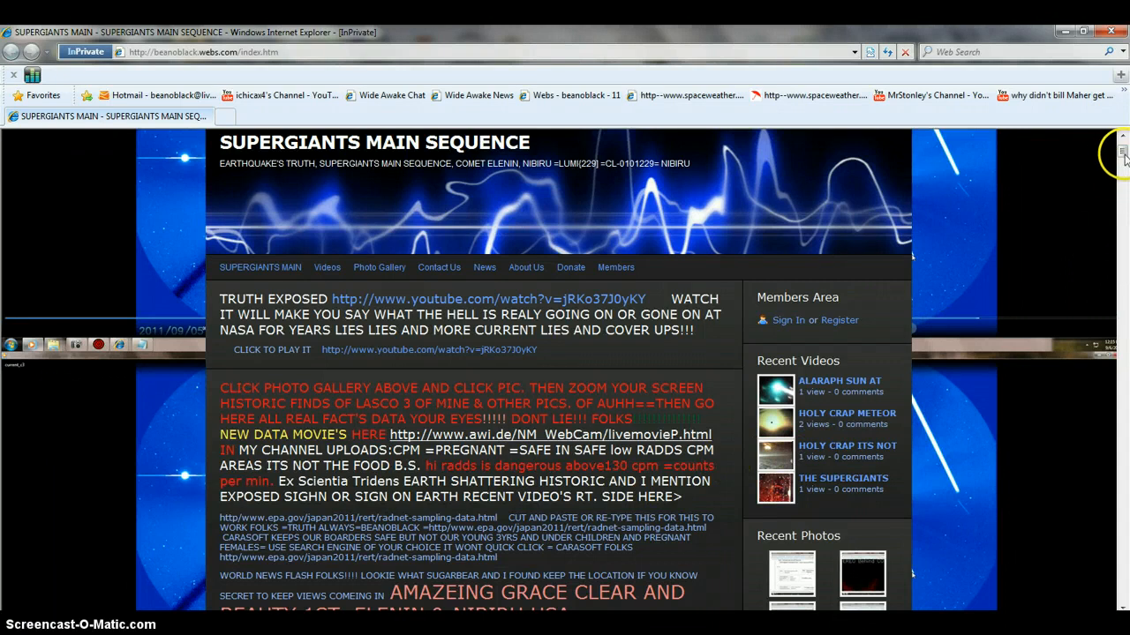
{"action": "mouse_move", "coordinate": [348, 109]}
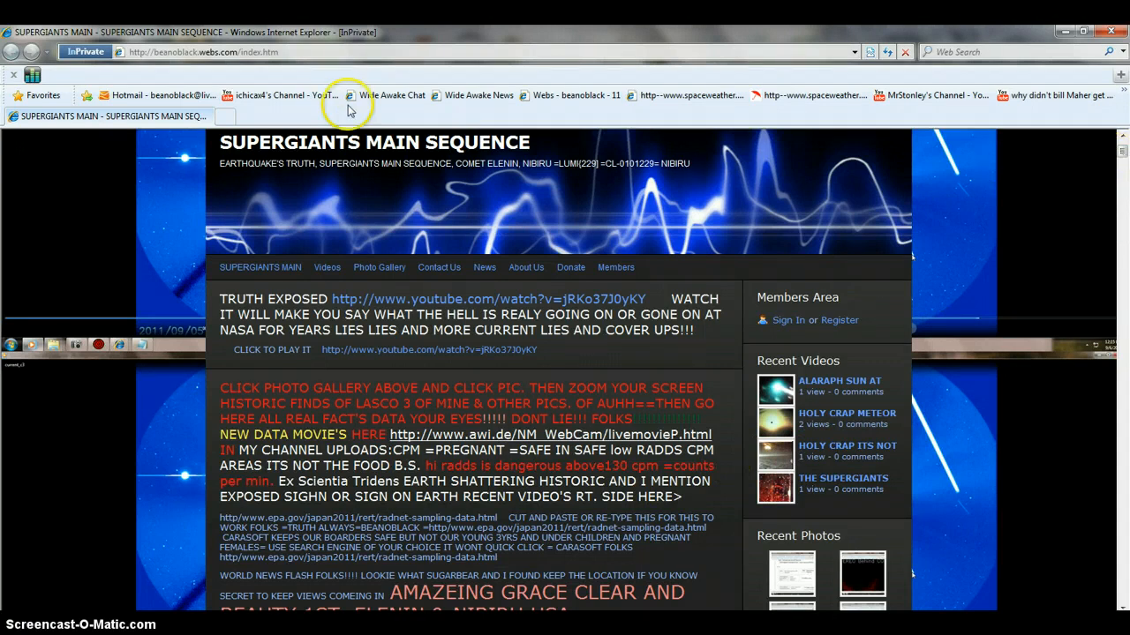
{"action": "mouse_move", "coordinate": [205, 40]}
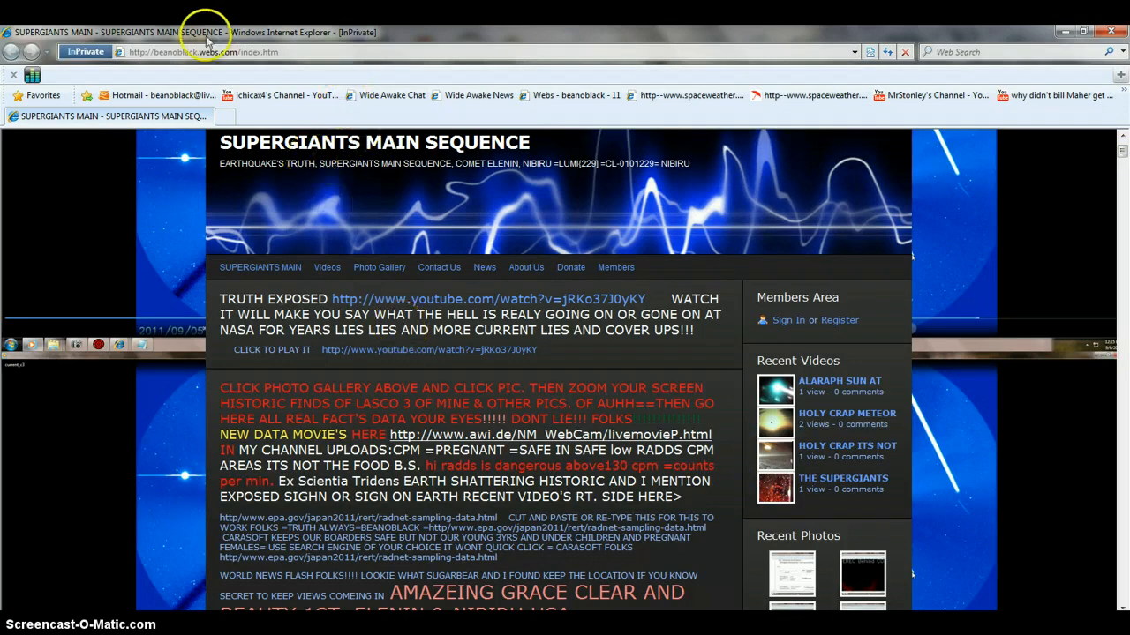
{"action": "mouse_move", "coordinate": [181, 72]}
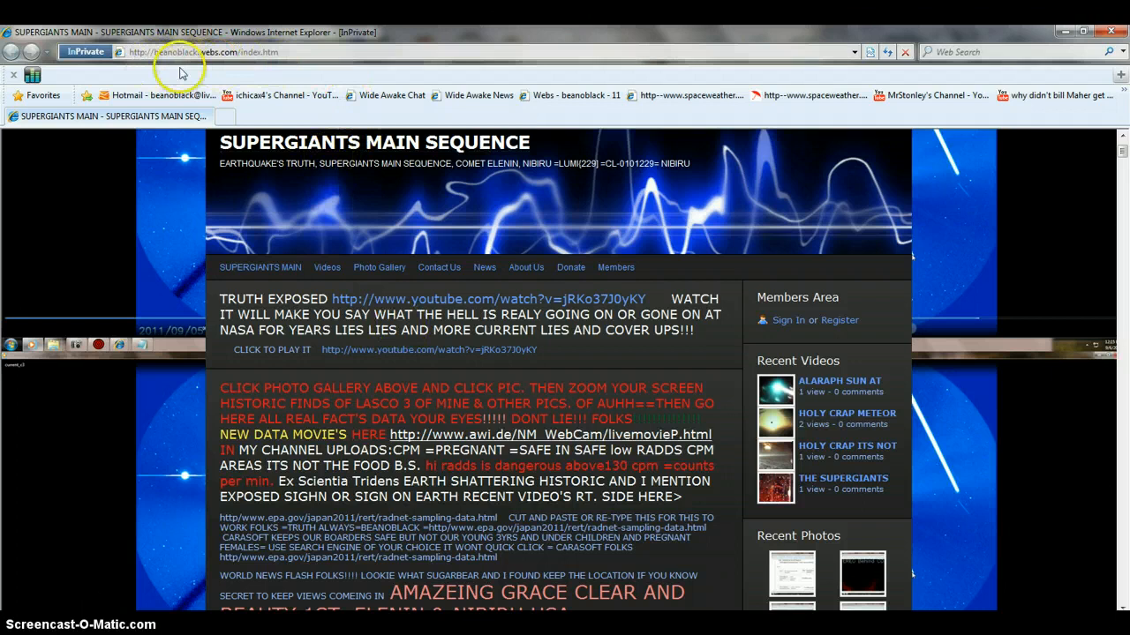
{"action": "mouse_move", "coordinate": [438, 499]}
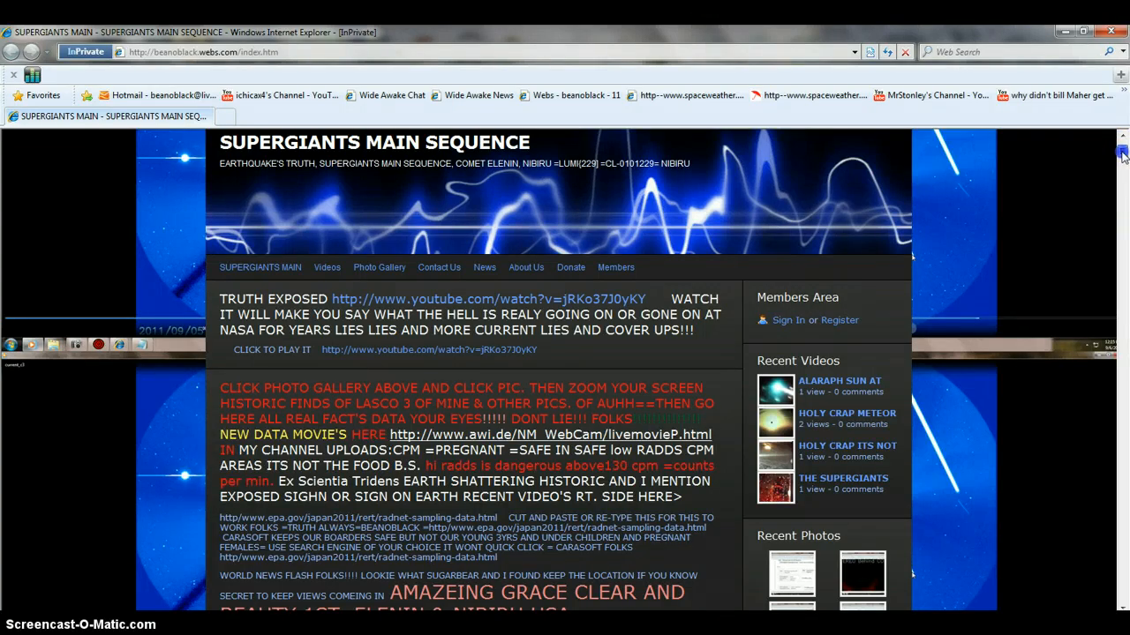
{"action": "scroll", "scroll_direction": "down", "scroll_amount": 3}
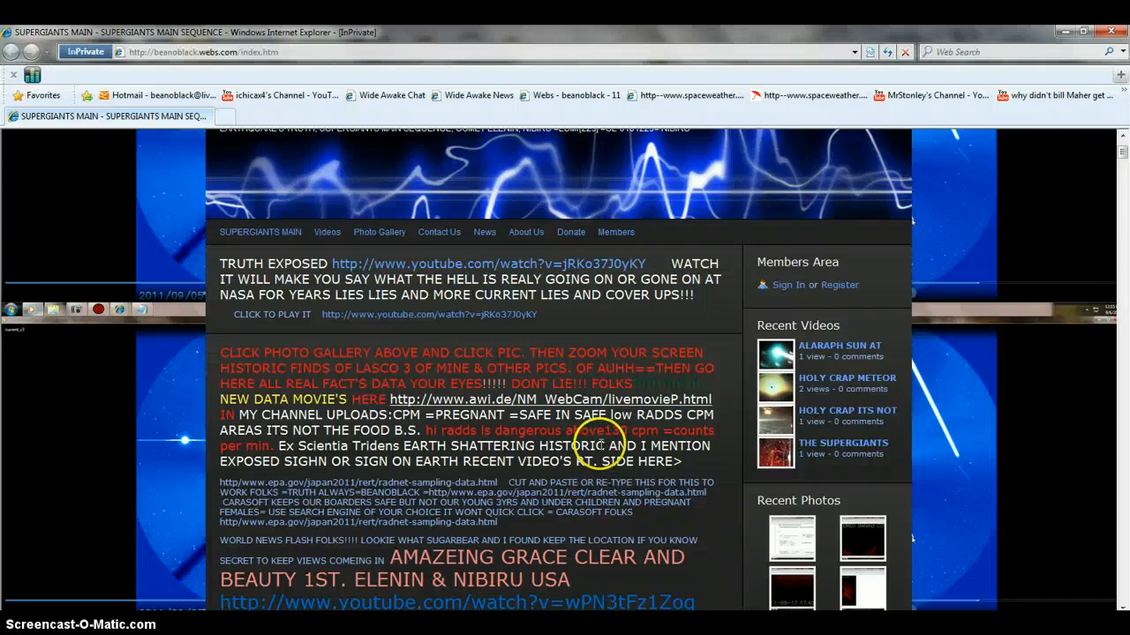
{"action": "mouse_move", "coordinate": [605, 446]}
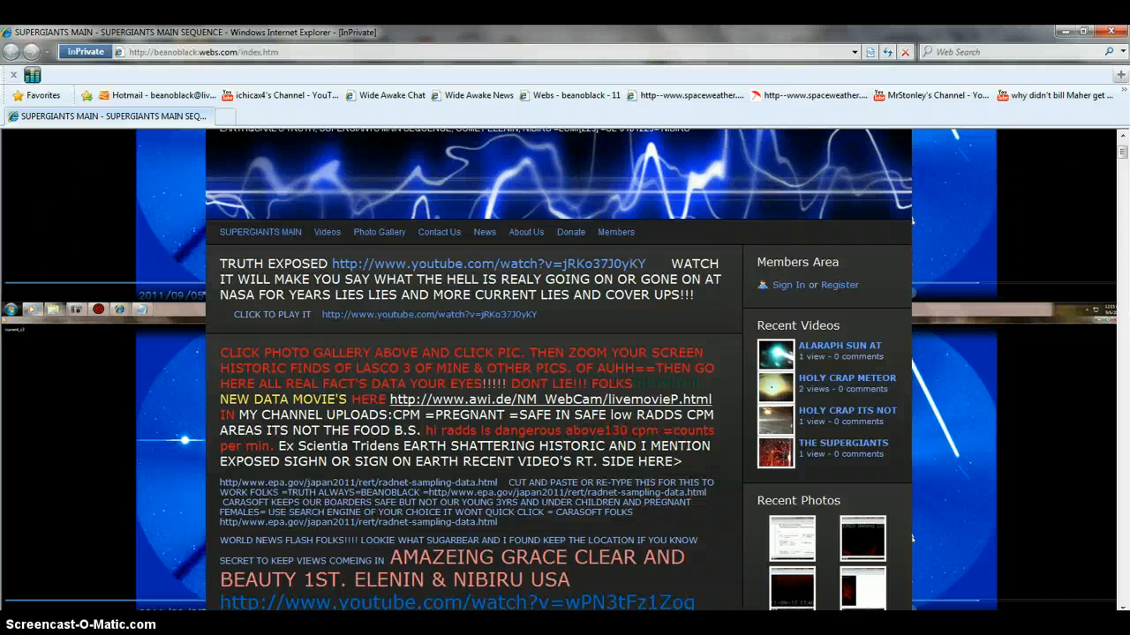
{"action": "mouse_move", "coordinate": [971, 346]}
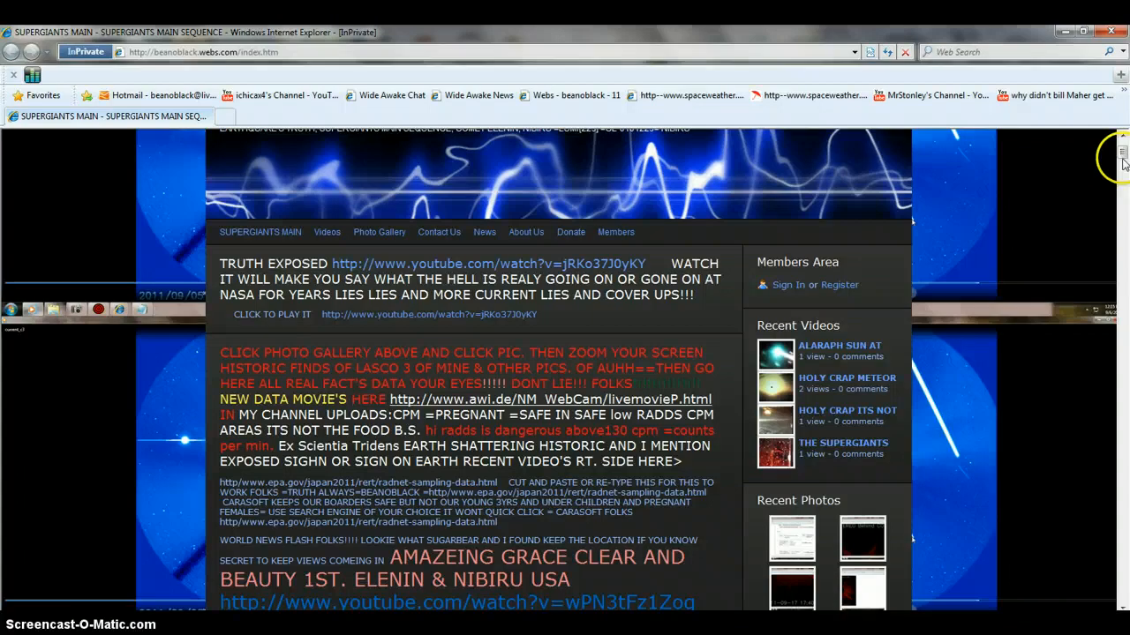
{"action": "mouse_move", "coordinate": [1121, 163]}
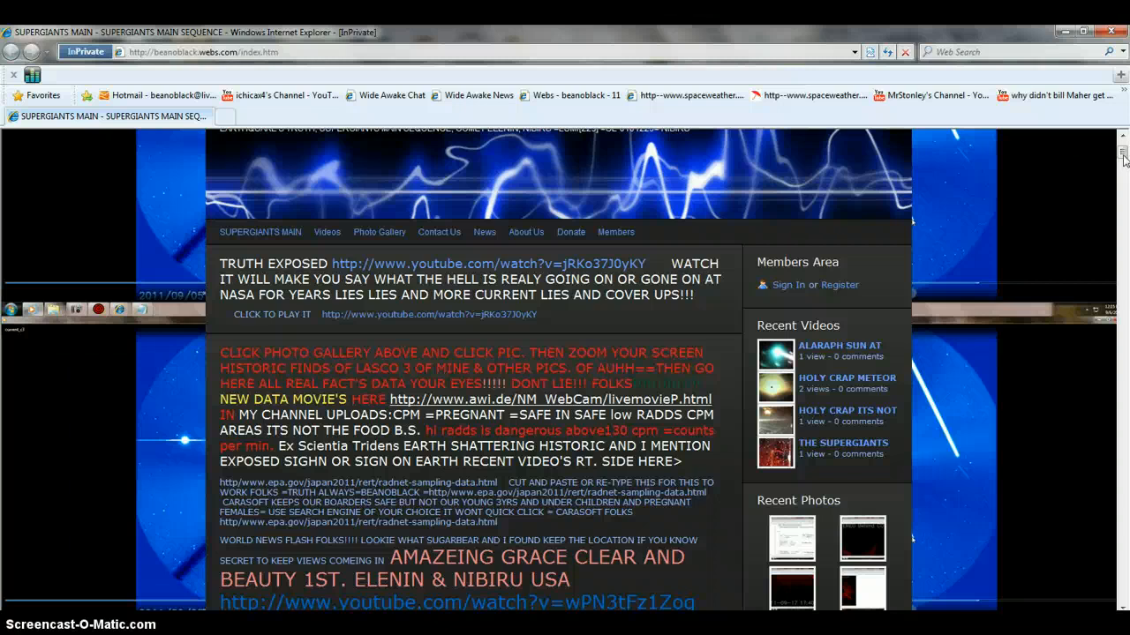
{"action": "mouse_move", "coordinate": [1061, 369]}
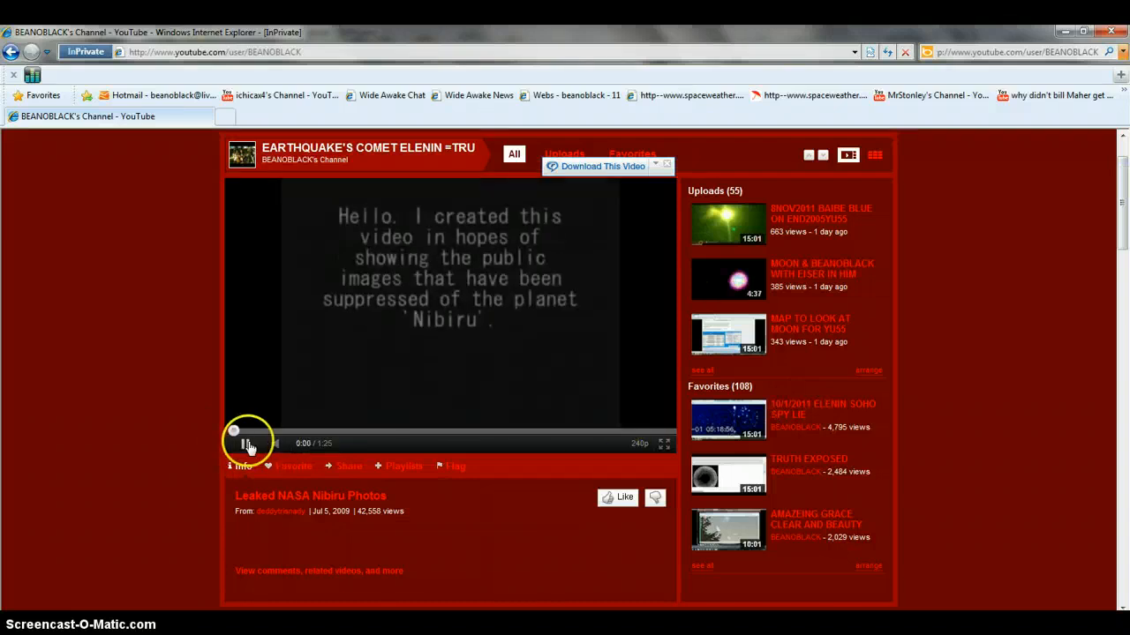
Start the featured Leaked NASA Nibiru Photos video and browse down the channel's profile and activity.
{"action": "left_click", "coordinate": [245, 443]}
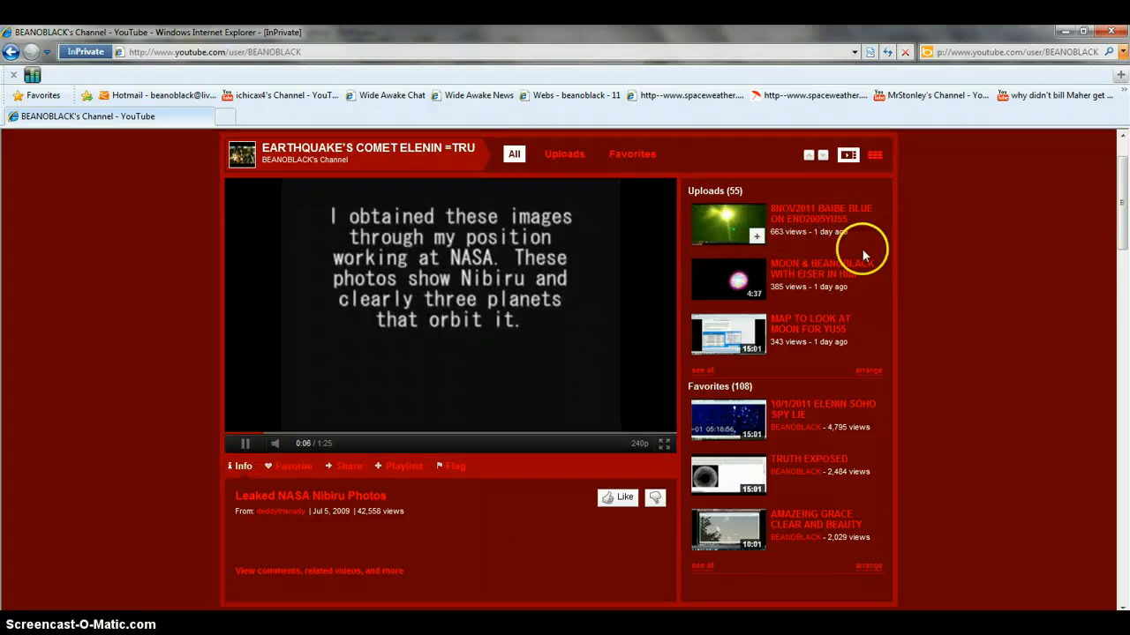
{"action": "mouse_move", "coordinate": [842, 263]}
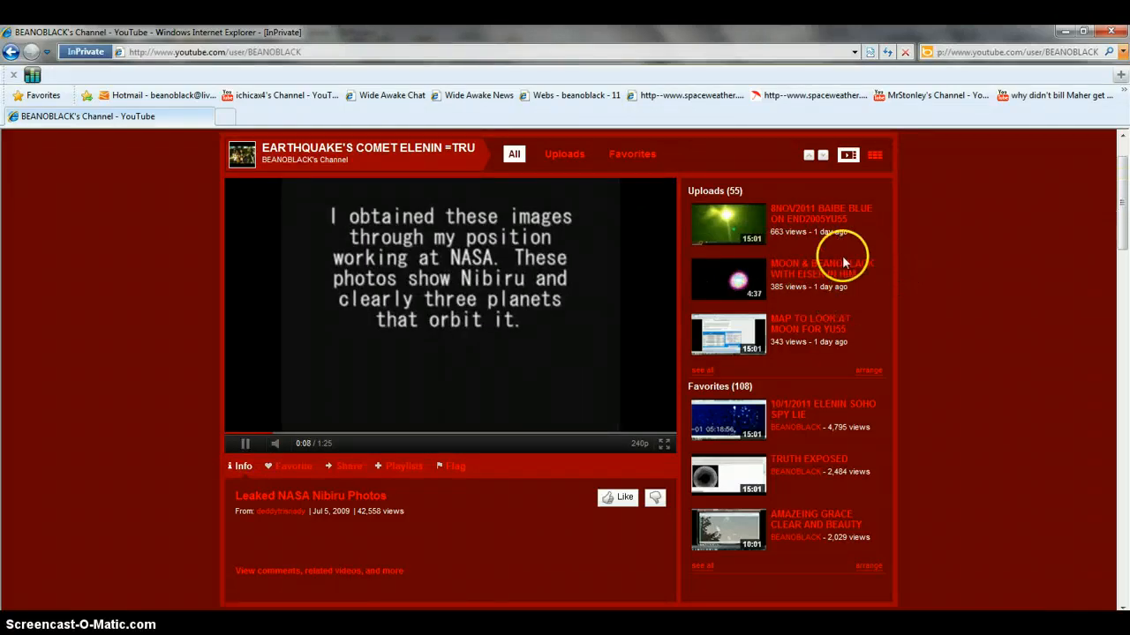
{"action": "mouse_move", "coordinate": [739, 318]}
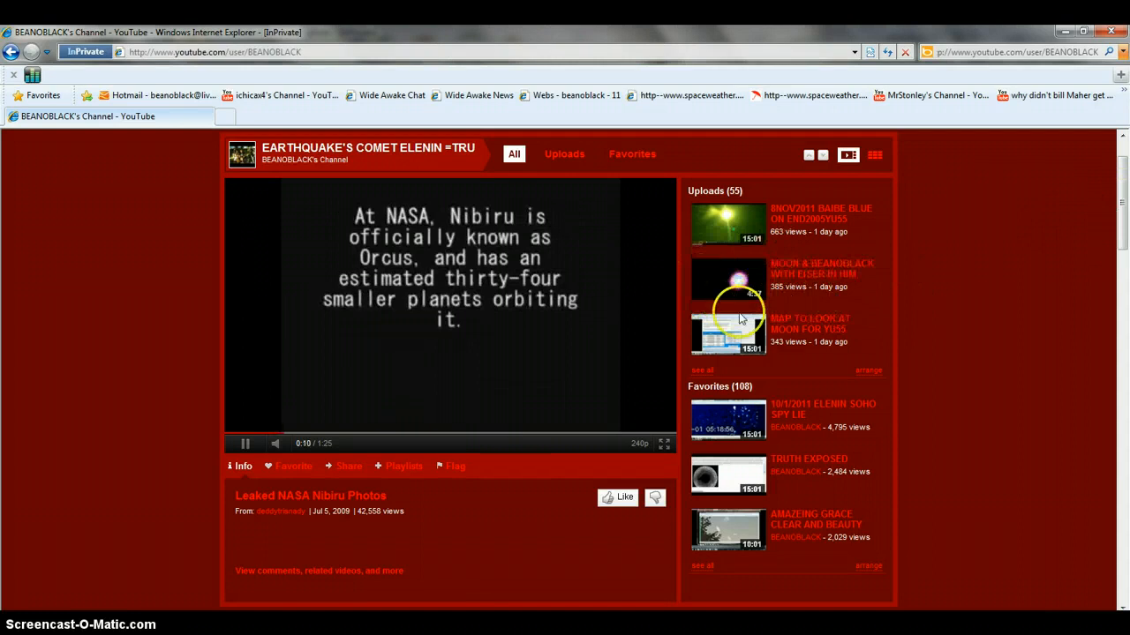
{"action": "scroll", "scroll_direction": "down", "scroll_amount": 3}
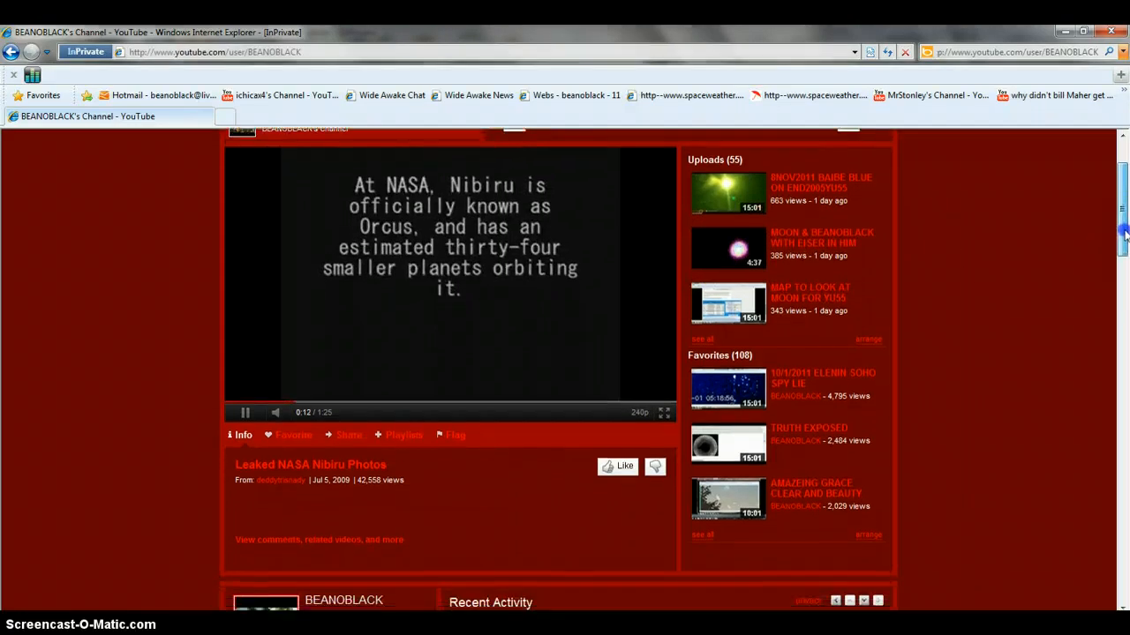
{"action": "scroll", "scroll_direction": "down", "scroll_amount": 3}
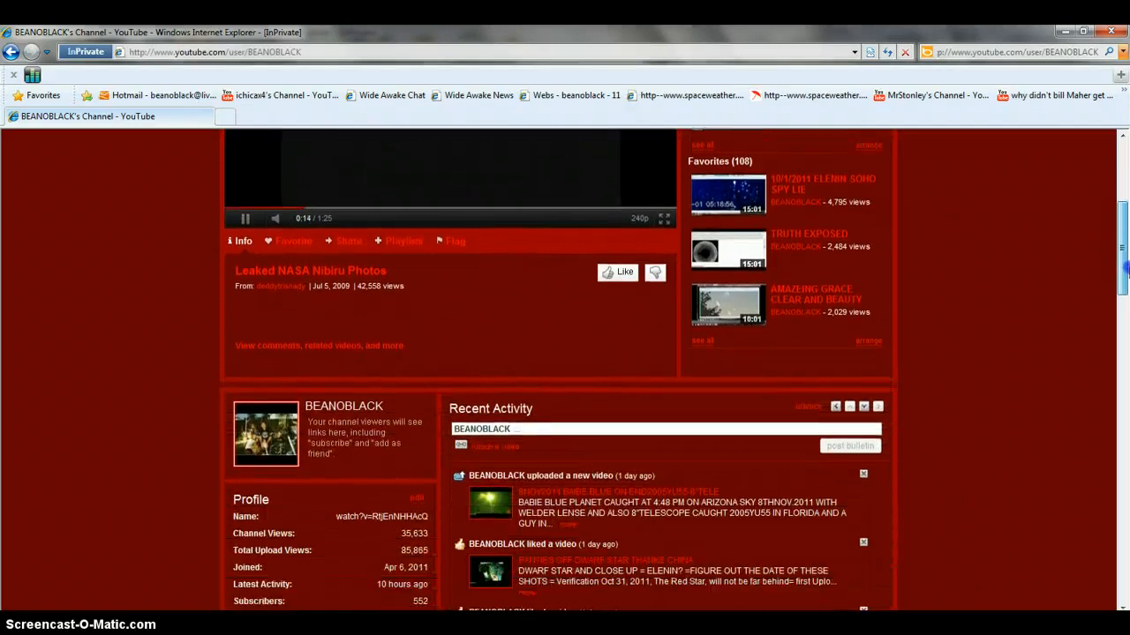
{"action": "scroll", "scroll_direction": "down", "scroll_amount": 3}
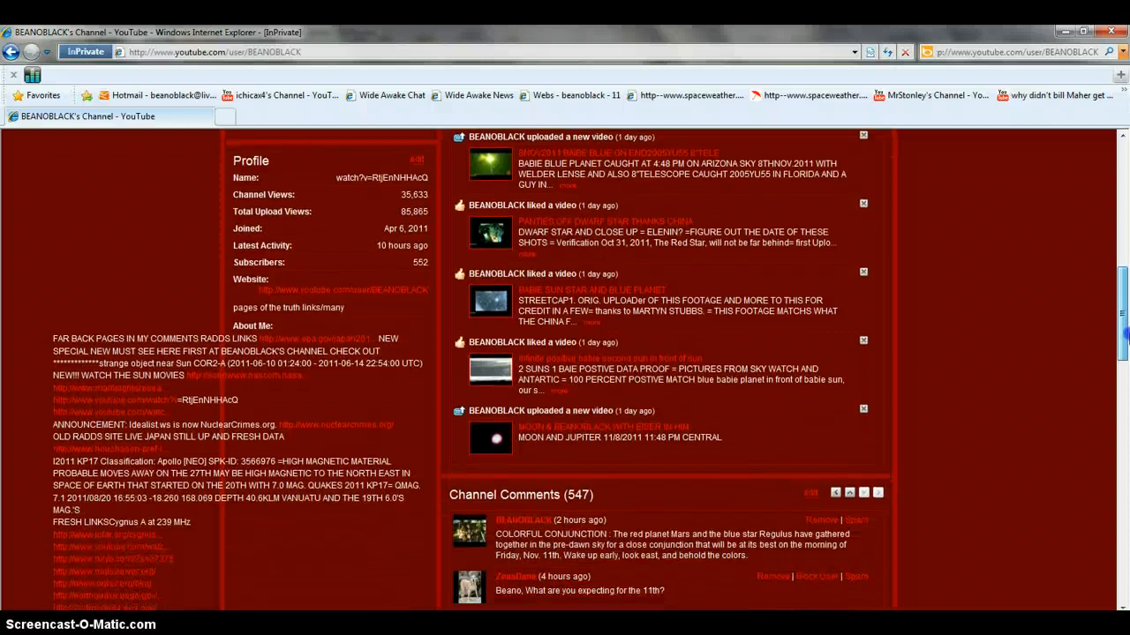
{"action": "scroll", "scroll_direction": "down", "scroll_amount": 3}
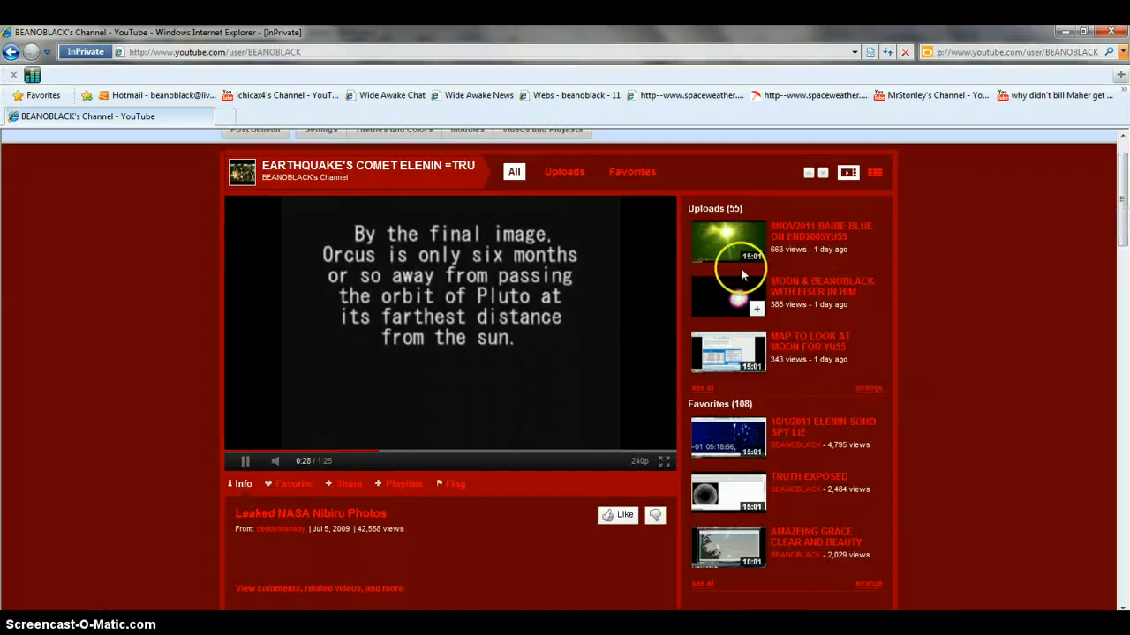
Switch to the channel's Uploads list and browse its videos while the Nibiru video finishes.
{"action": "left_click", "coordinate": [563, 171]}
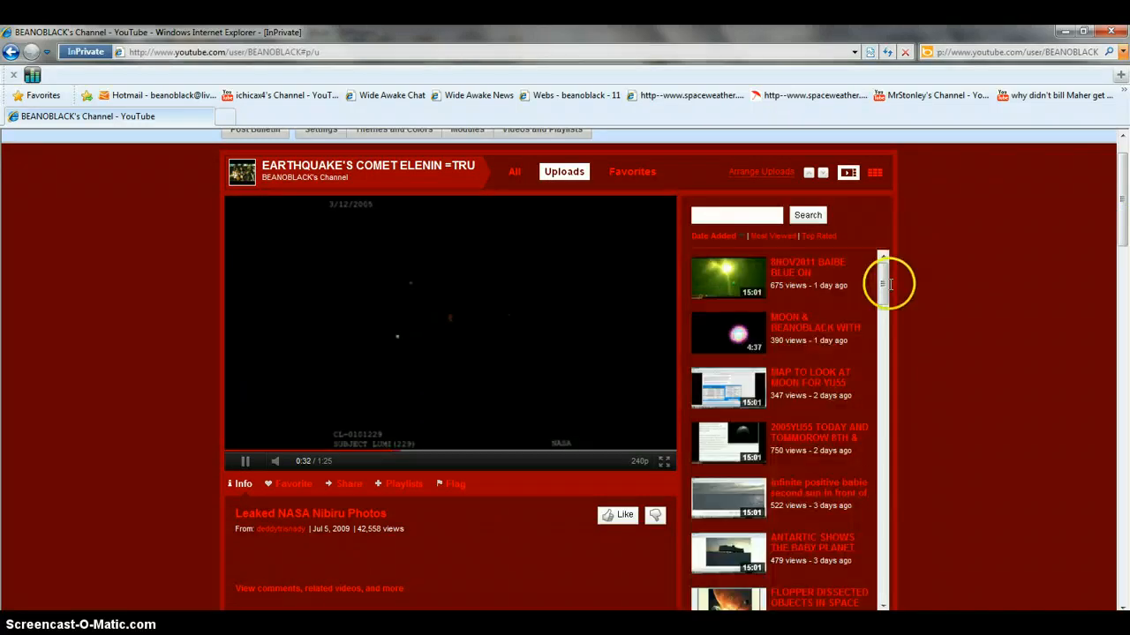
{"action": "mouse_move", "coordinate": [1099, 238]}
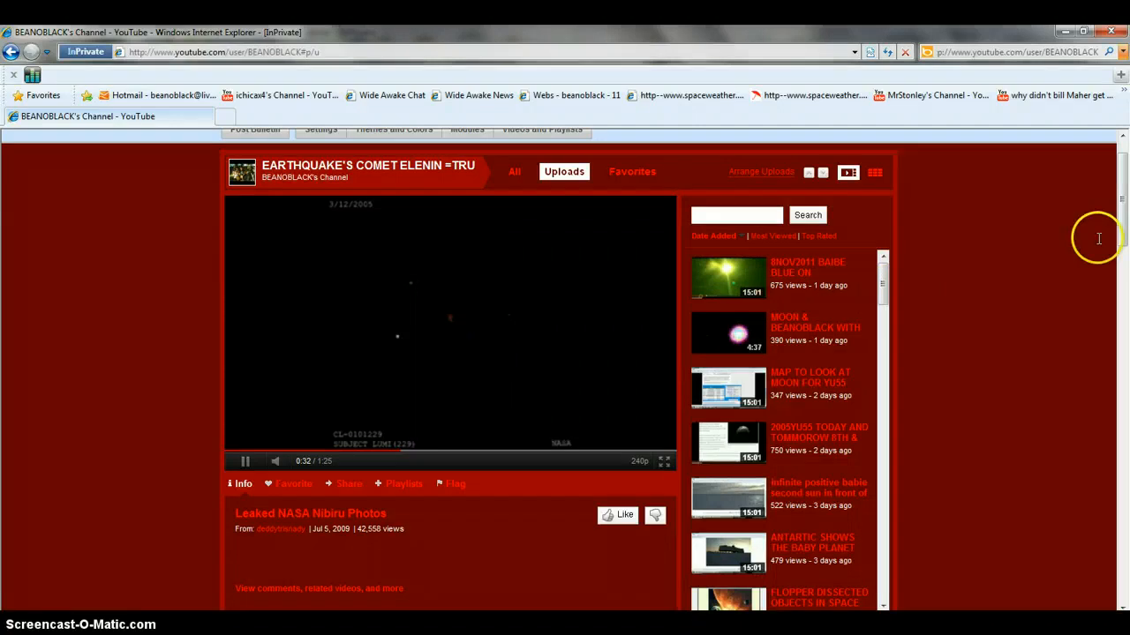
{"action": "scroll", "scroll_direction": "down", "scroll_amount": 3}
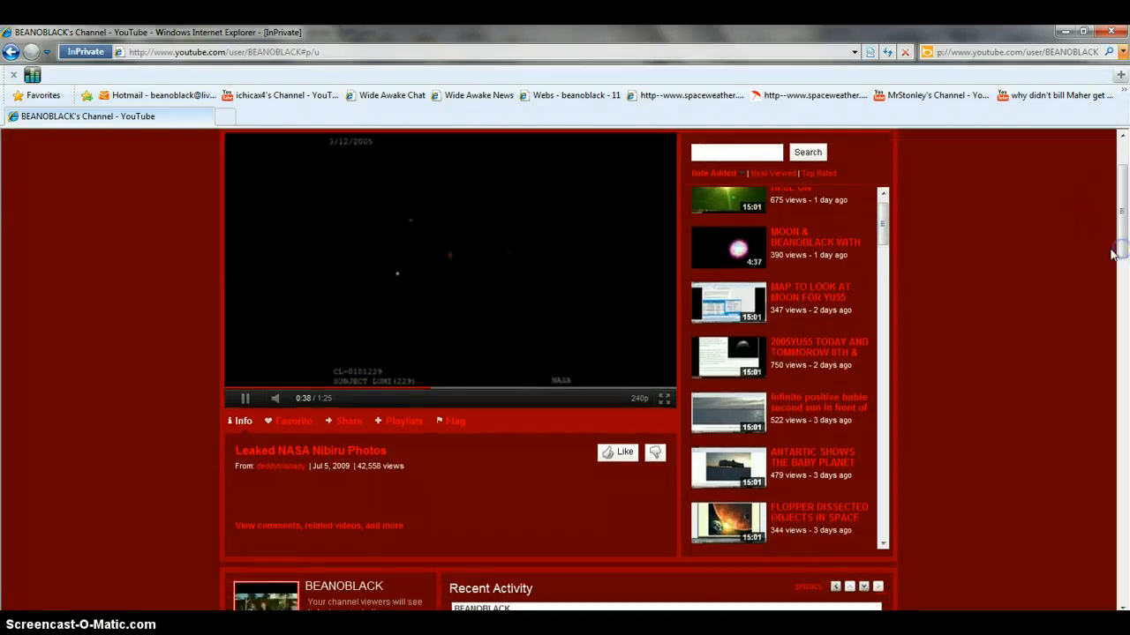
{"action": "scroll", "scroll_direction": "down", "scroll_amount": 3}
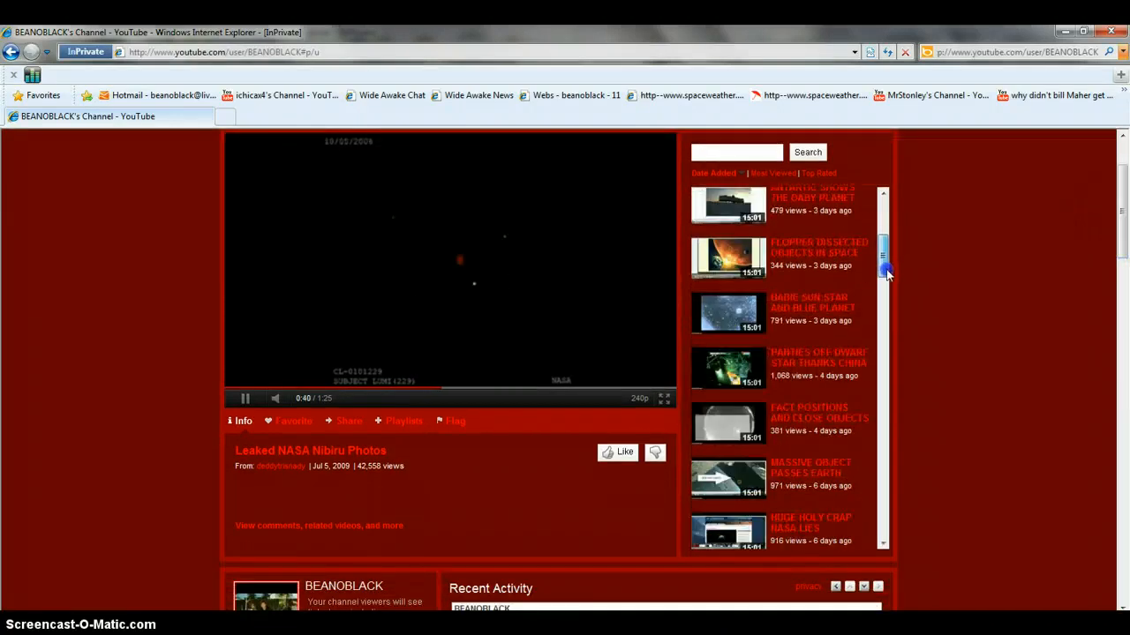
{"action": "mouse_move", "coordinate": [737, 381]}
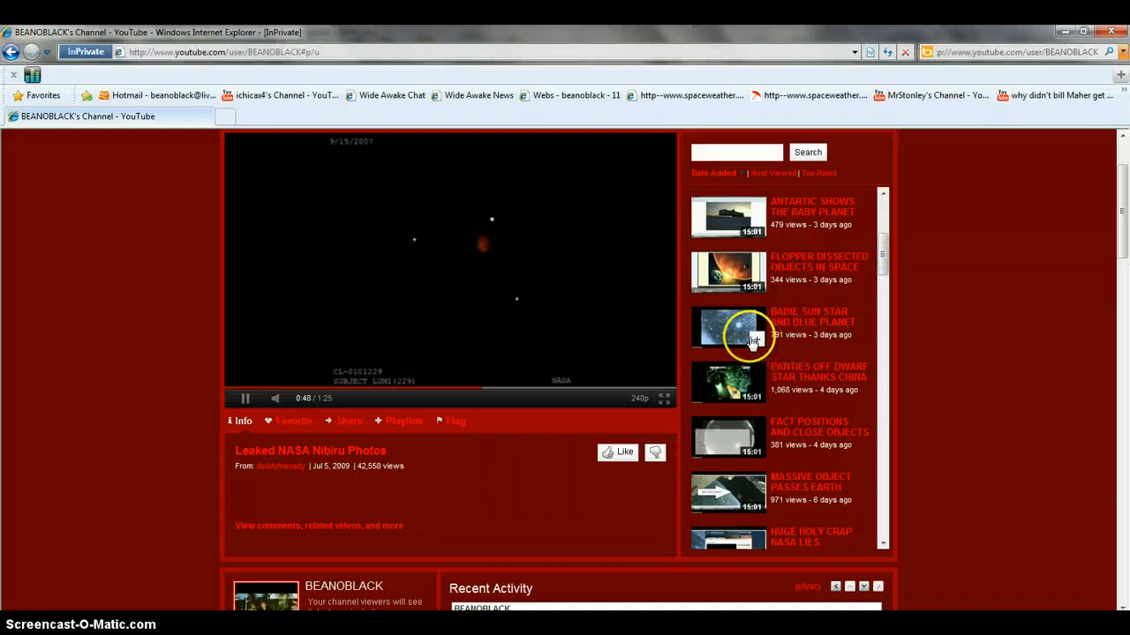
{"action": "mouse_move", "coordinate": [819, 356]}
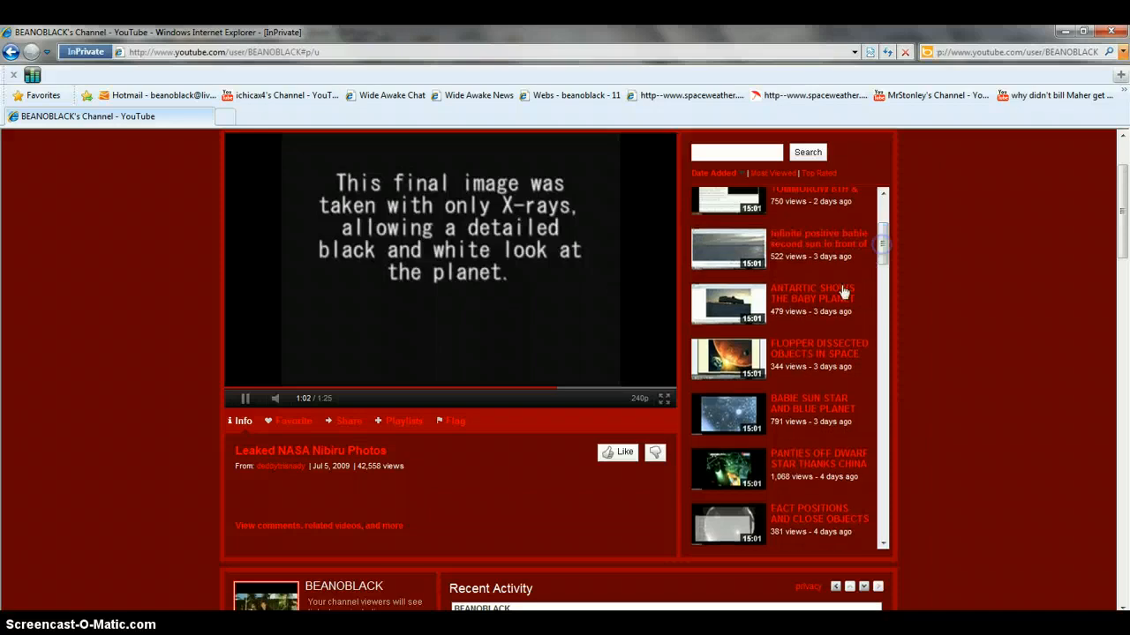
{"action": "mouse_move", "coordinate": [874, 265]}
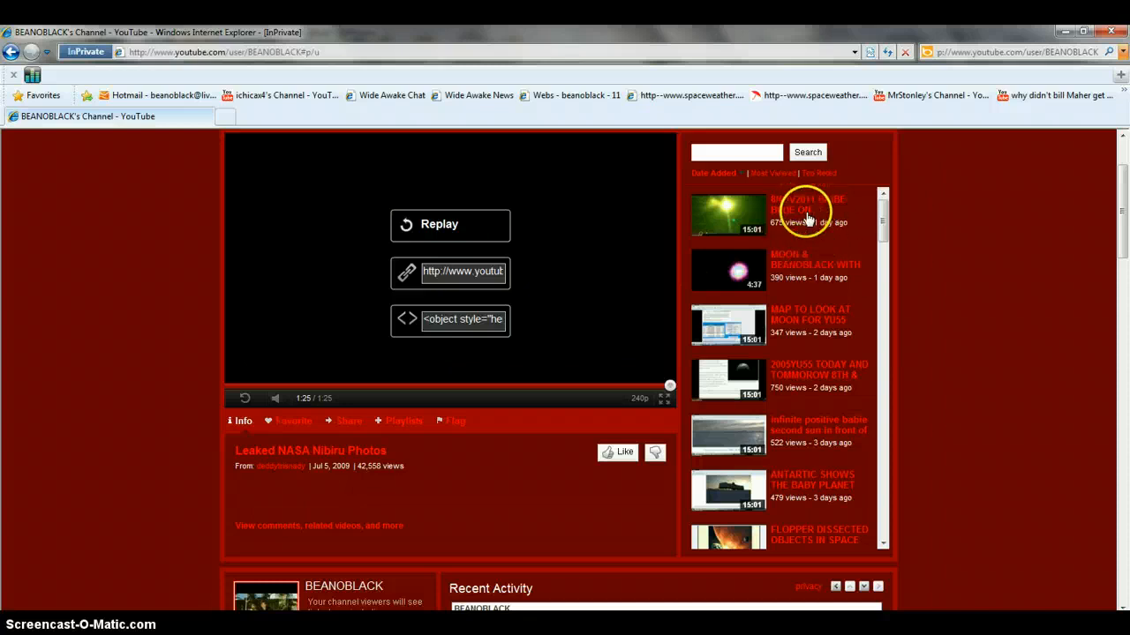
{"action": "mouse_move", "coordinate": [749, 219]}
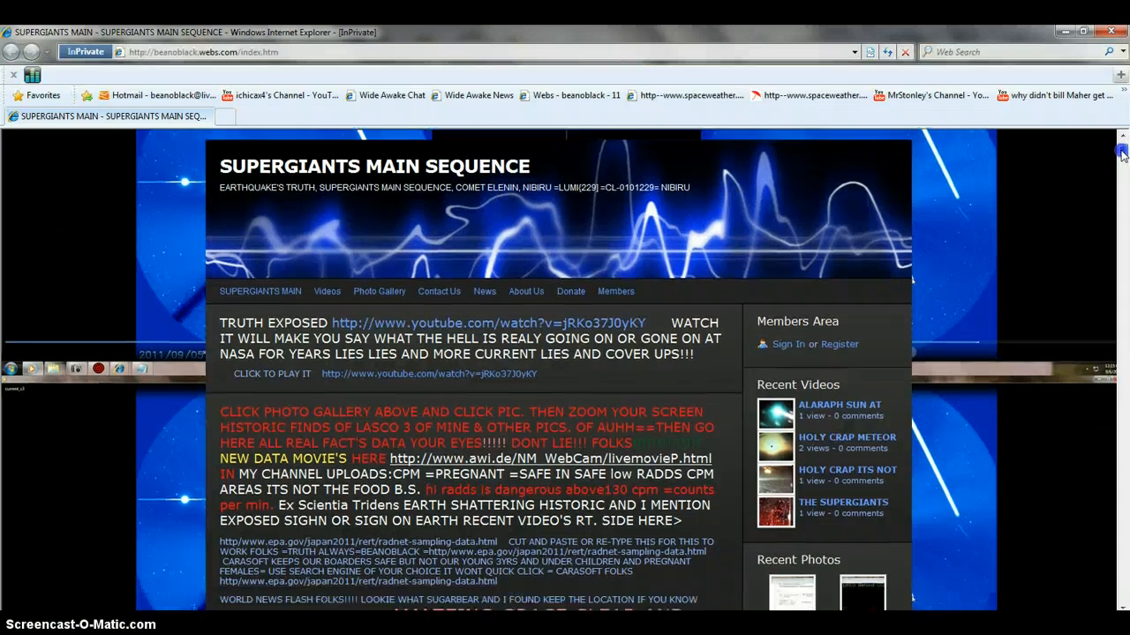
Move down the Supergiants Main Sequence home page to the embedded YouTube players and News Flashes column.
{"action": "scroll", "scroll_direction": "down", "scroll_amount": 3}
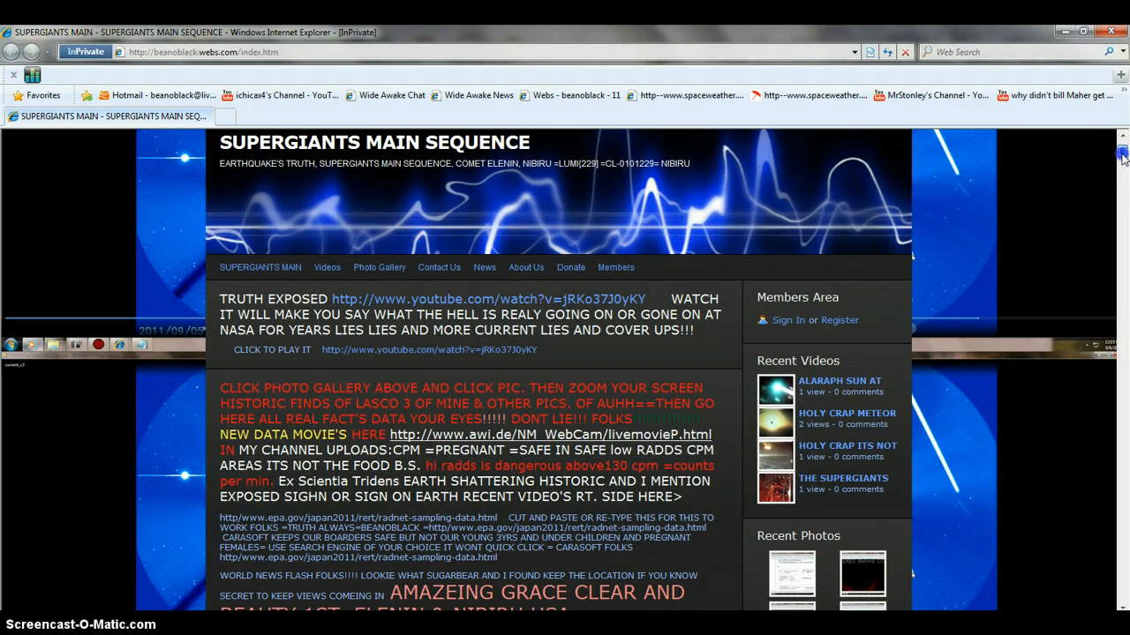
{"action": "scroll", "scroll_direction": "down", "scroll_amount": 3}
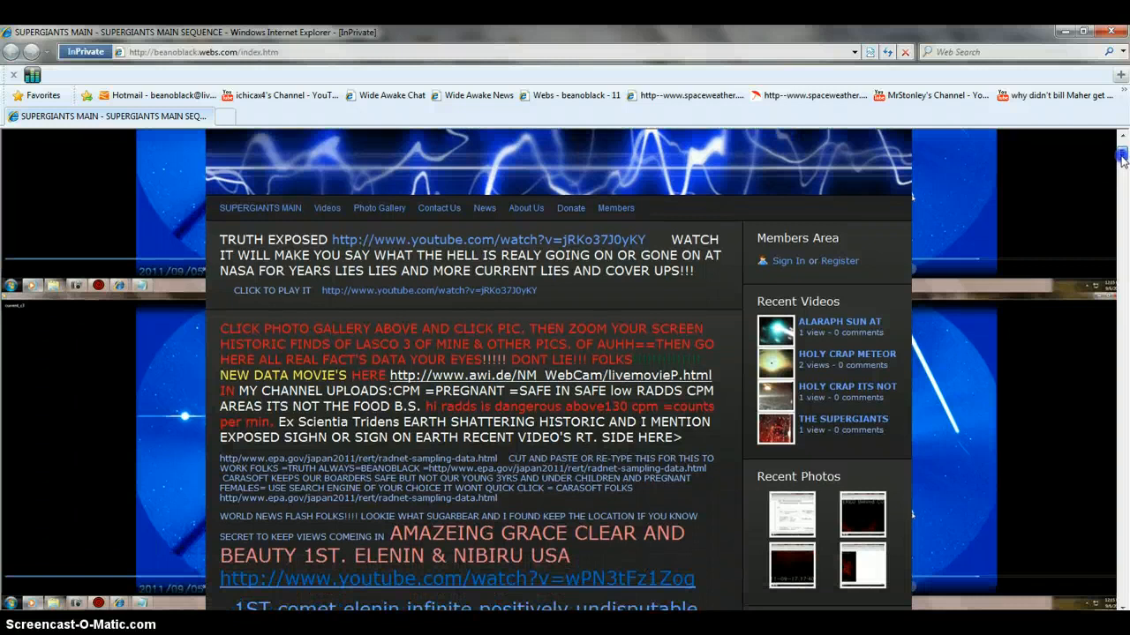
{"action": "scroll", "scroll_direction": "down", "scroll_amount": 3}
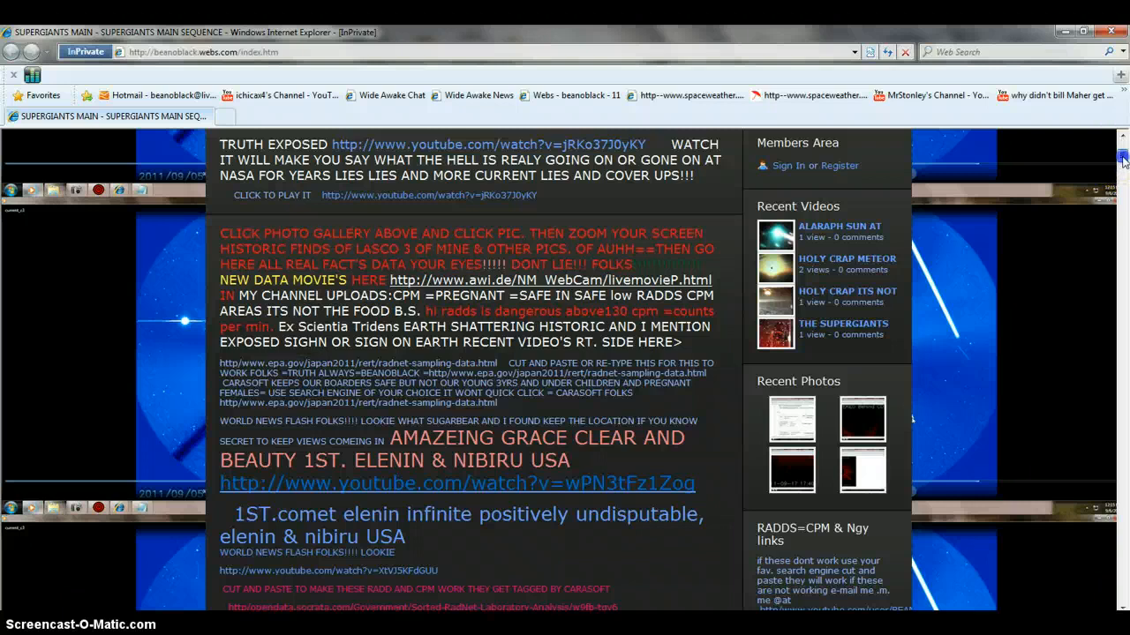
{"action": "scroll", "scroll_direction": "down", "scroll_amount": 3}
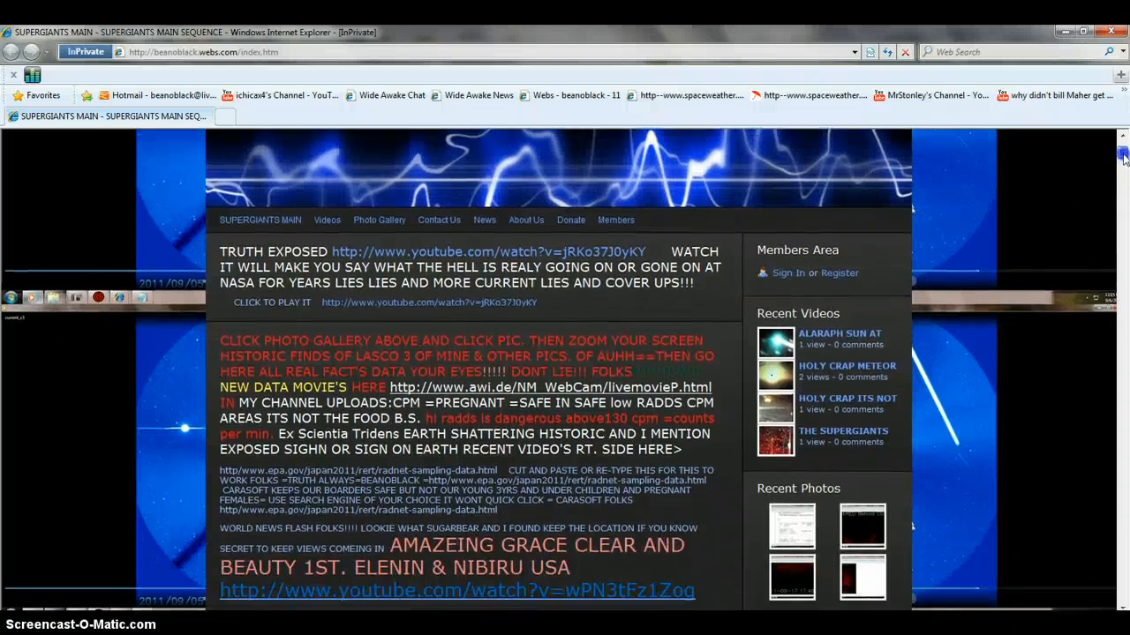
{"action": "scroll", "scroll_direction": "down", "scroll_amount": 3}
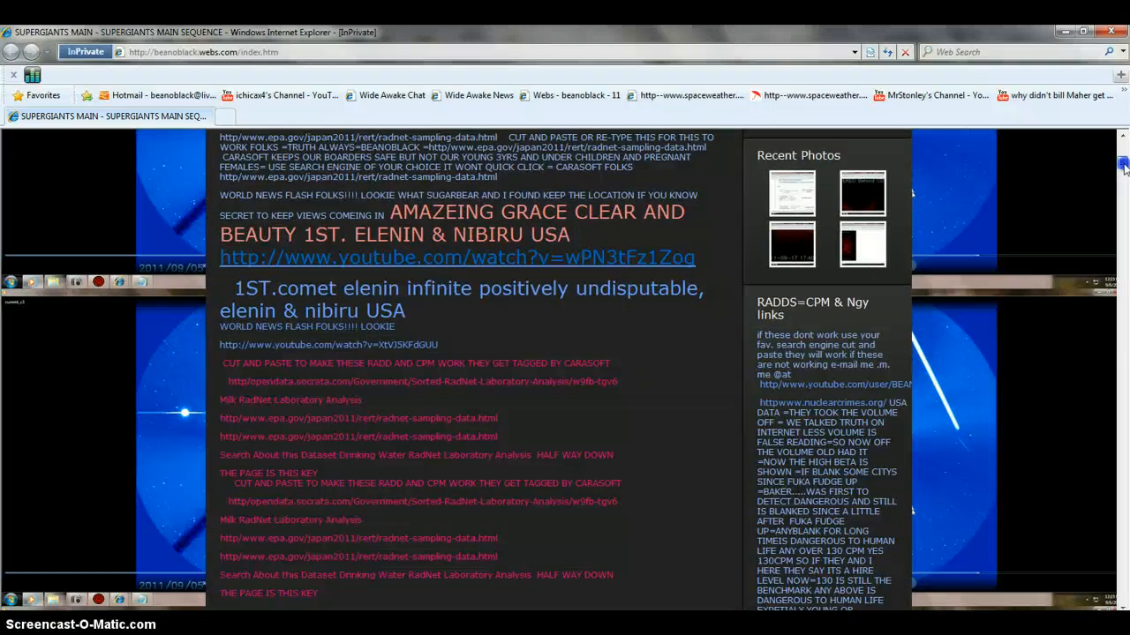
{"action": "scroll", "scroll_direction": "down", "scroll_amount": 3}
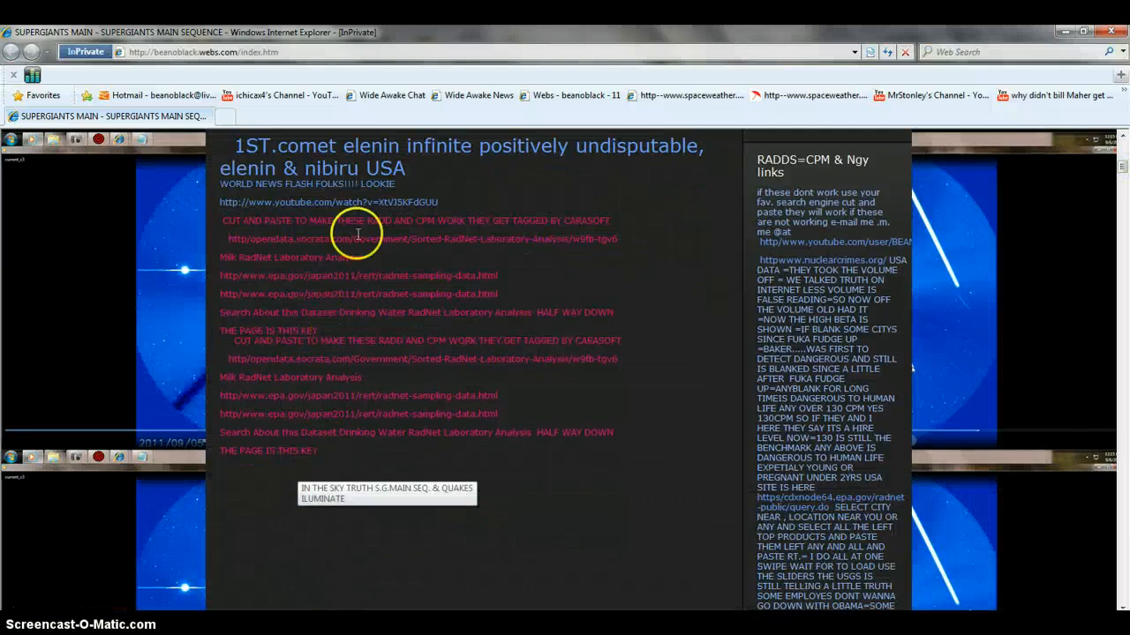
{"action": "mouse_move", "coordinate": [1059, 269]}
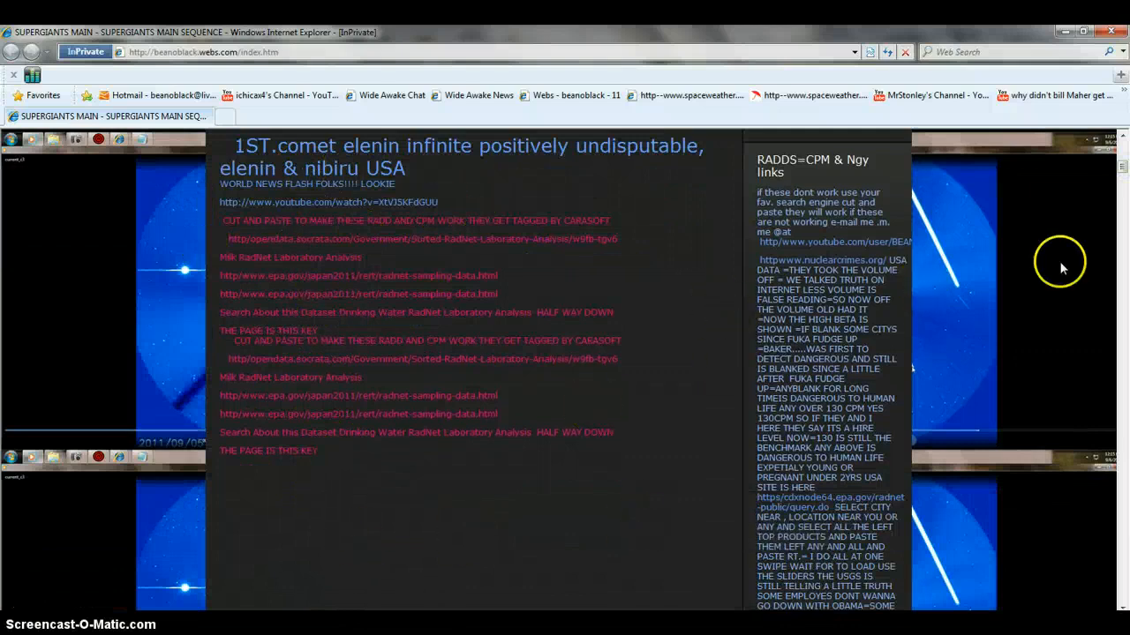
{"action": "scroll", "scroll_direction": "down", "scroll_amount": 3}
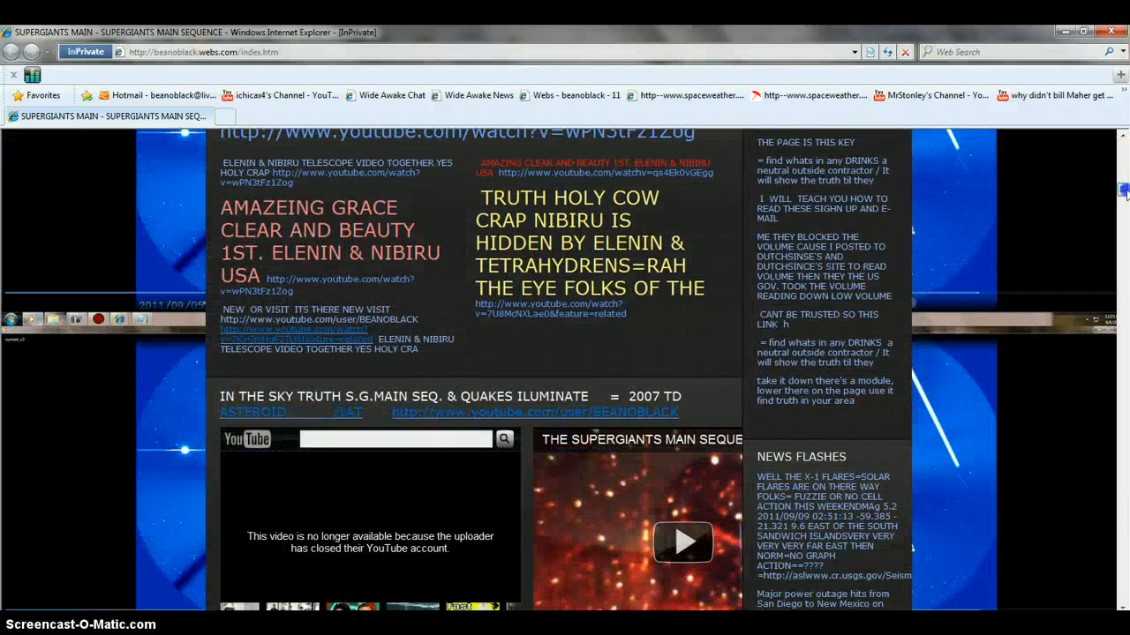
{"action": "scroll", "scroll_direction": "down", "scroll_amount": 3}
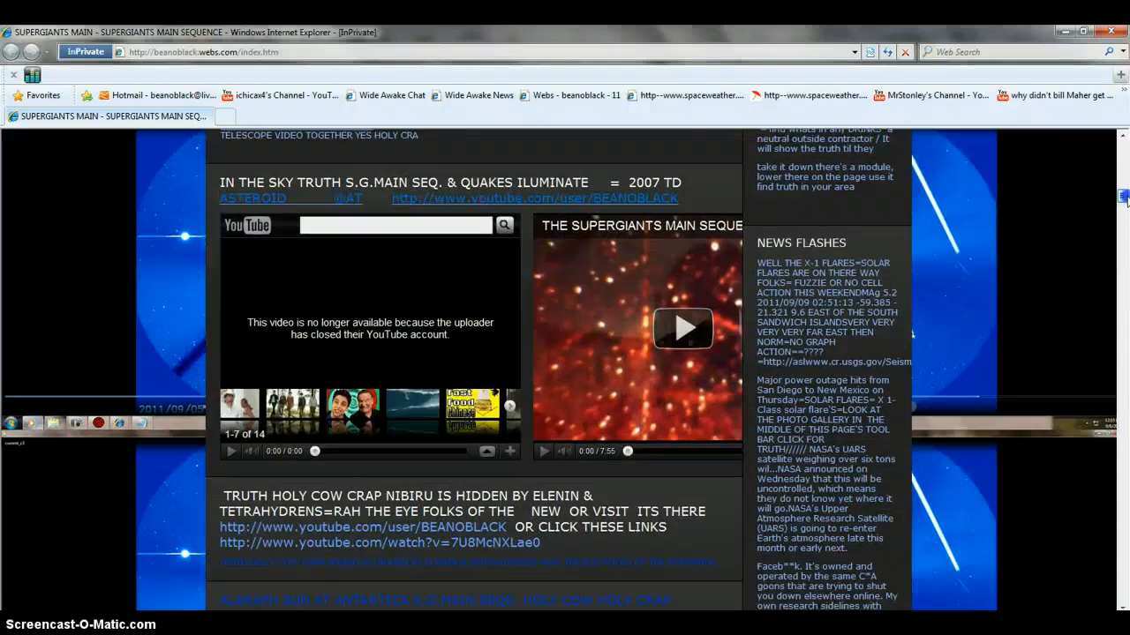
{"action": "mouse_move", "coordinate": [255, 233]}
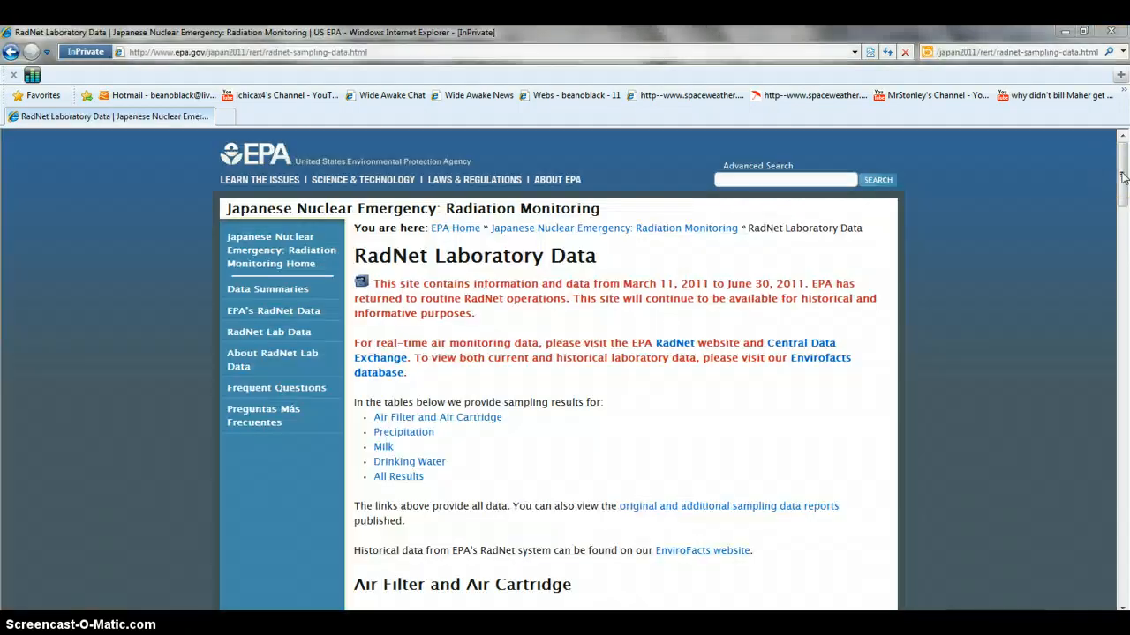
Reach and follow the EPA RadNet sampling data link from the Supergiants page.
{"action": "scroll", "scroll_direction": "down", "scroll_amount": 3}
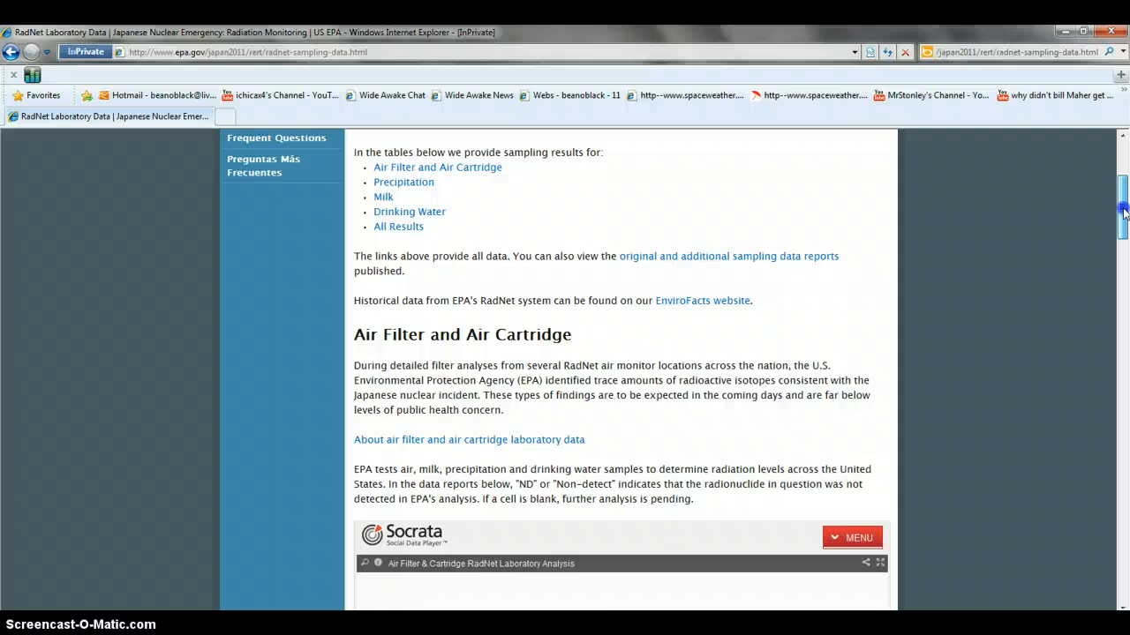
{"action": "scroll", "scroll_direction": "down", "scroll_amount": 3}
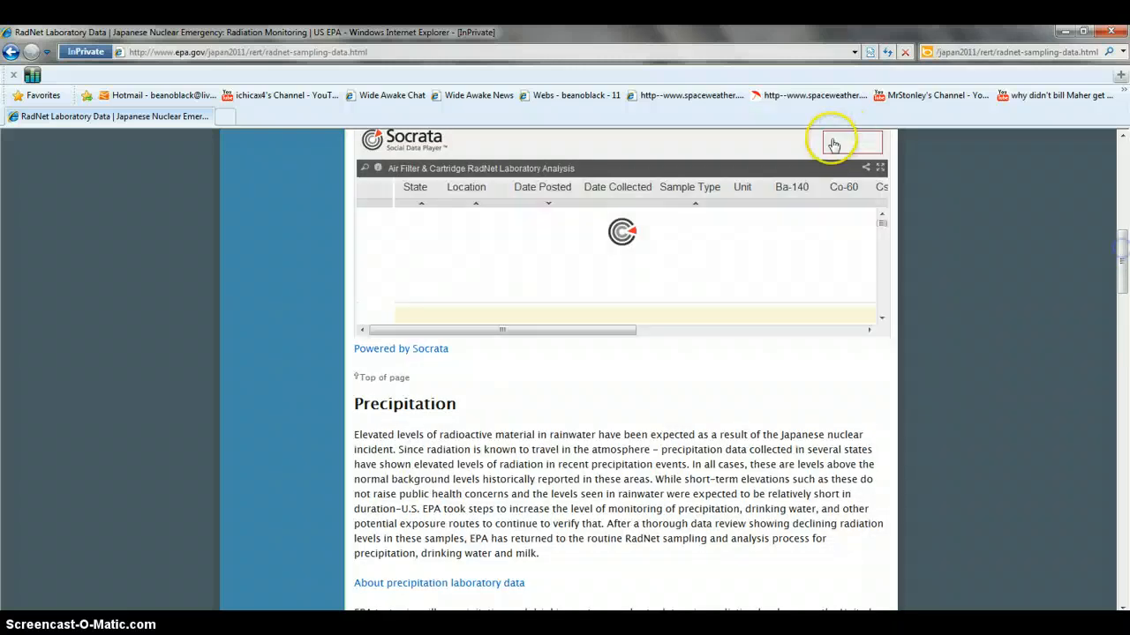
{"action": "left_click", "coordinate": [852, 142]}
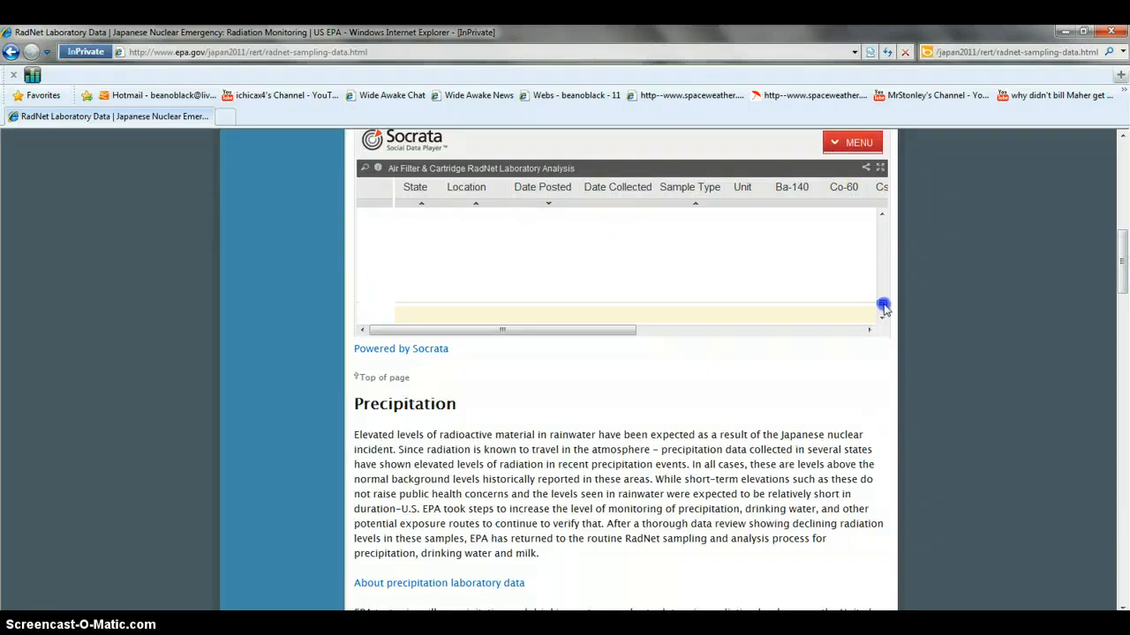
{"action": "left_click", "coordinate": [883, 298]}
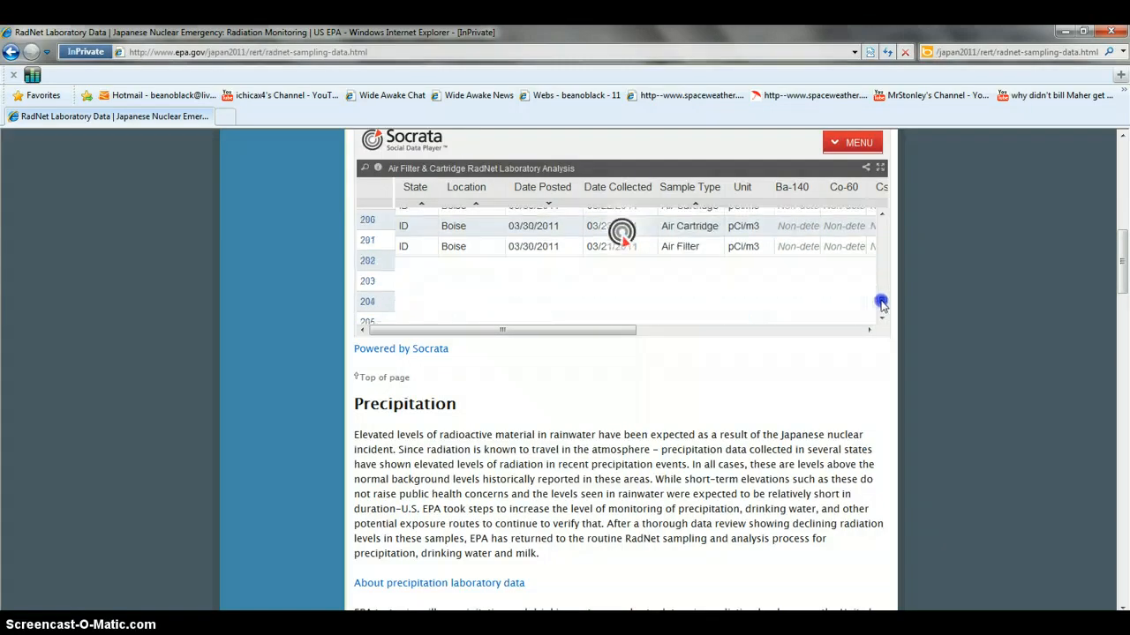
Load the Socrata Air Filter & Cartridge table and browse its Dutch Harbor, Alaska rows.
{"action": "scroll", "scroll_direction": "down", "scroll_amount": 3}
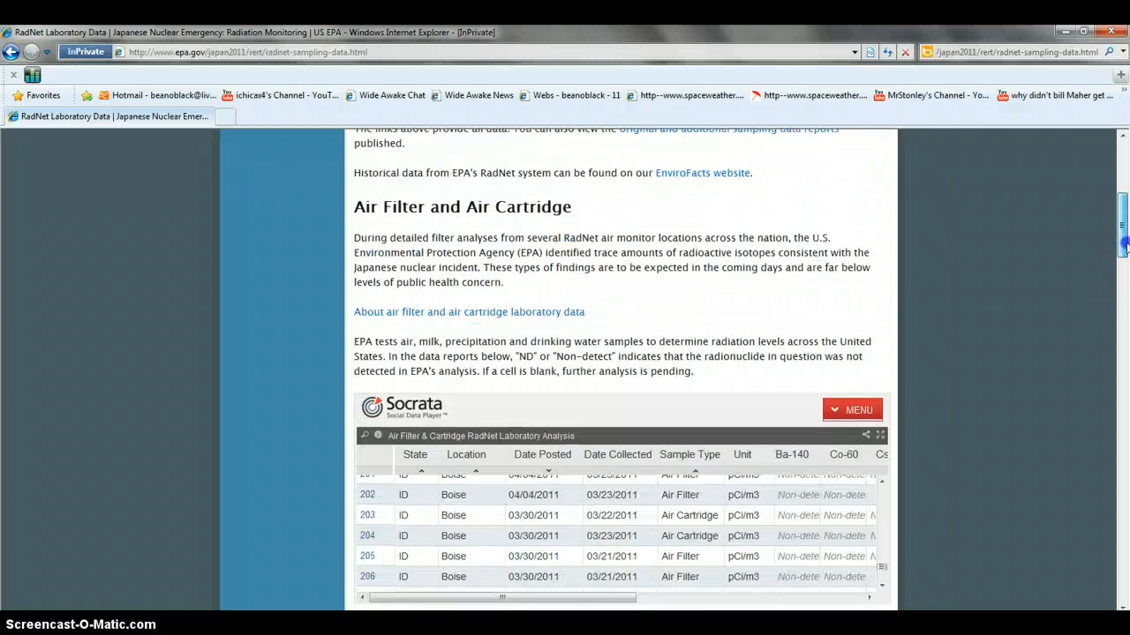
{"action": "scroll", "scroll_direction": "up", "scroll_amount": 3}
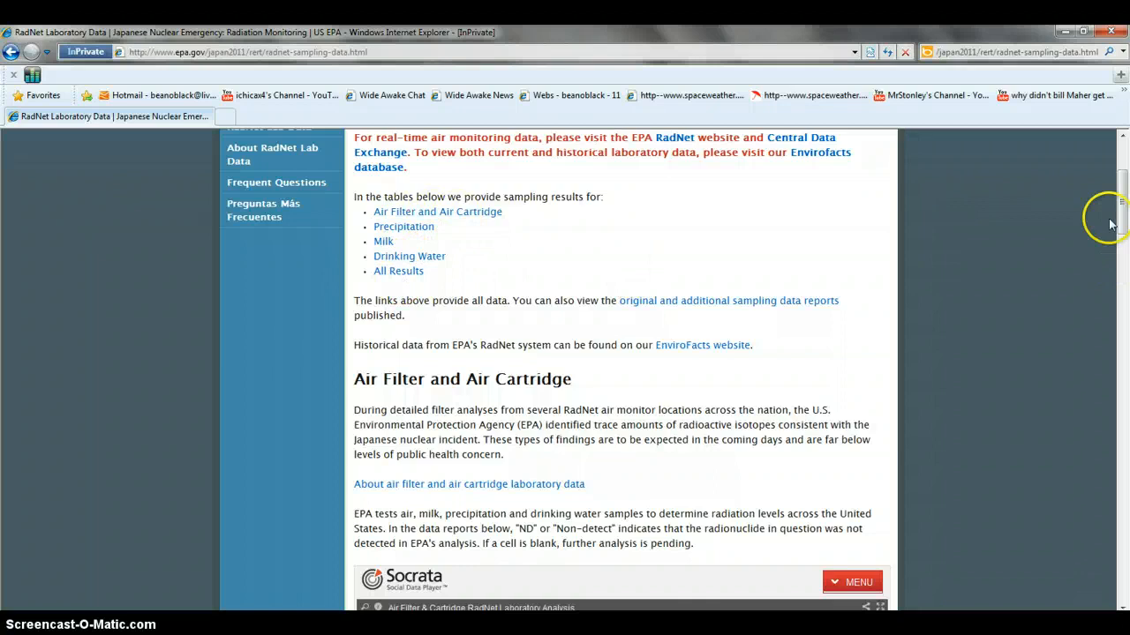
{"action": "scroll", "scroll_direction": "down", "scroll_amount": 3}
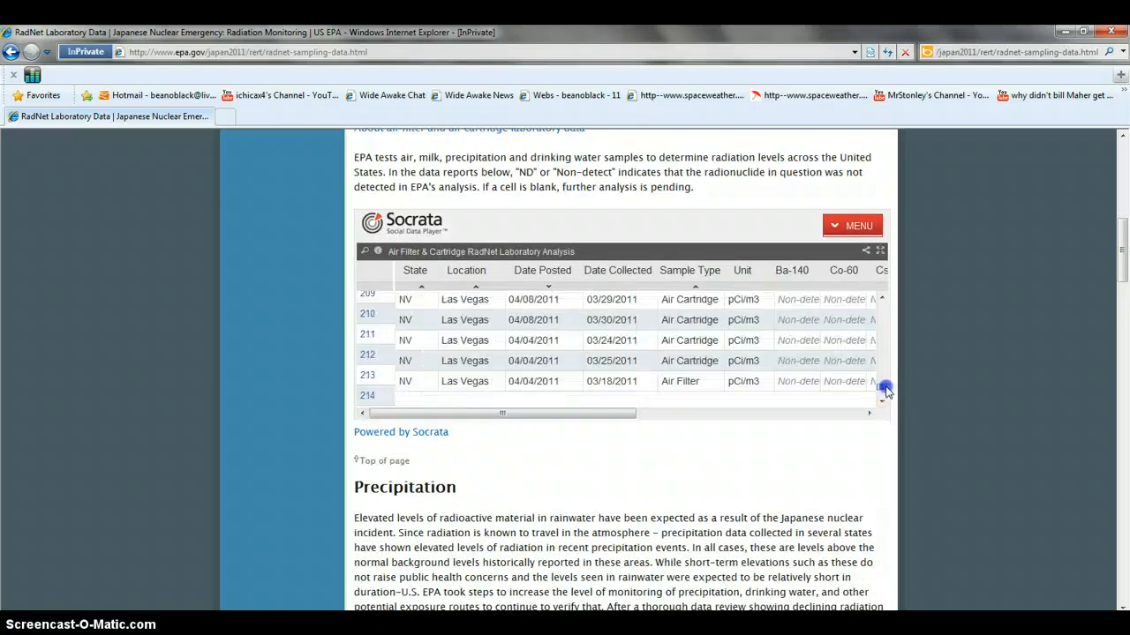
{"action": "left_click", "coordinate": [883, 393]}
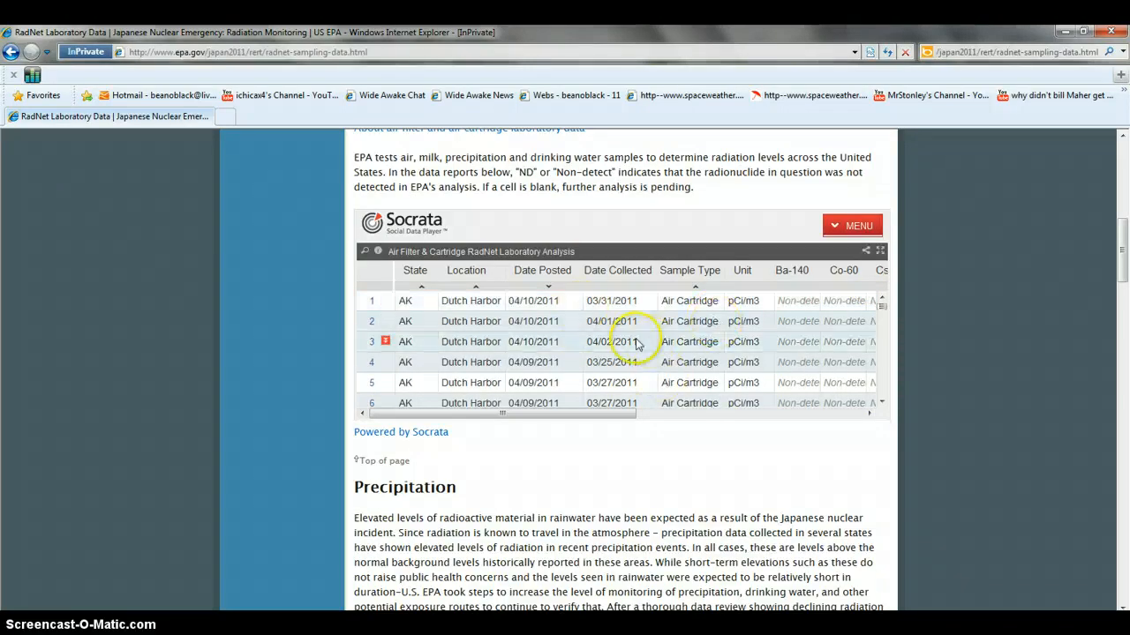
{"action": "mouse_move", "coordinate": [696, 362]}
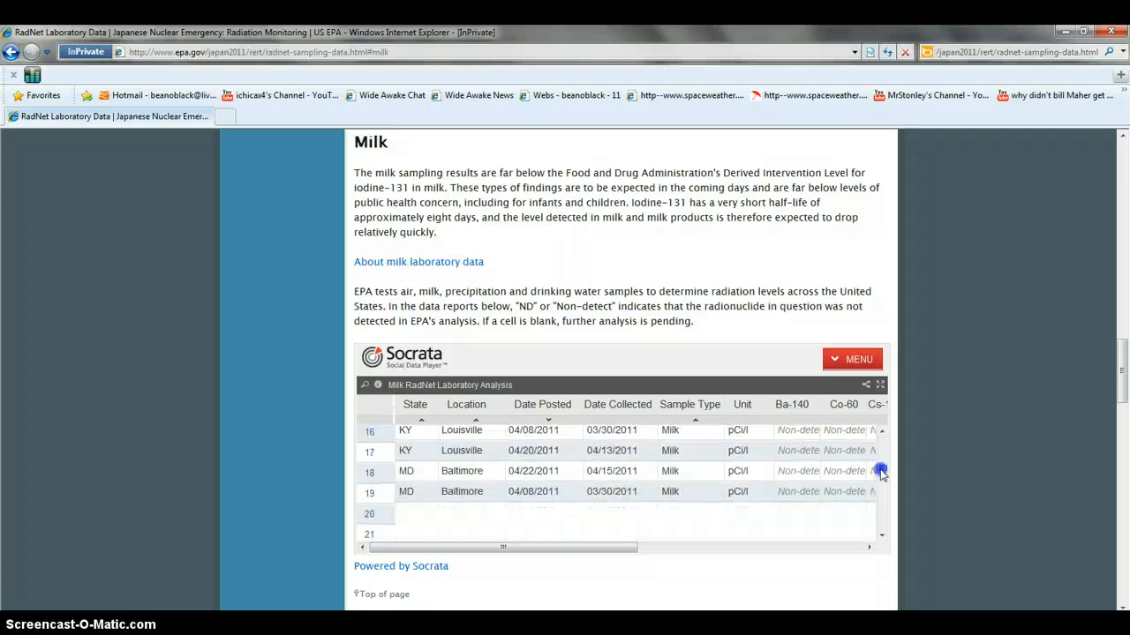
Browse the Milk section's results table showing Little Rock, Arkansas through Los Angeles rows.
{"action": "scroll", "scroll_direction": "down", "scroll_amount": 3}
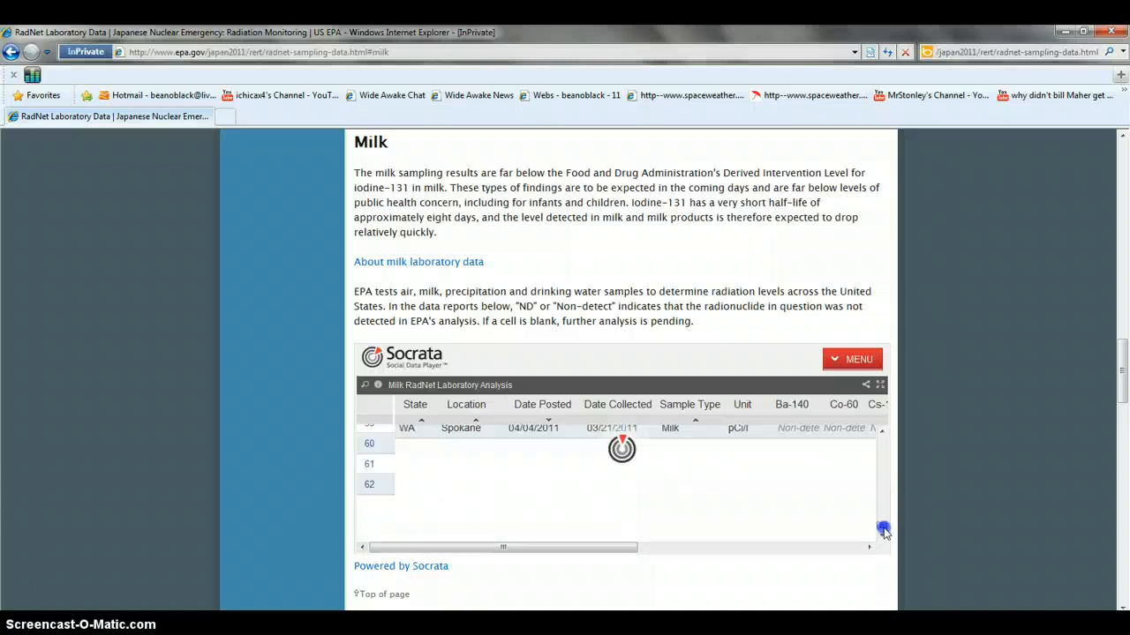
{"action": "scroll", "scroll_direction": "down", "scroll_amount": 3}
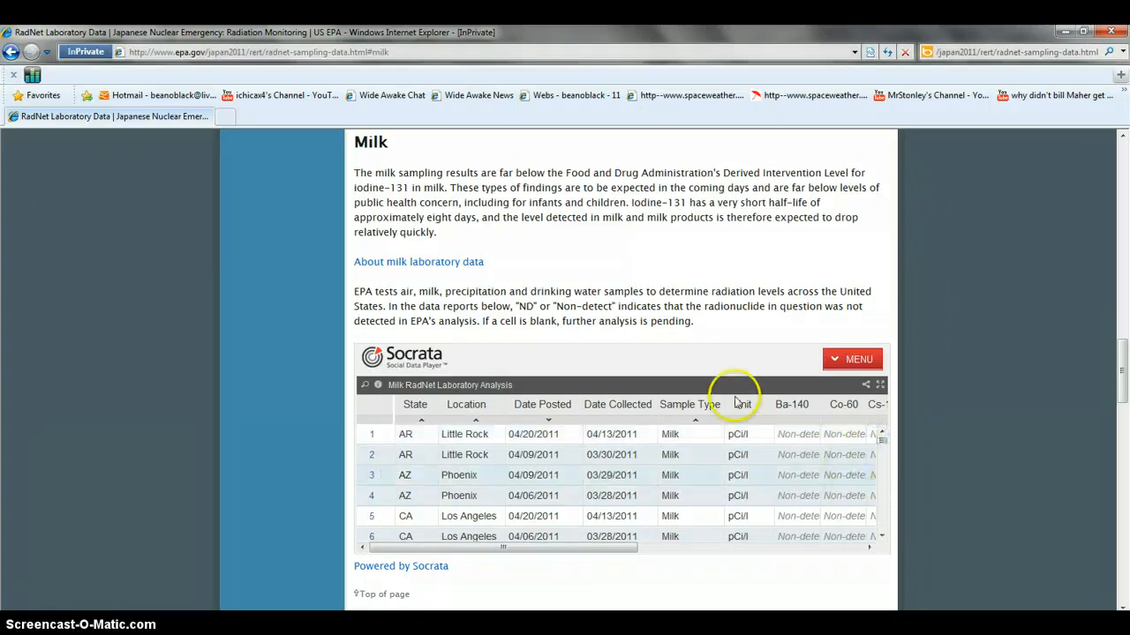
{"action": "mouse_move", "coordinate": [395, 543]}
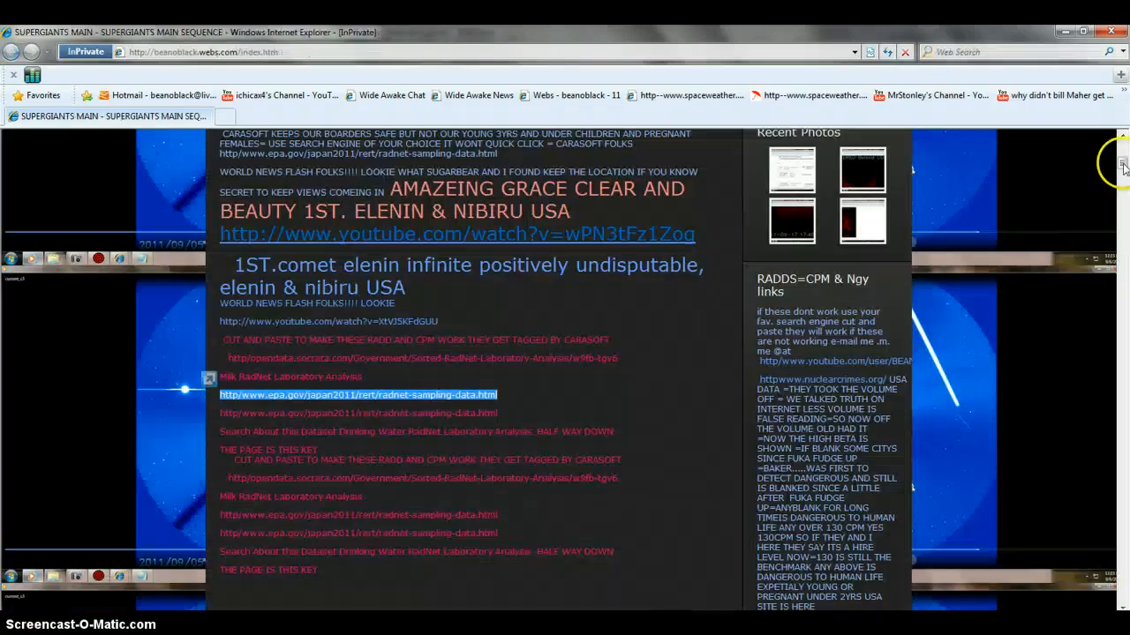
Move through the Supergiants page down to the YouTube channel links and video widgets.
{"action": "scroll", "scroll_direction": "down", "scroll_amount": 3}
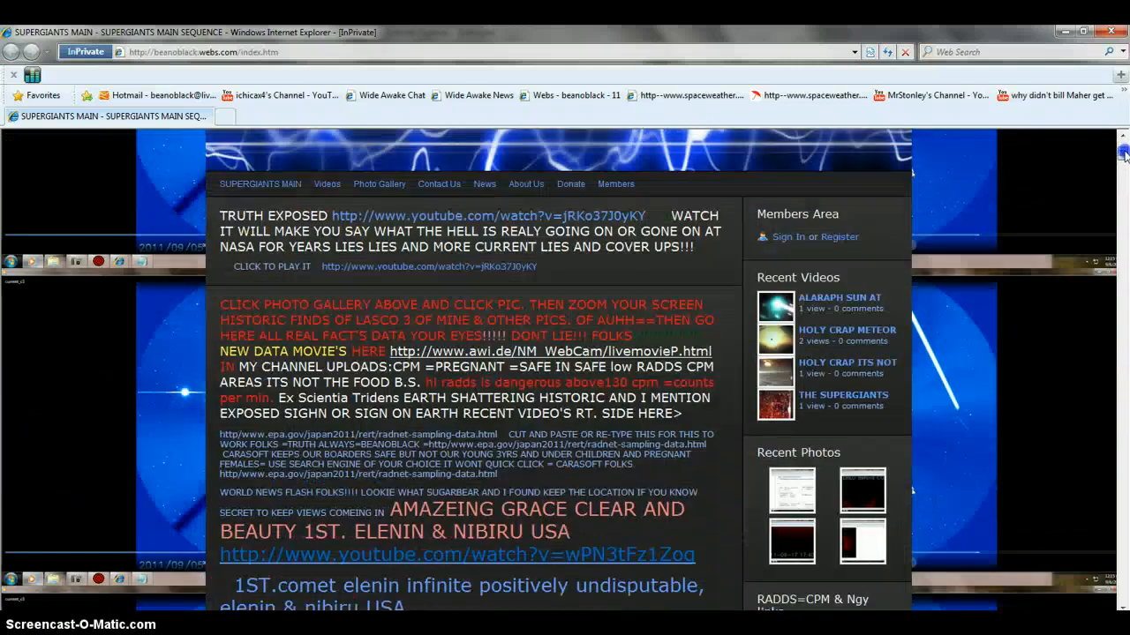
{"action": "scroll", "scroll_direction": "up", "scroll_amount": 3}
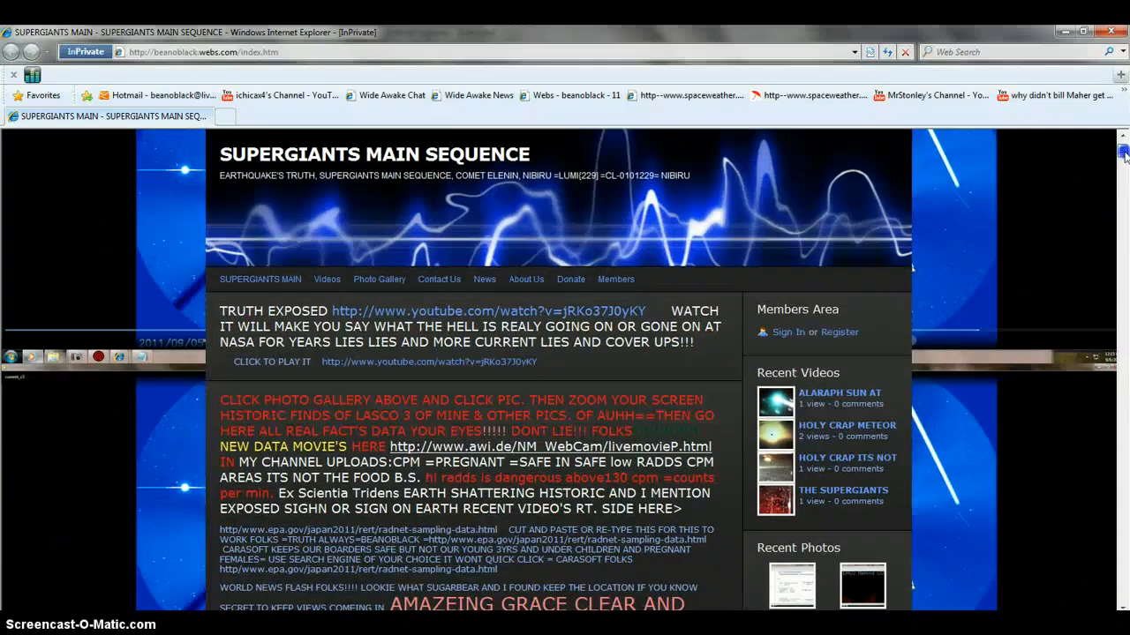
{"action": "scroll", "scroll_direction": "down", "scroll_amount": 3}
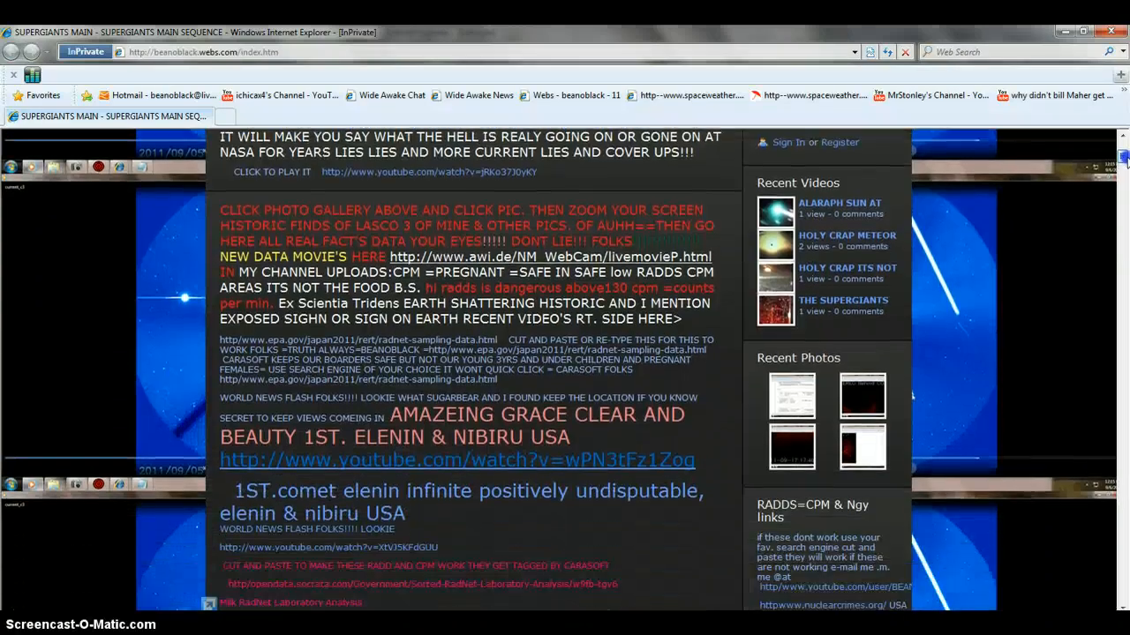
{"action": "scroll", "scroll_direction": "down", "scroll_amount": 3}
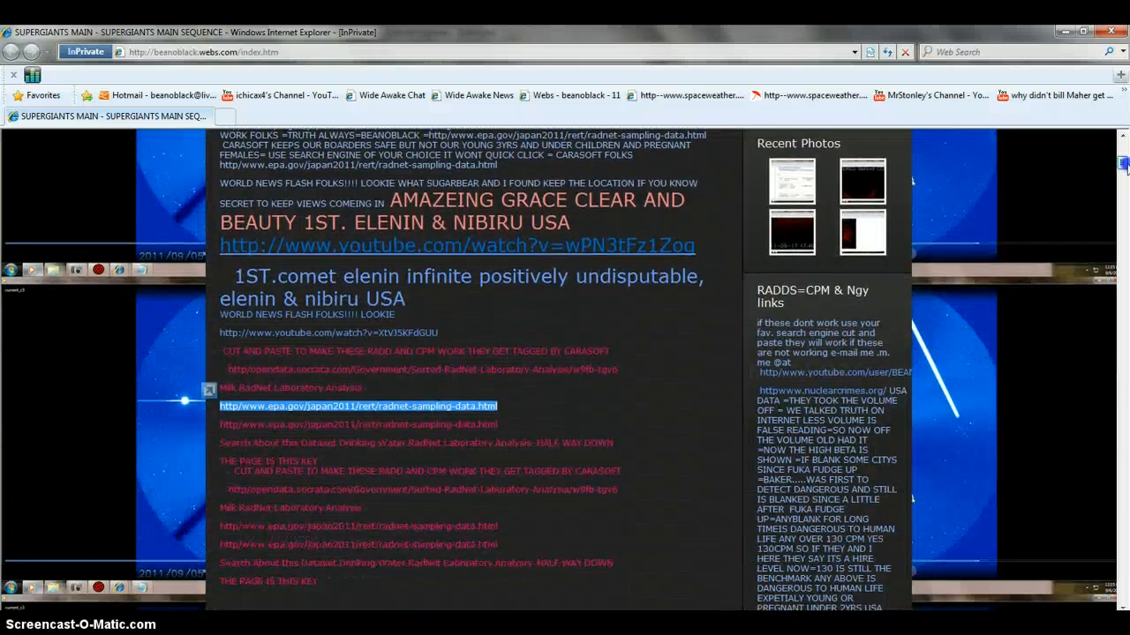
{"action": "scroll", "scroll_direction": "down", "scroll_amount": 3}
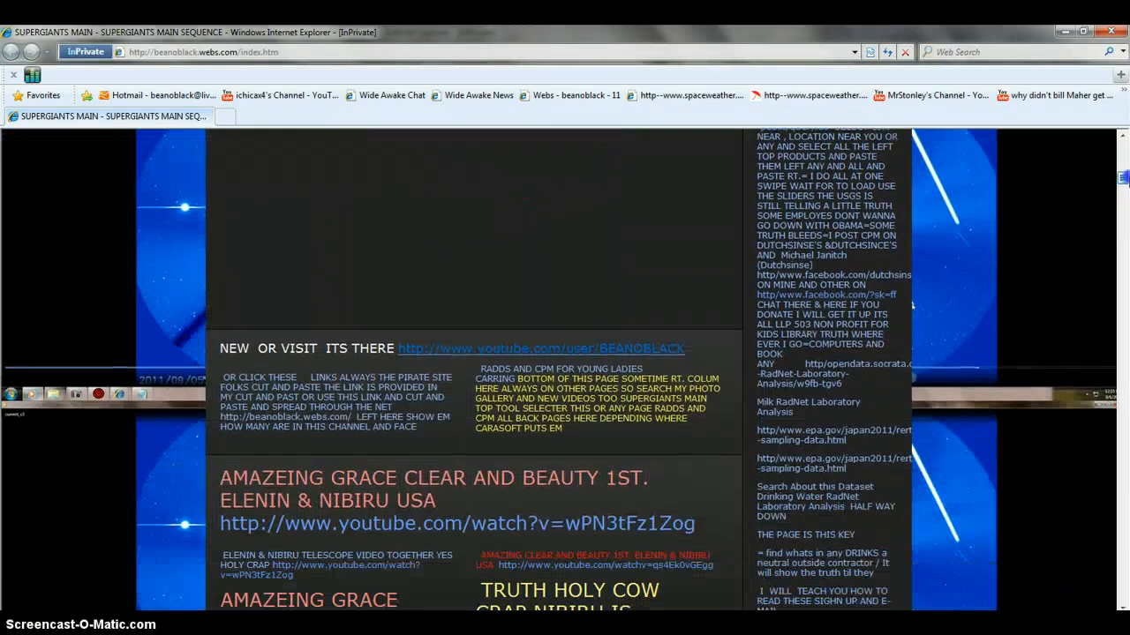
{"action": "scroll", "scroll_direction": "down", "scroll_amount": 3}
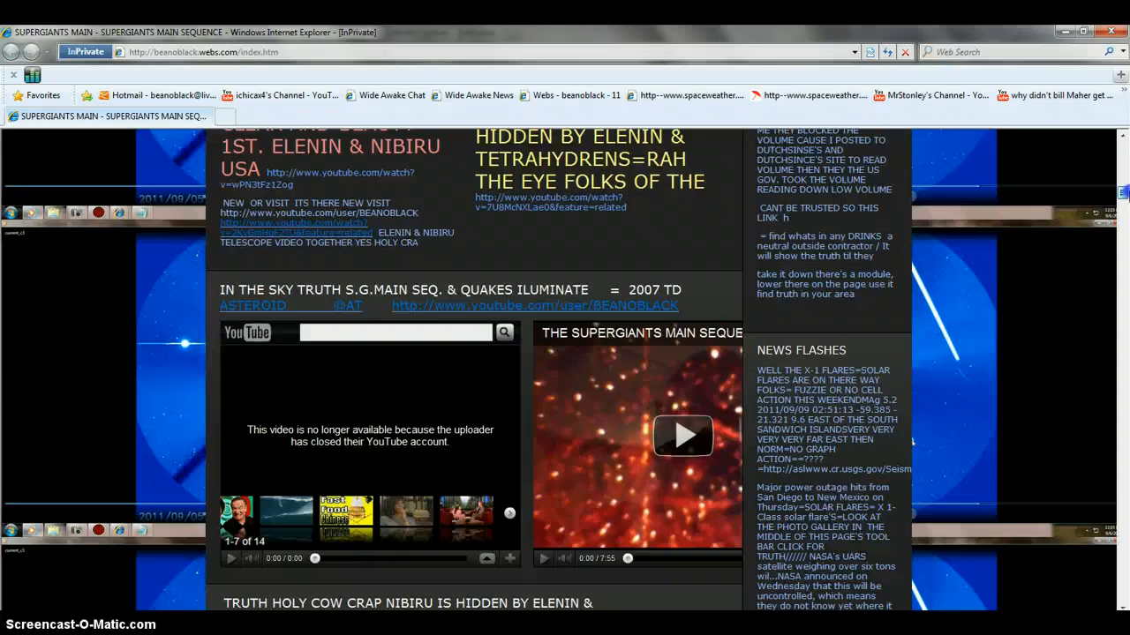
Follow a channel link to reopen BEANOBLACK's YouTube channel with its Uploads list.
{"action": "left_click", "coordinate": [509, 513]}
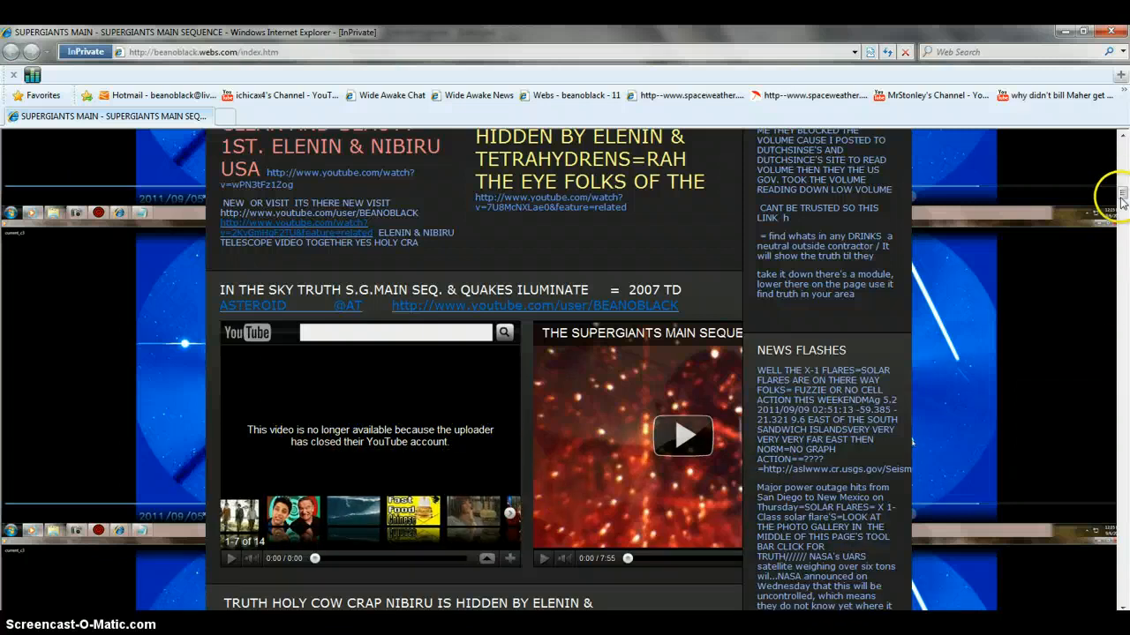
{"action": "scroll", "scroll_direction": "down", "scroll_amount": 3}
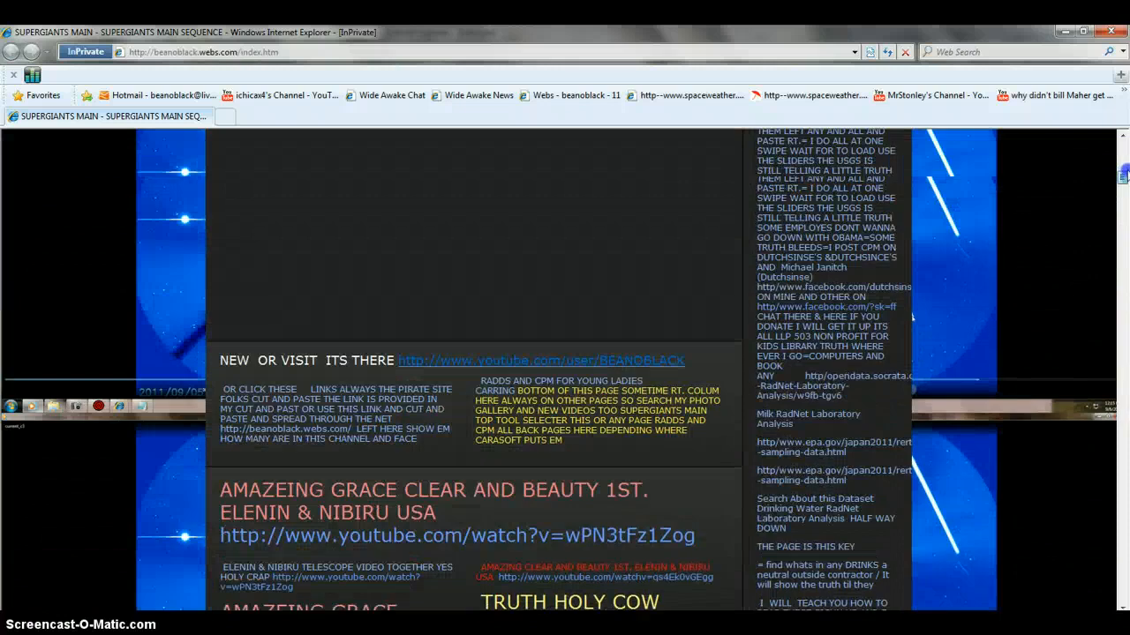
{"action": "left_click", "coordinate": [542, 360]}
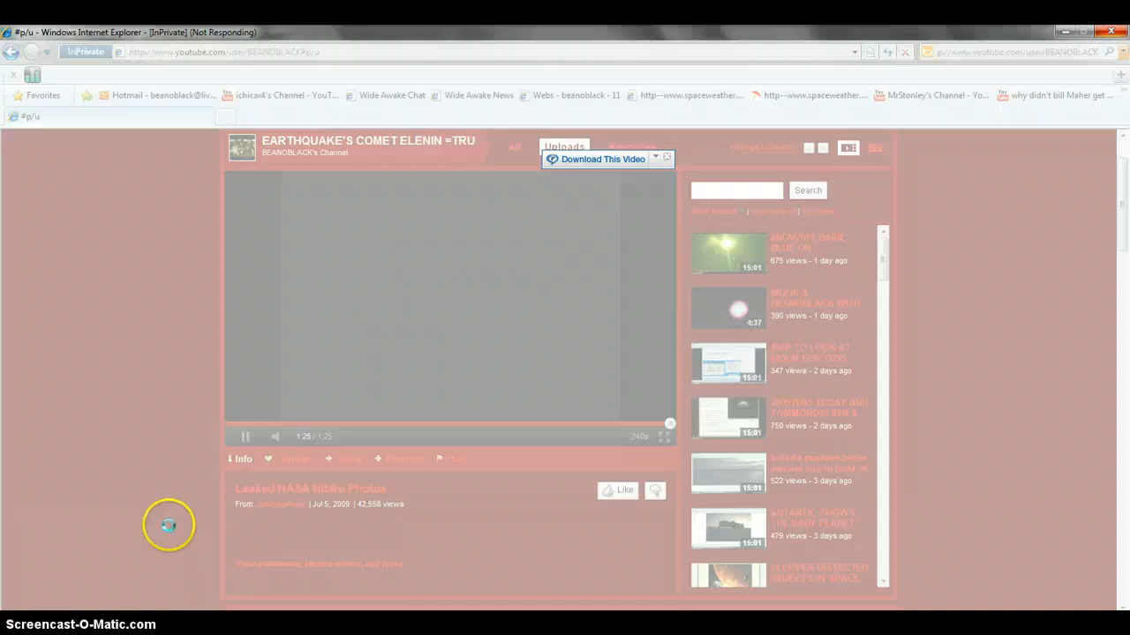
{"action": "mouse_move", "coordinate": [291, 183]}
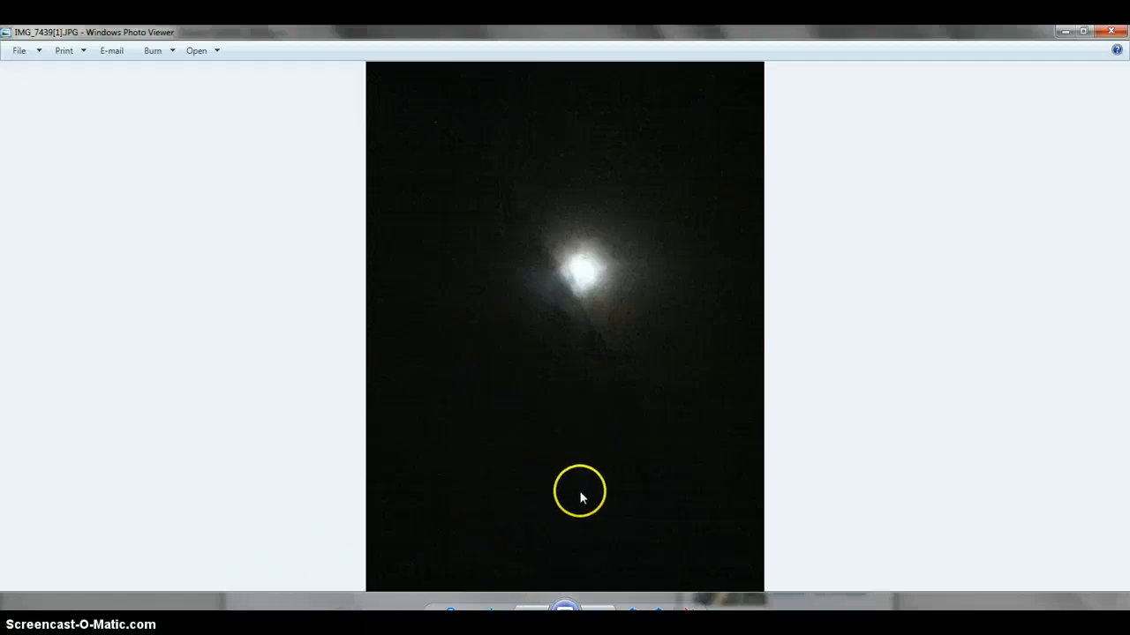
{"action": "mouse_move", "coordinate": [606, 493]}
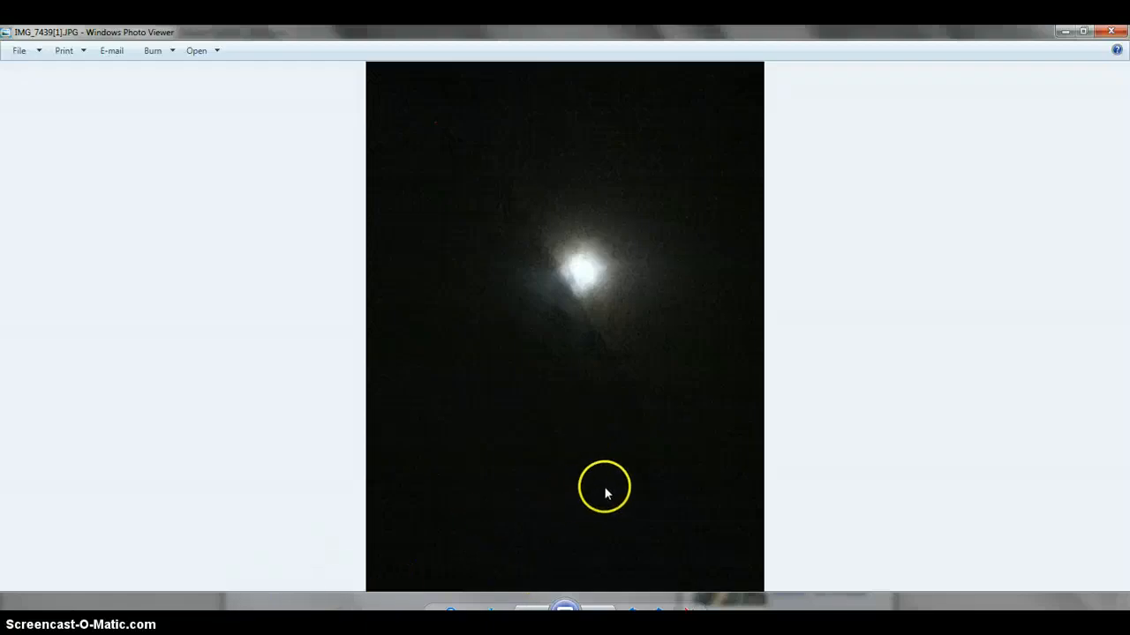
{"action": "mouse_move", "coordinate": [656, 481]}
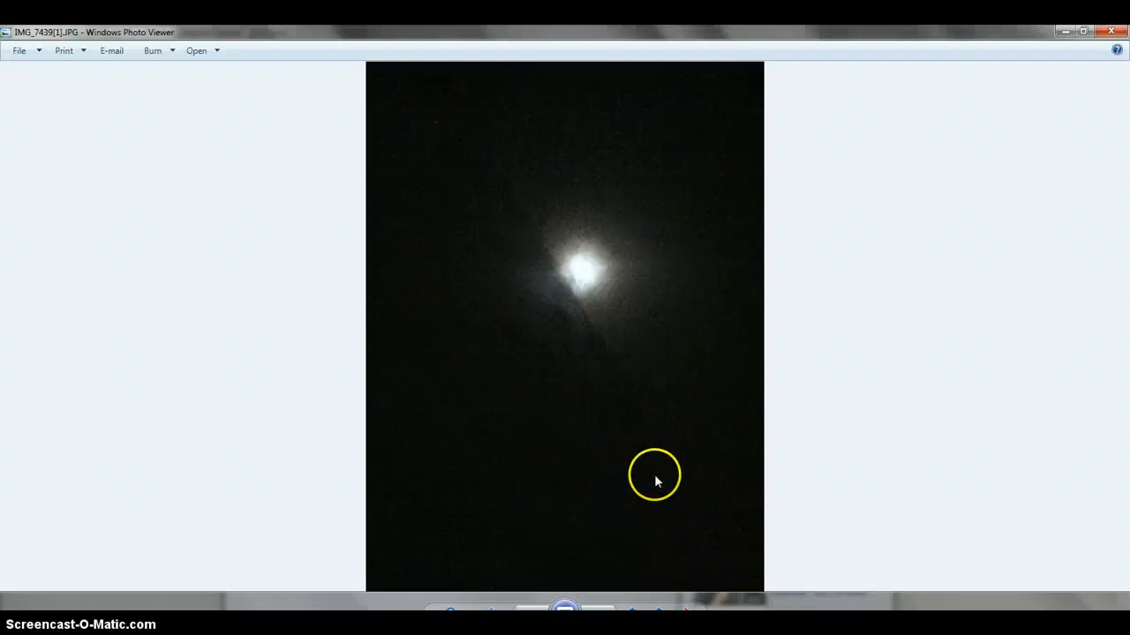
{"action": "mouse_move", "coordinate": [669, 510]}
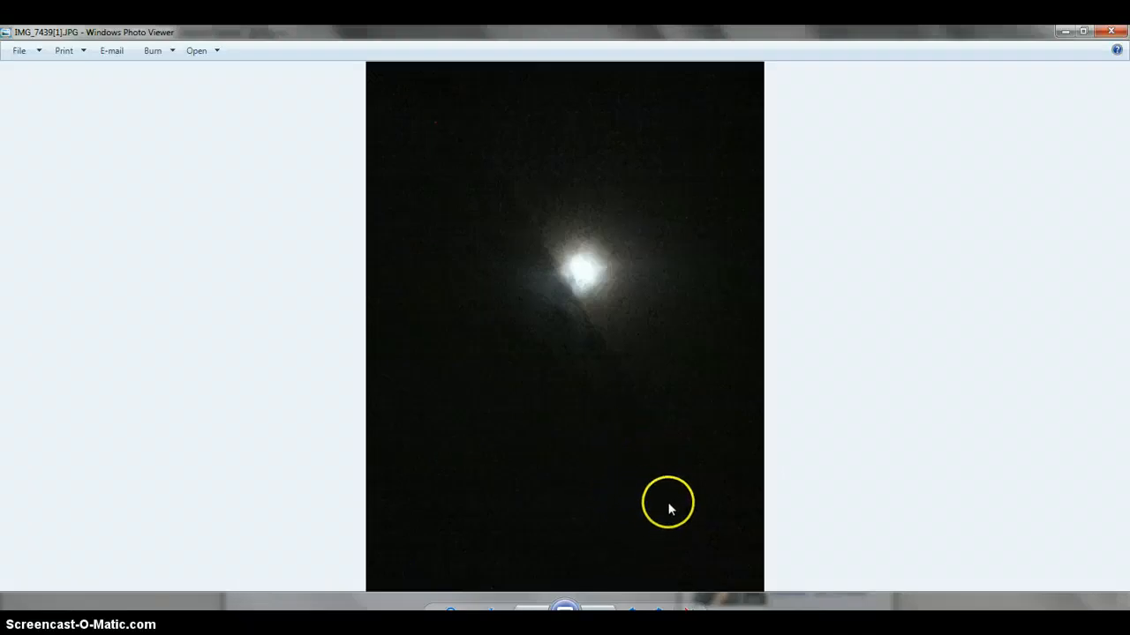
{"action": "mouse_move", "coordinate": [642, 501]}
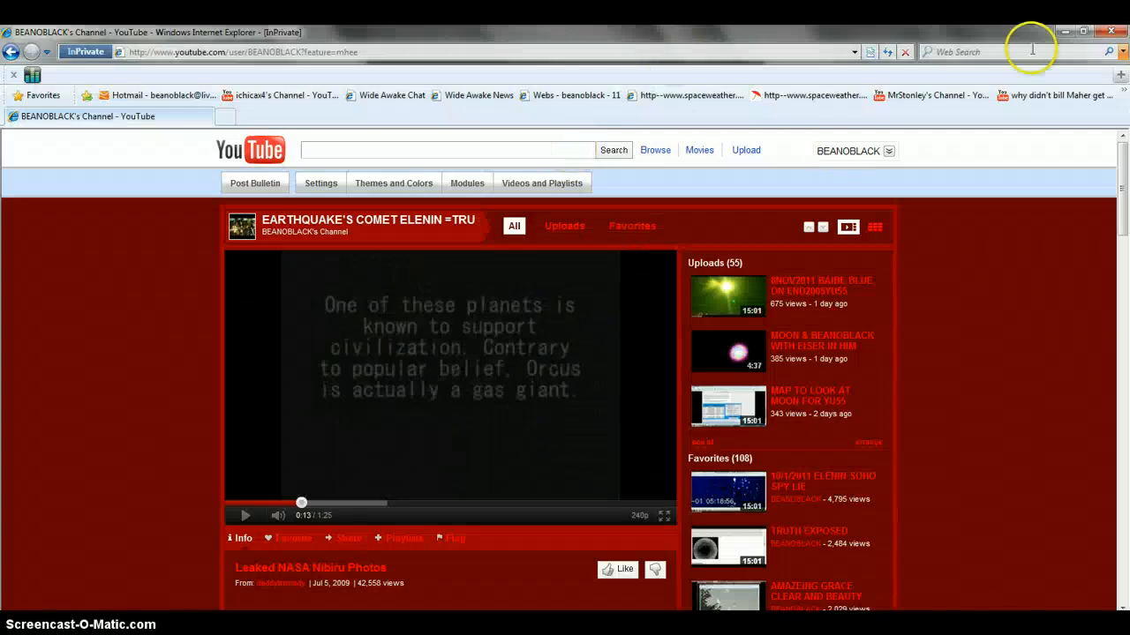
{"action": "mouse_move", "coordinate": [1084, 33]}
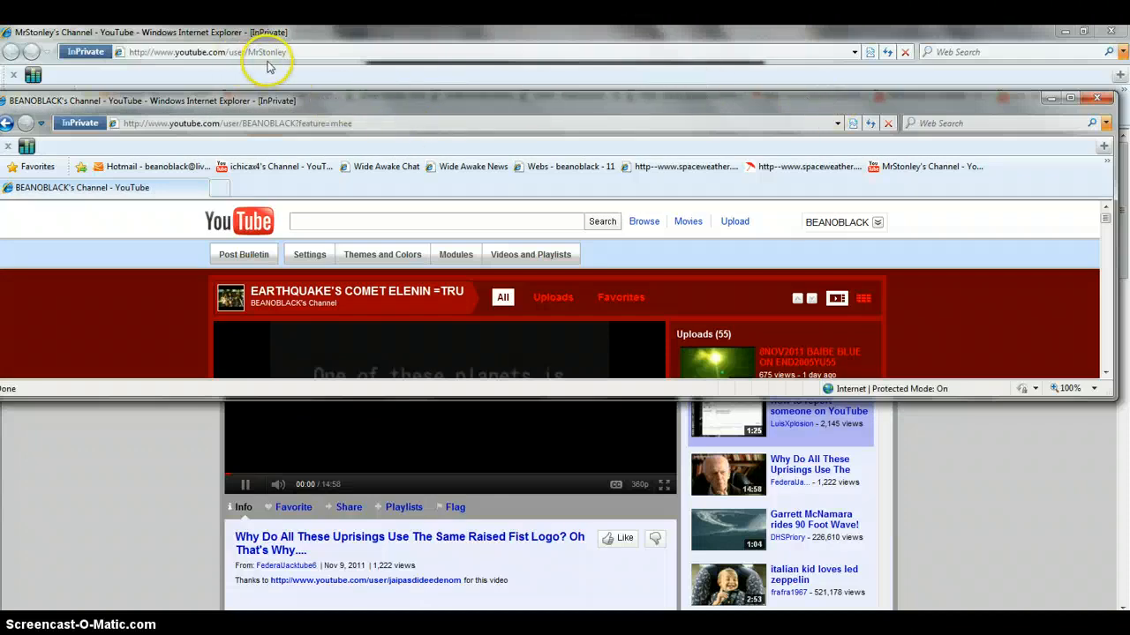
{"action": "left_click", "coordinate": [245, 485]}
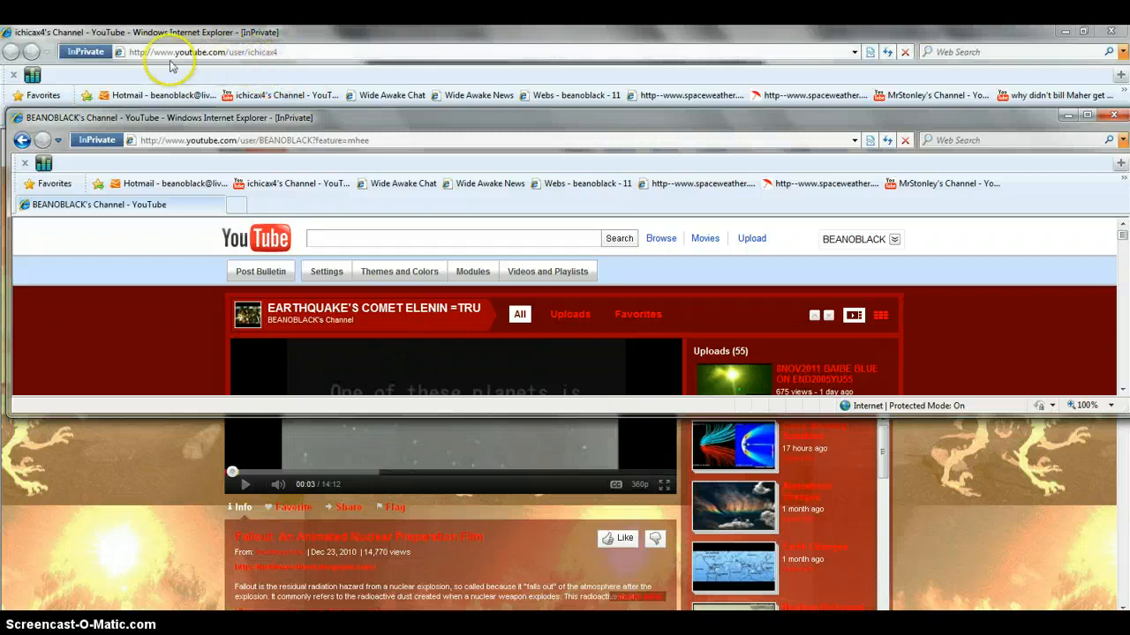
{"action": "mouse_move", "coordinate": [1112, 494]}
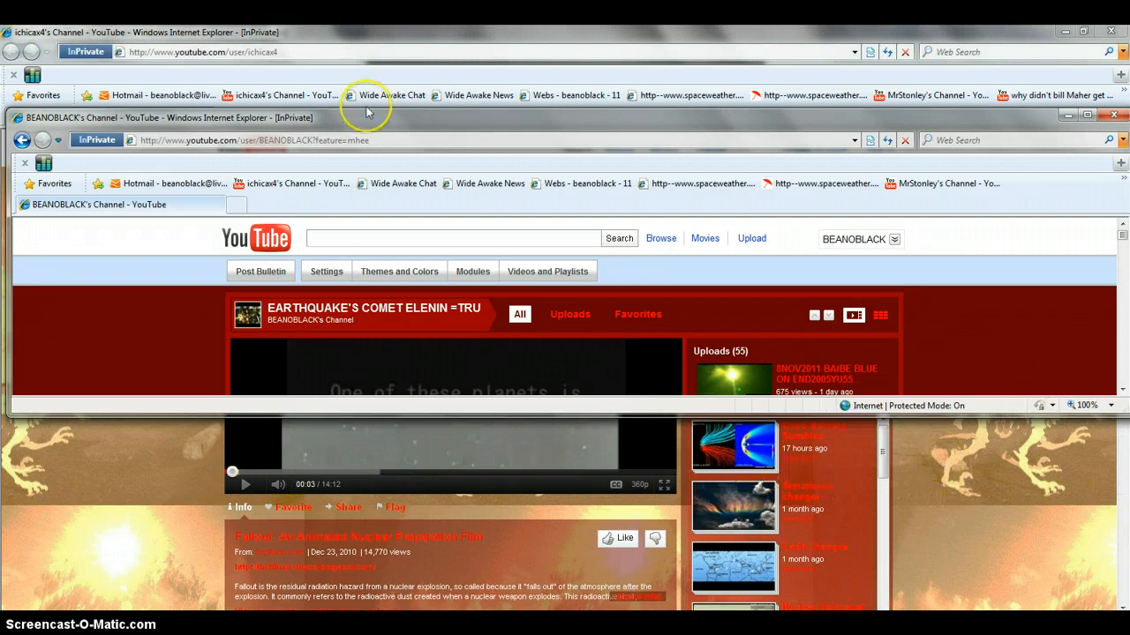
{"action": "mouse_move", "coordinate": [205, 69]}
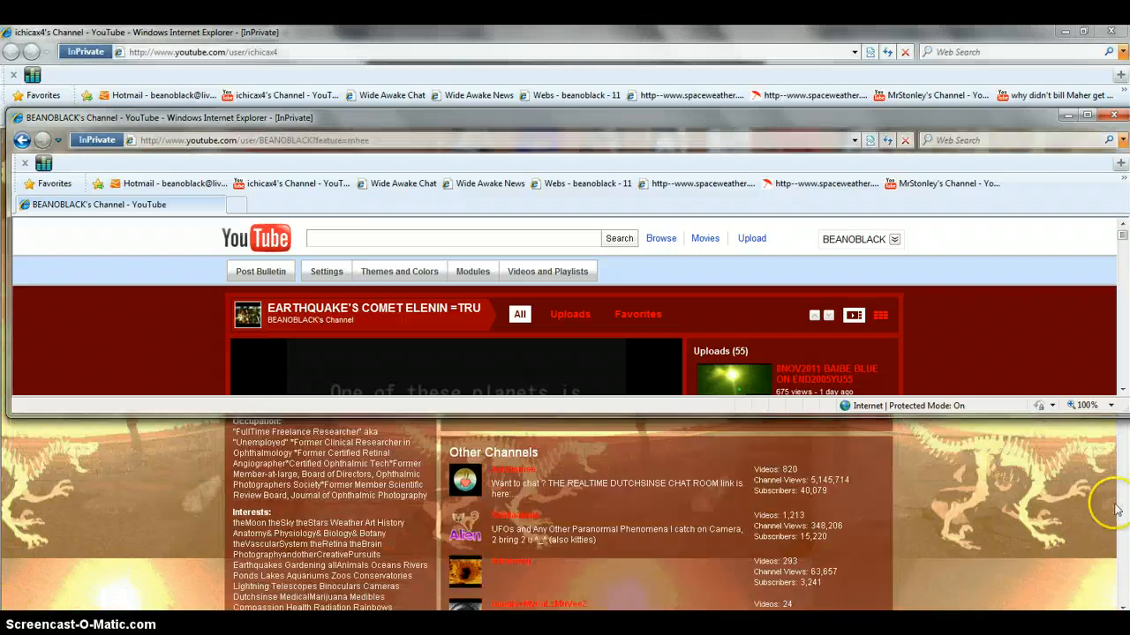
{"action": "mouse_move", "coordinate": [644, 565]}
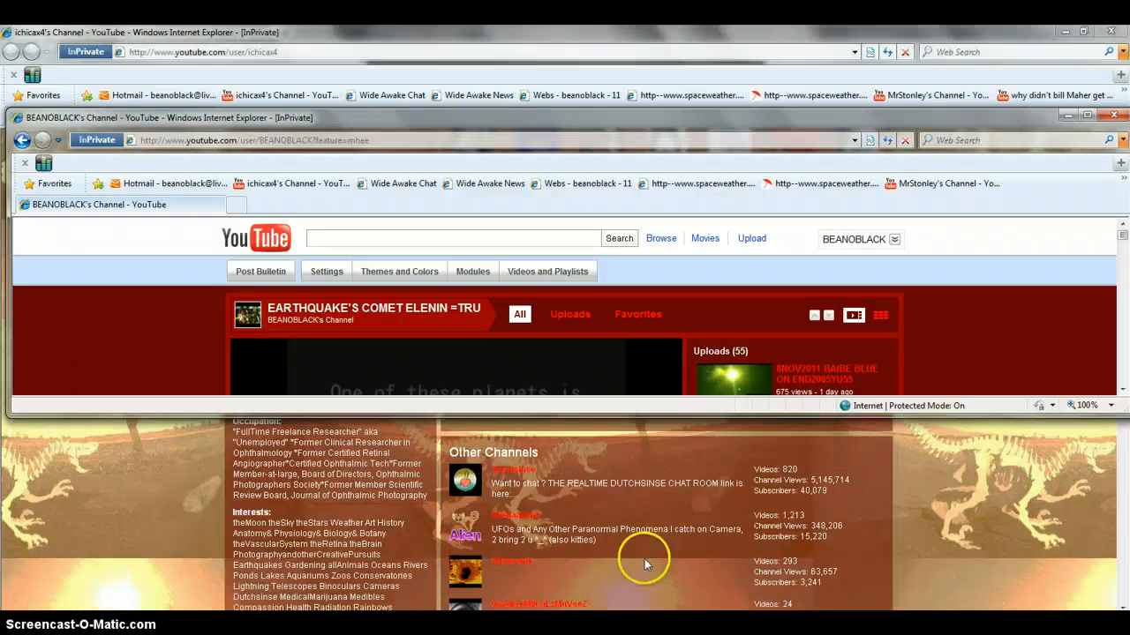
{"action": "mouse_move", "coordinate": [86, 509]}
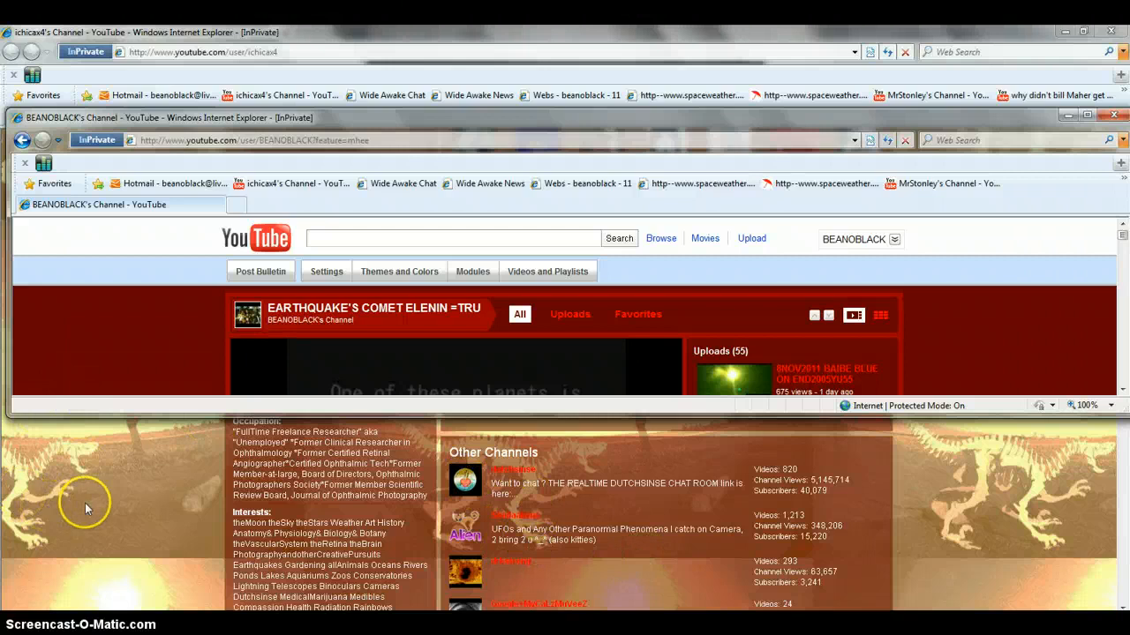
{"action": "mouse_move", "coordinate": [512, 123]}
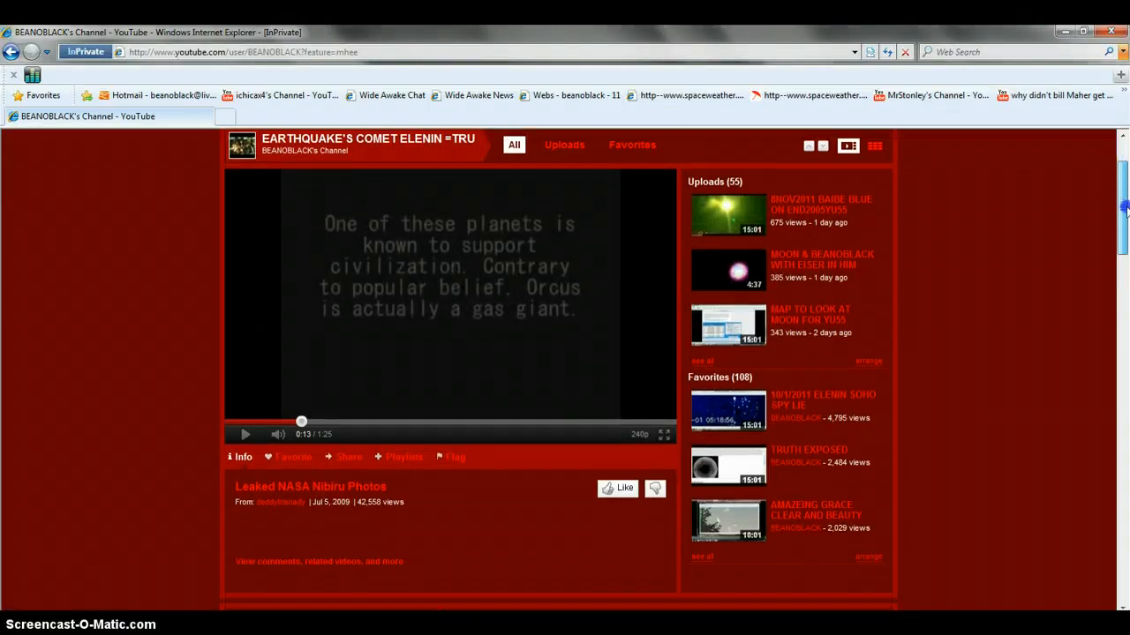
Reach the channel's About Me data links and bring the Webs.com site editor window to the front.
{"action": "scroll", "scroll_direction": "down", "scroll_amount": 3}
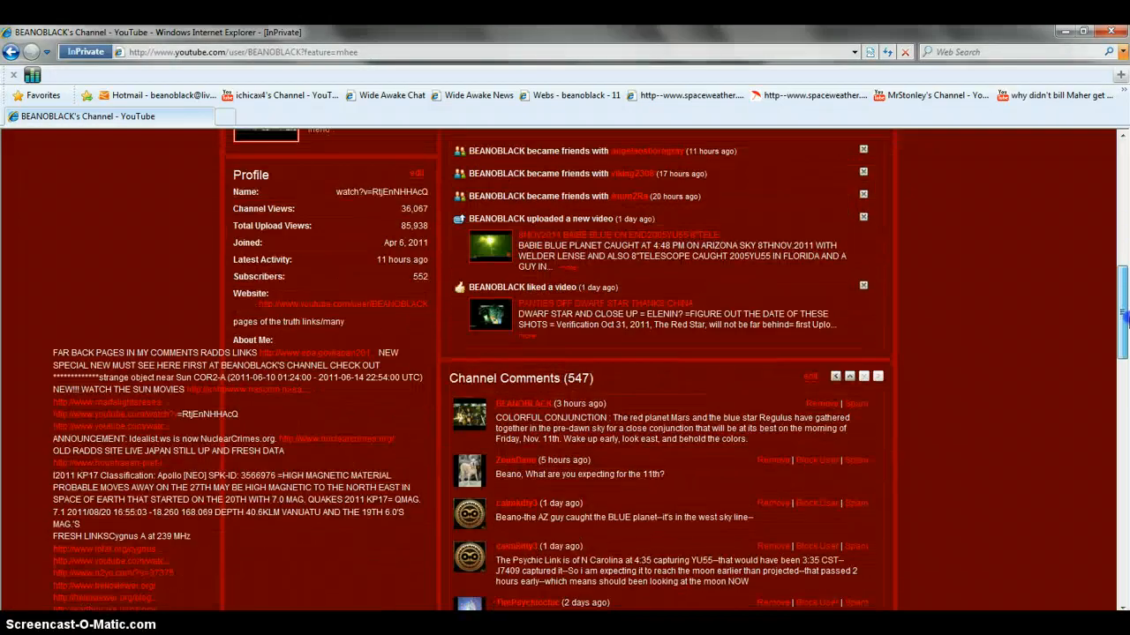
{"action": "scroll", "scroll_direction": "down", "scroll_amount": 3}
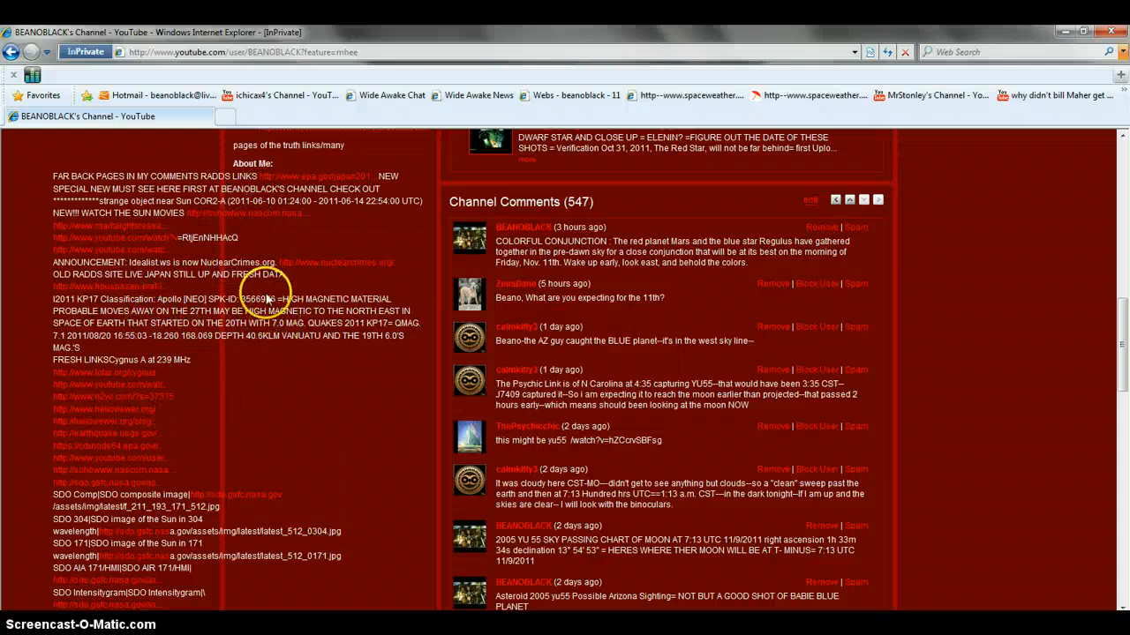
{"action": "mouse_move", "coordinate": [344, 269]}
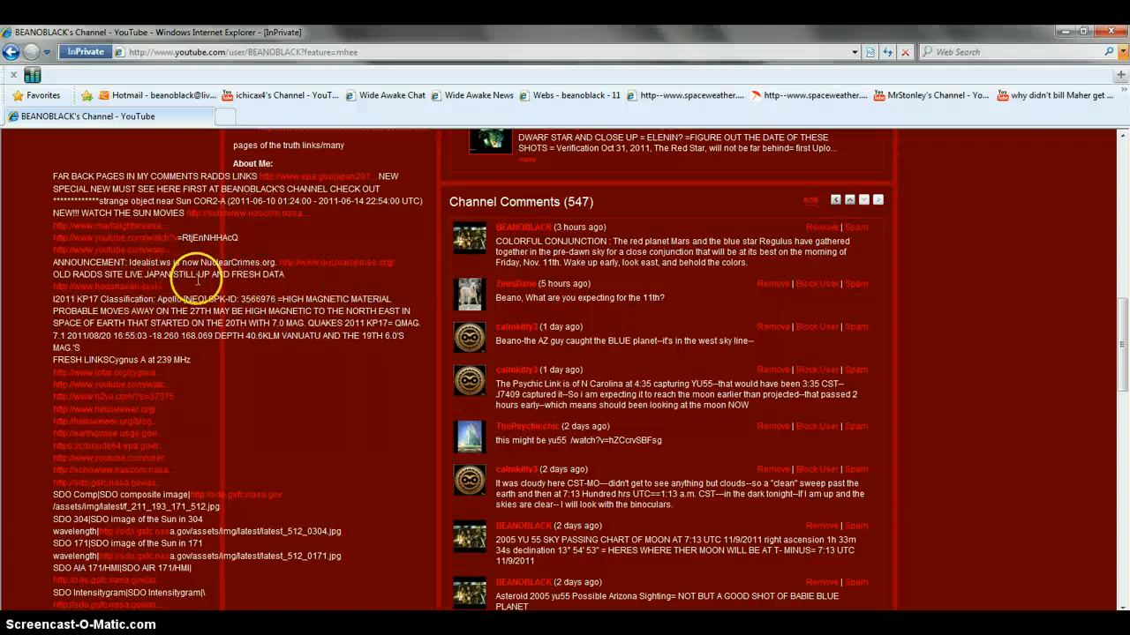
{"action": "scroll", "scroll_direction": "down", "scroll_amount": 3}
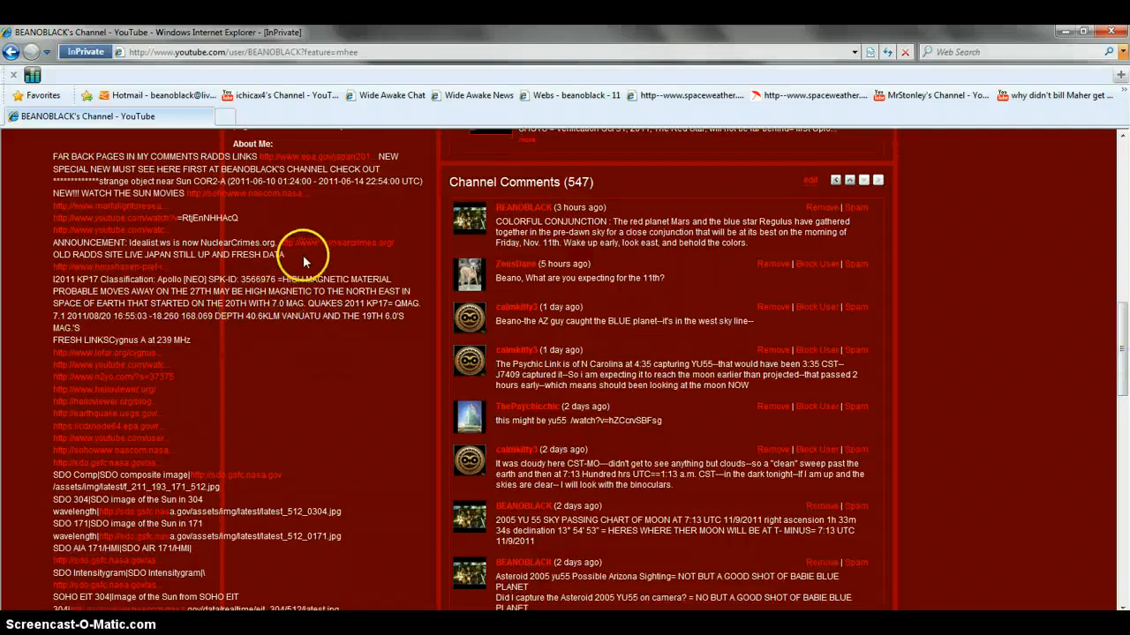
{"action": "mouse_move", "coordinate": [311, 267]}
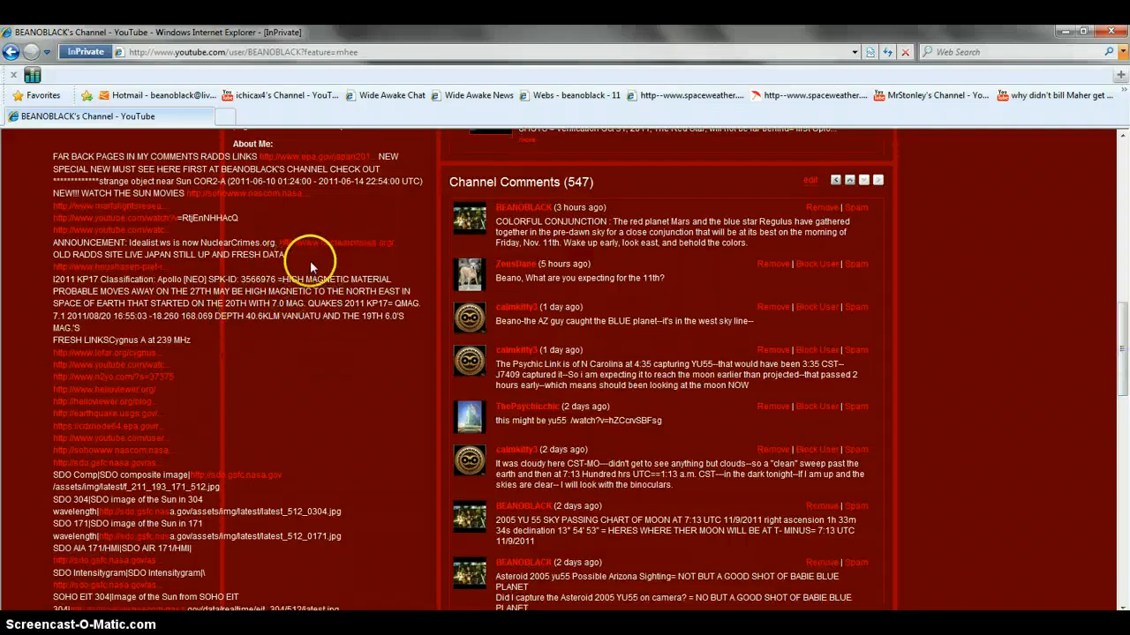
{"action": "mouse_move", "coordinate": [371, 263]}
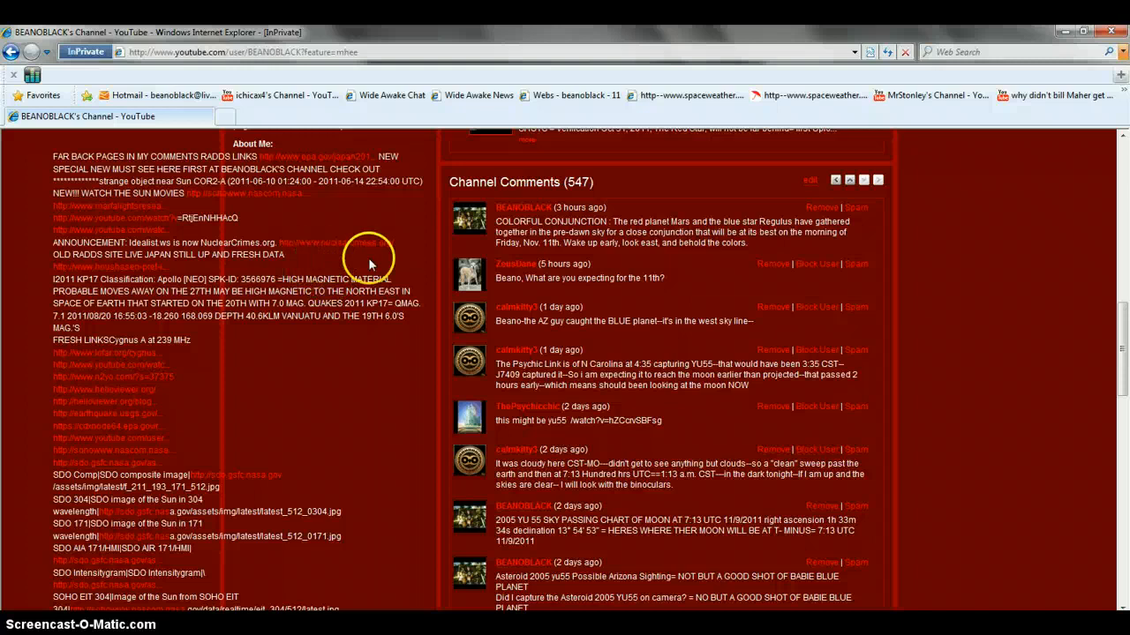
{"action": "mouse_move", "coordinate": [359, 254]}
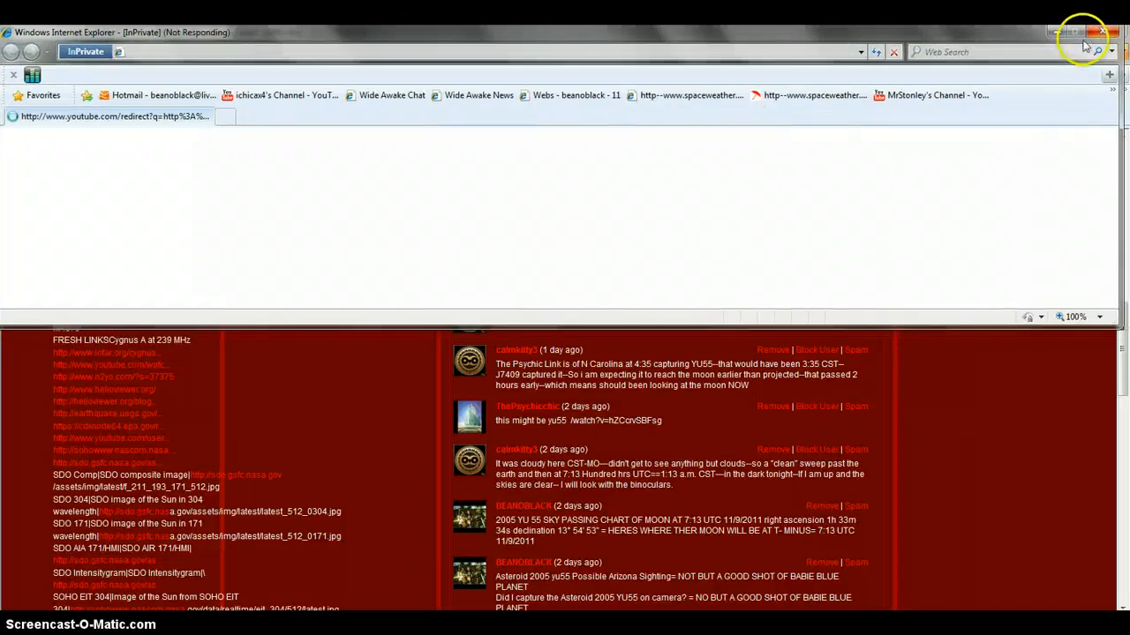
{"action": "mouse_move", "coordinate": [870, 288]}
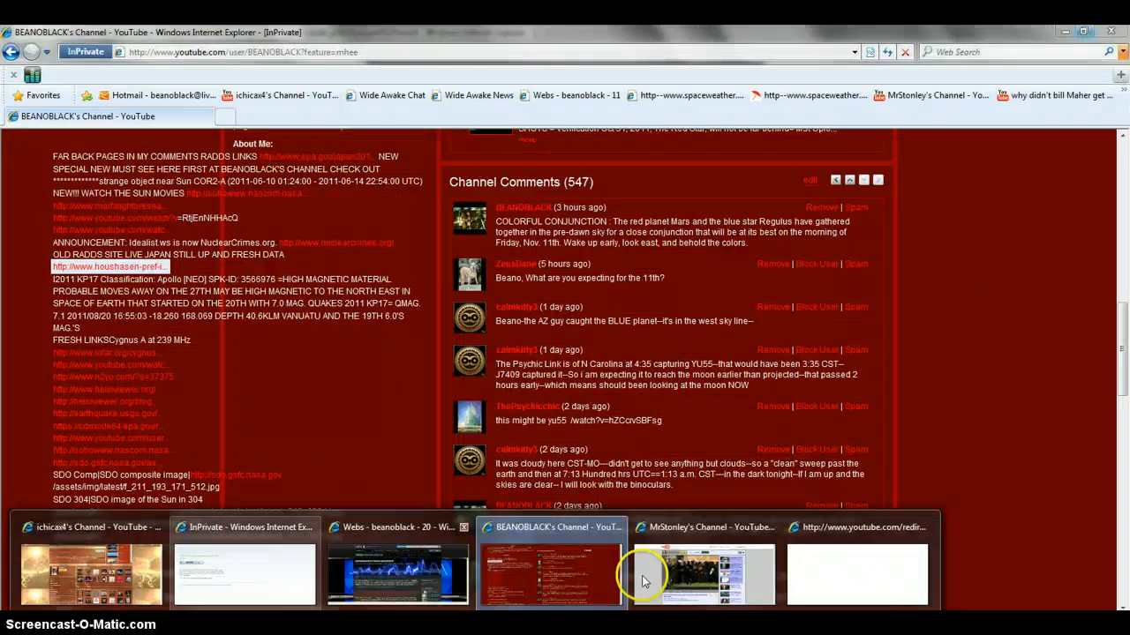
{"action": "mouse_move", "coordinate": [91, 573]}
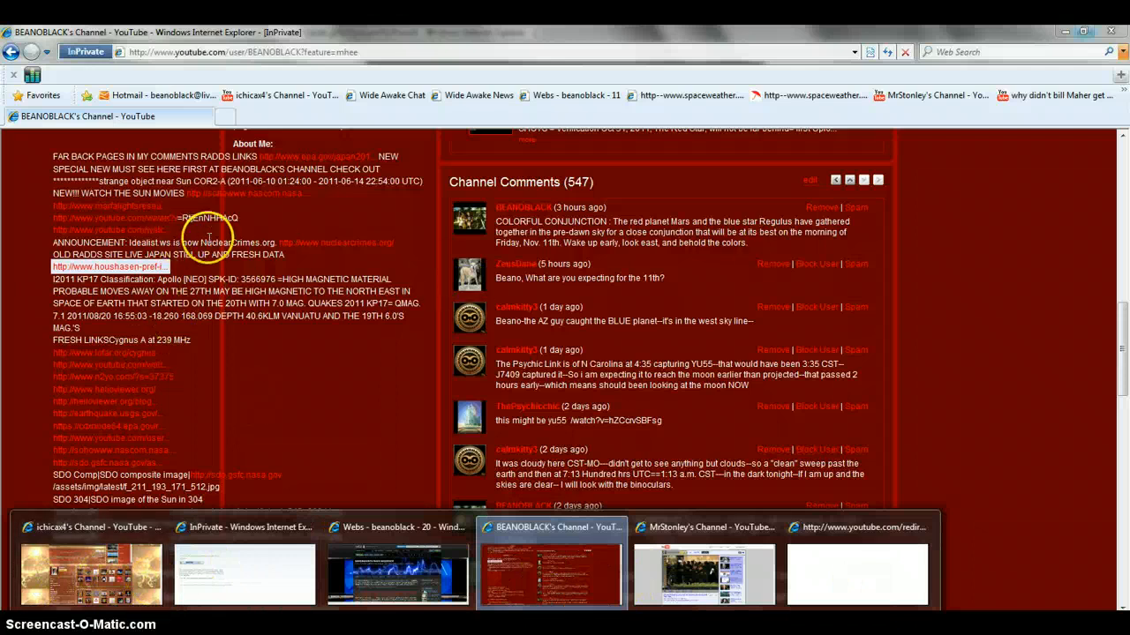
{"action": "mouse_move", "coordinate": [1074, 220]}
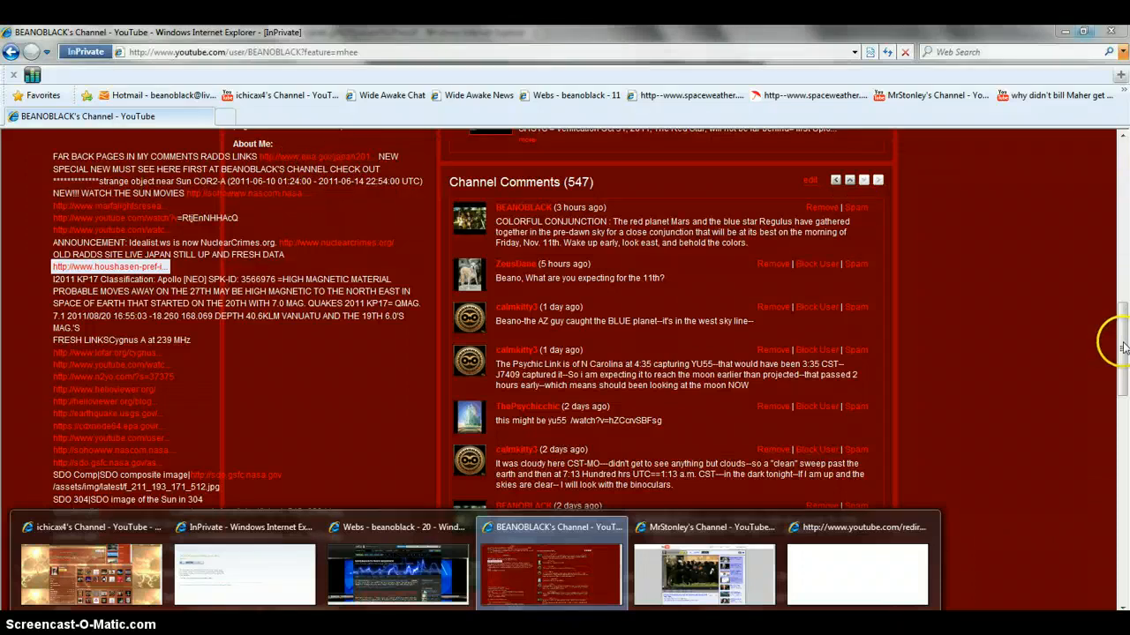
{"action": "left_click", "coordinate": [397, 527]}
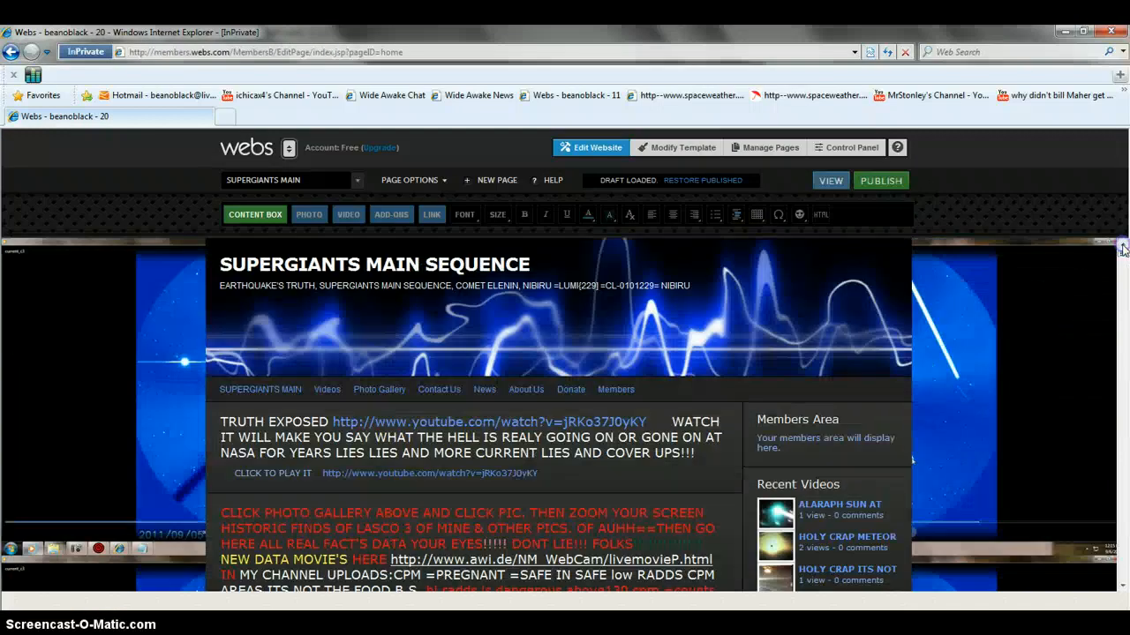
{"action": "mouse_move", "coordinate": [211, 265]}
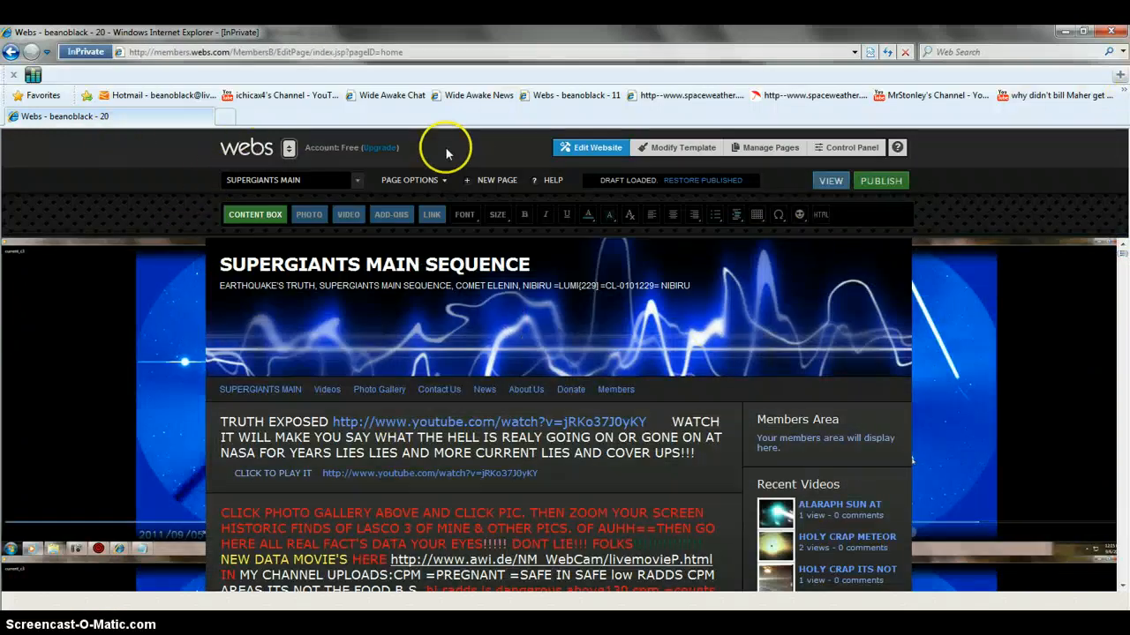
{"action": "mouse_move", "coordinate": [99, 245]}
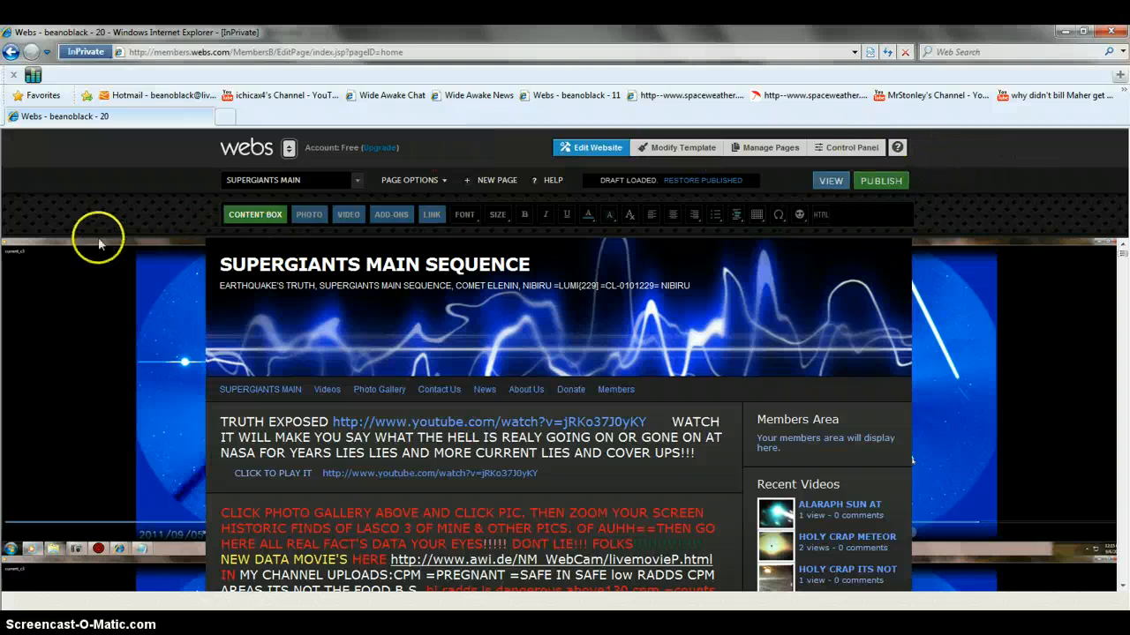
{"action": "mouse_move", "coordinate": [128, 185]}
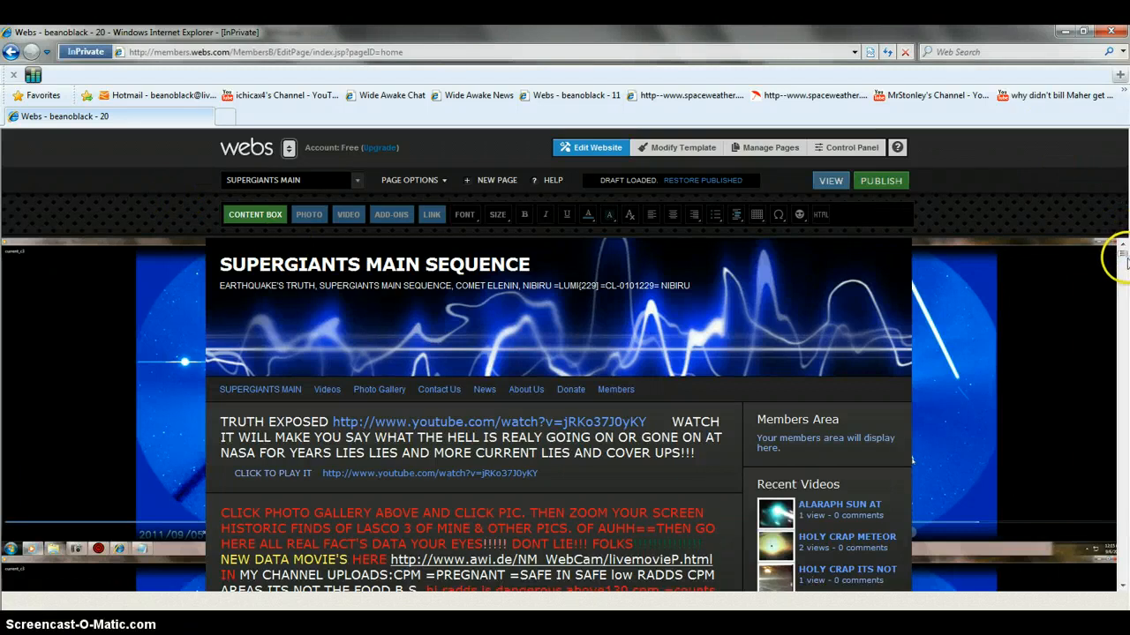
{"action": "scroll", "scroll_direction": "down", "scroll_amount": 3}
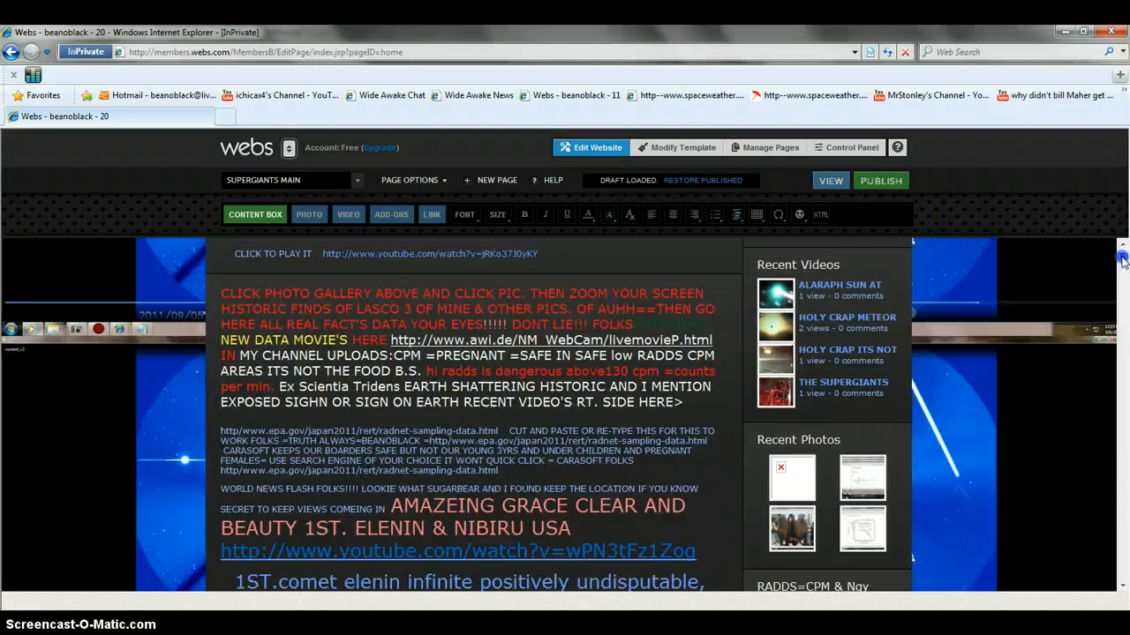
{"action": "scroll", "scroll_direction": "down", "scroll_amount": 3}
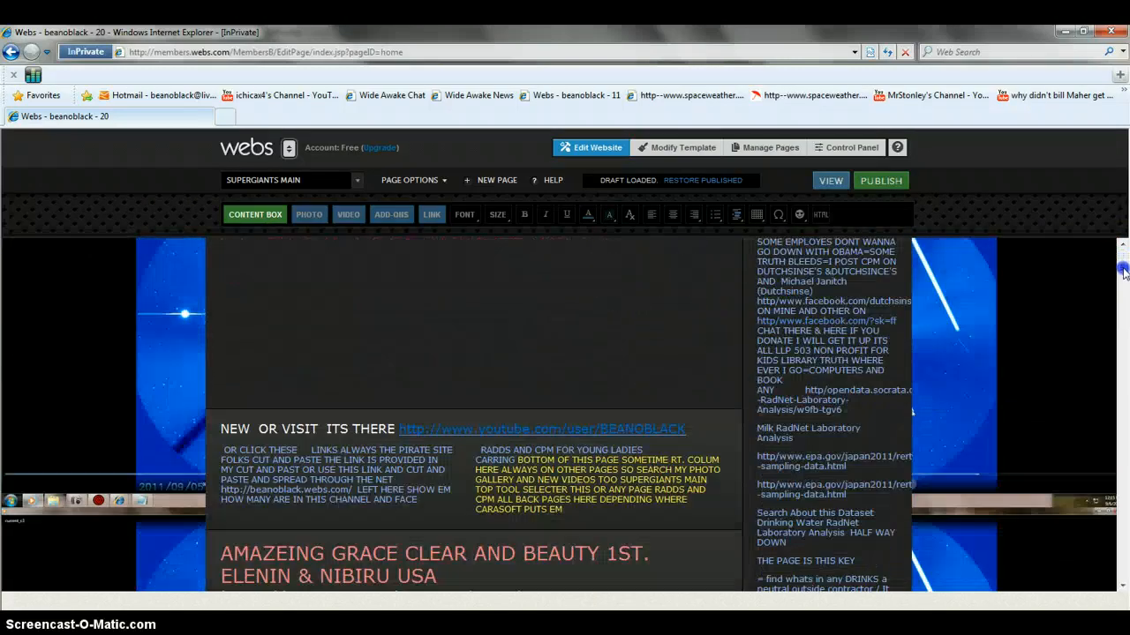
{"action": "scroll", "scroll_direction": "down", "scroll_amount": 3}
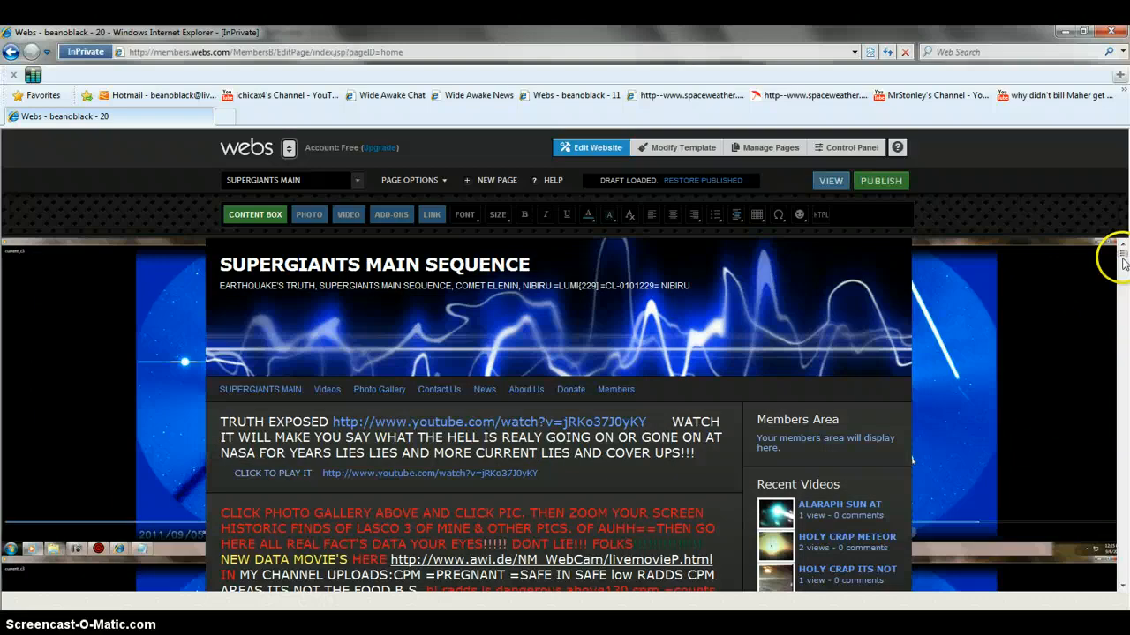
{"action": "scroll", "scroll_direction": "down", "scroll_amount": 3}
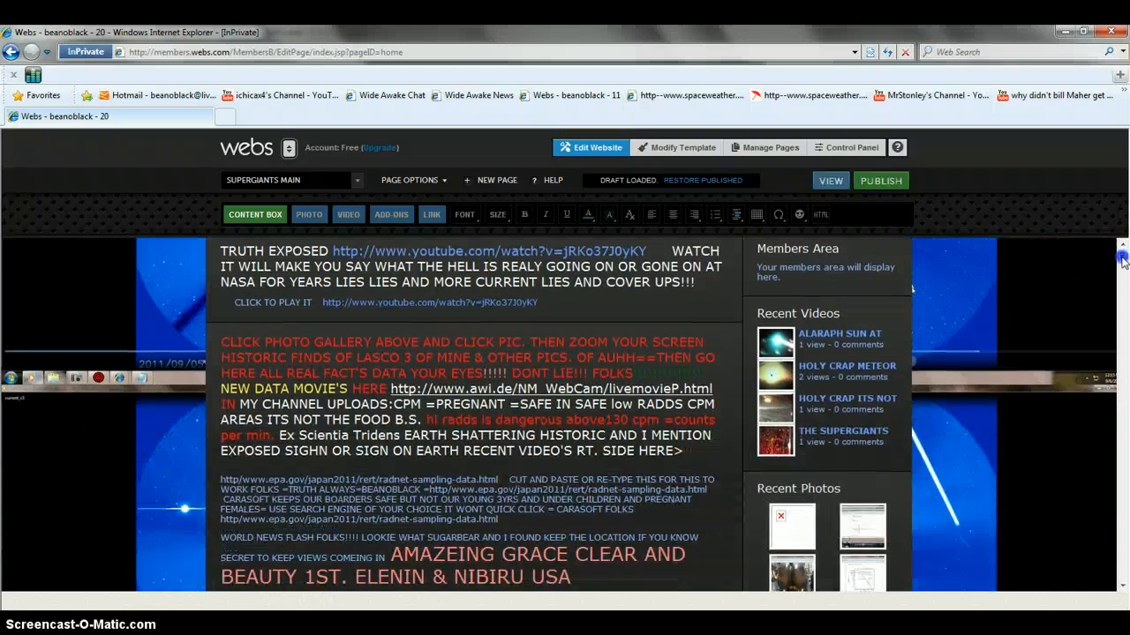
{"action": "scroll", "scroll_direction": "down", "scroll_amount": 3}
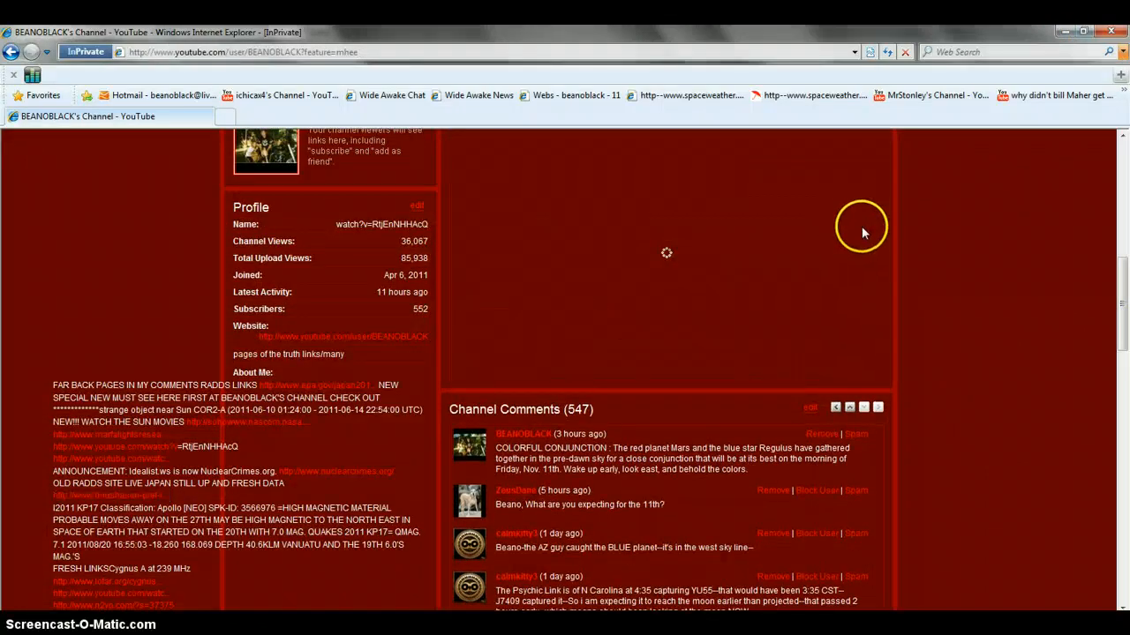
{"action": "mouse_move", "coordinate": [865, 237]}
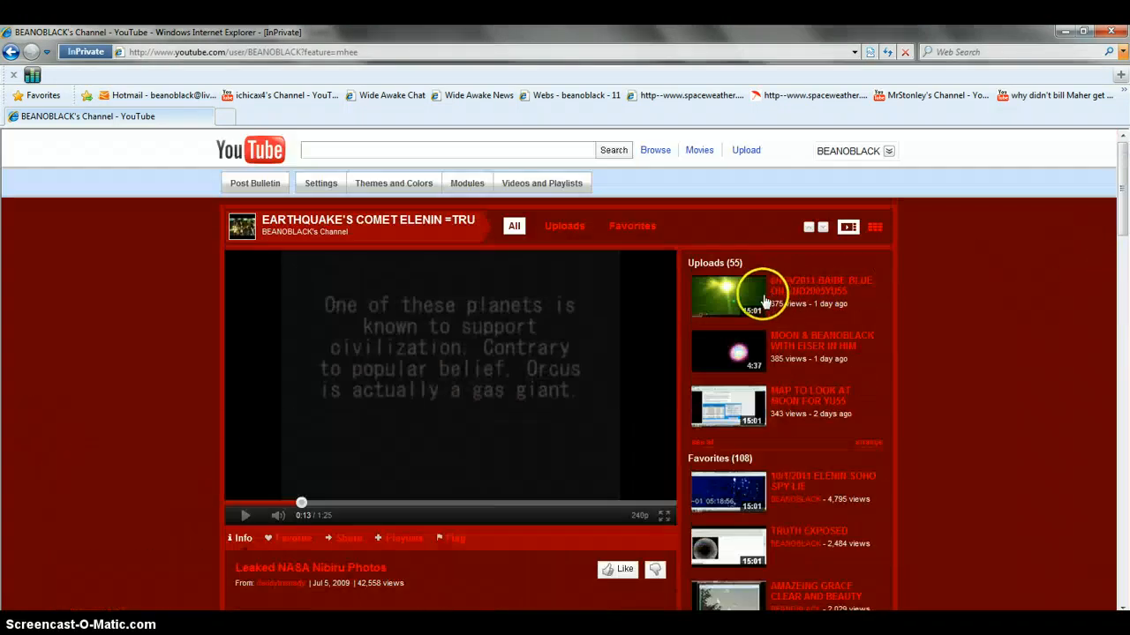
Open the newest upload, 8NOV2011 BAIBE BLUE ON END2005YU55, from the Uploads list.
{"action": "right_click", "coordinate": [763, 296]}
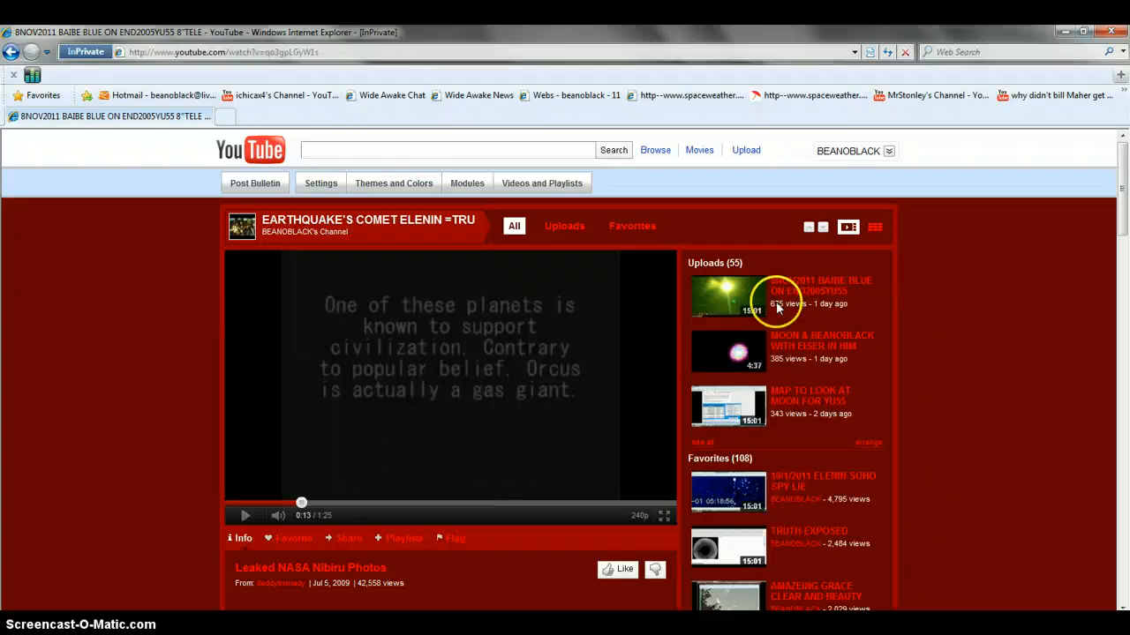
{"action": "mouse_move", "coordinate": [882, 468]}
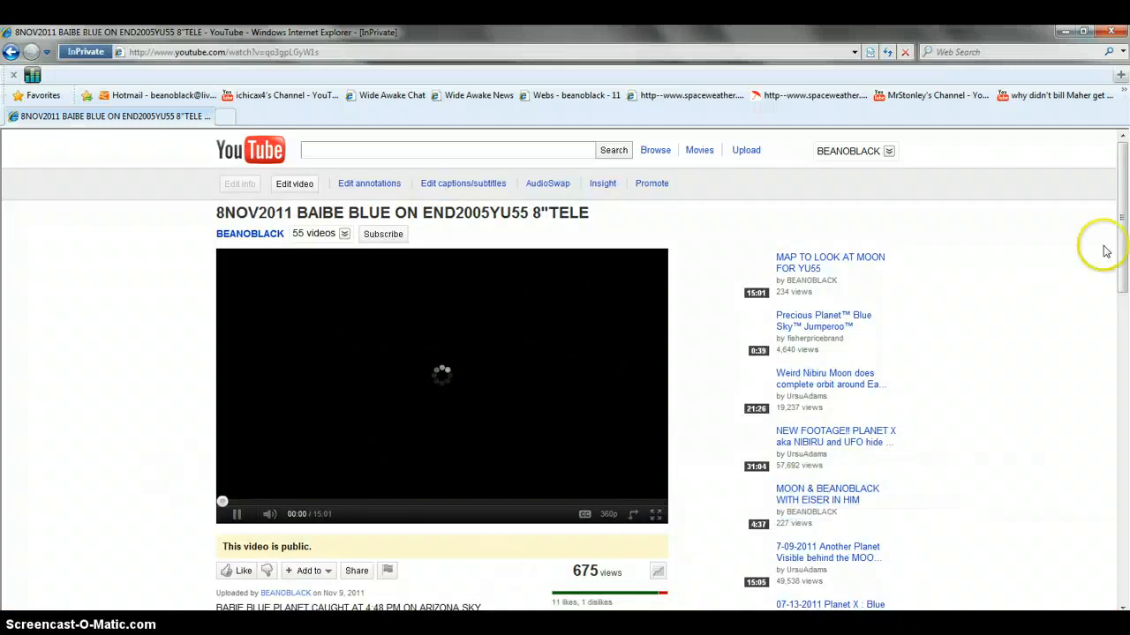
Play the asteroid 2005 YU55 footage on the video's watch page, then pause it.
{"action": "scroll", "scroll_direction": "down", "scroll_amount": 3}
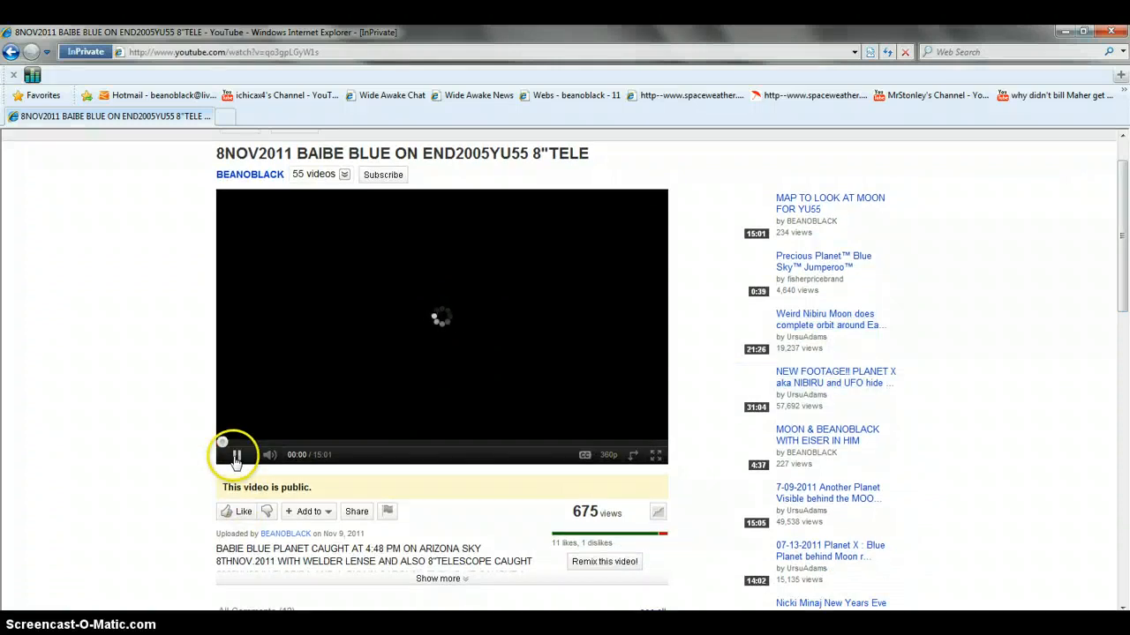
{"action": "left_click", "coordinate": [236, 455]}
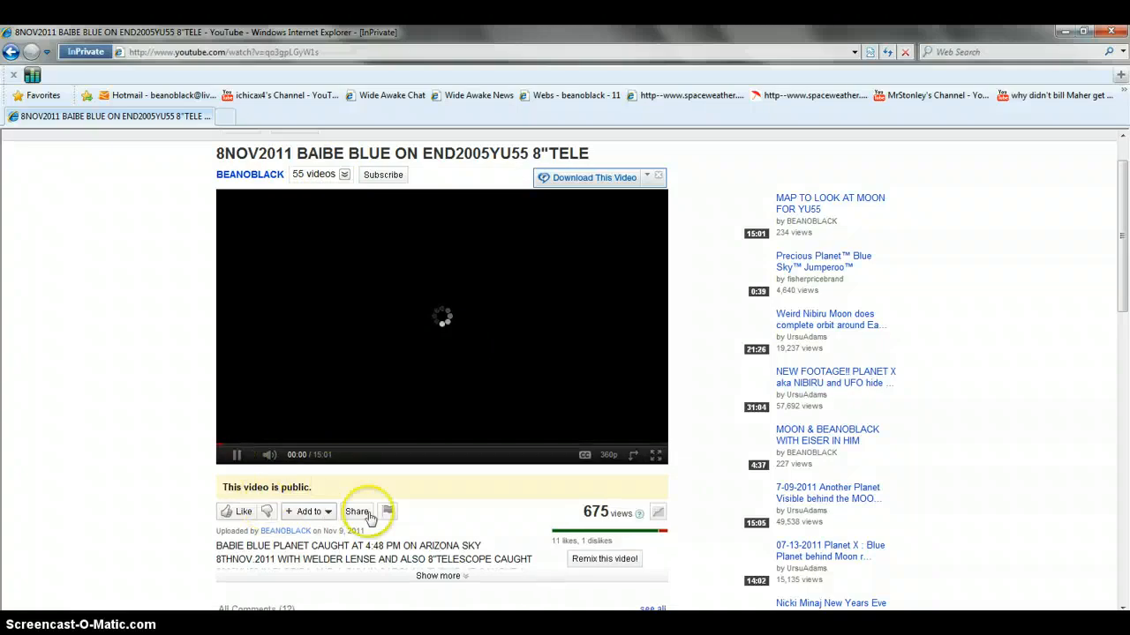
{"action": "mouse_move", "coordinate": [656, 454]}
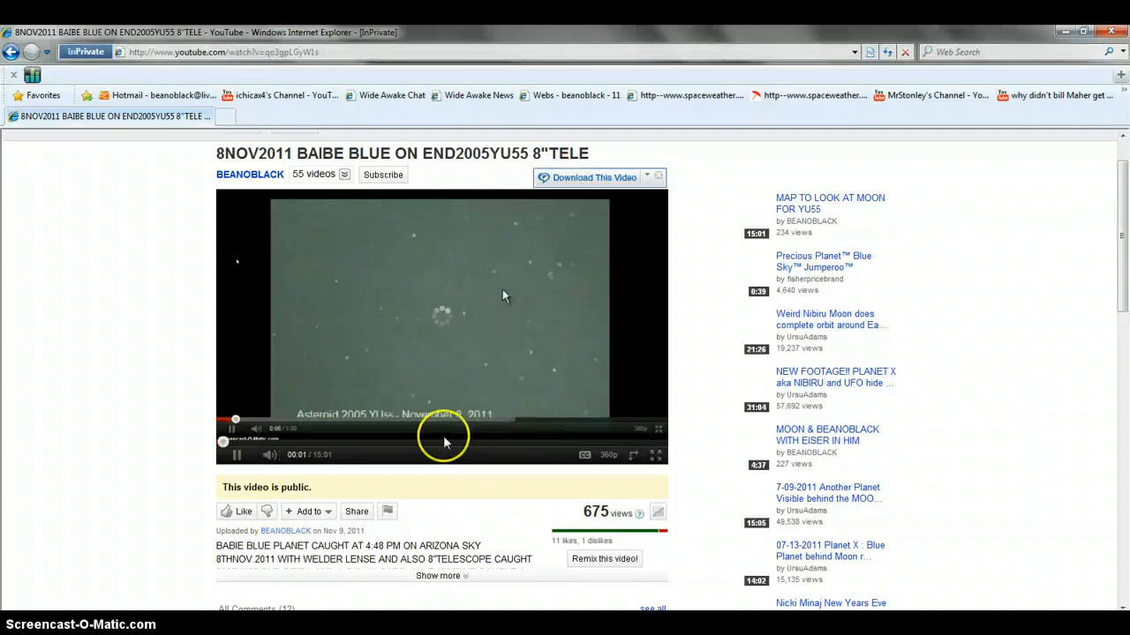
{"action": "mouse_move", "coordinate": [525, 357]}
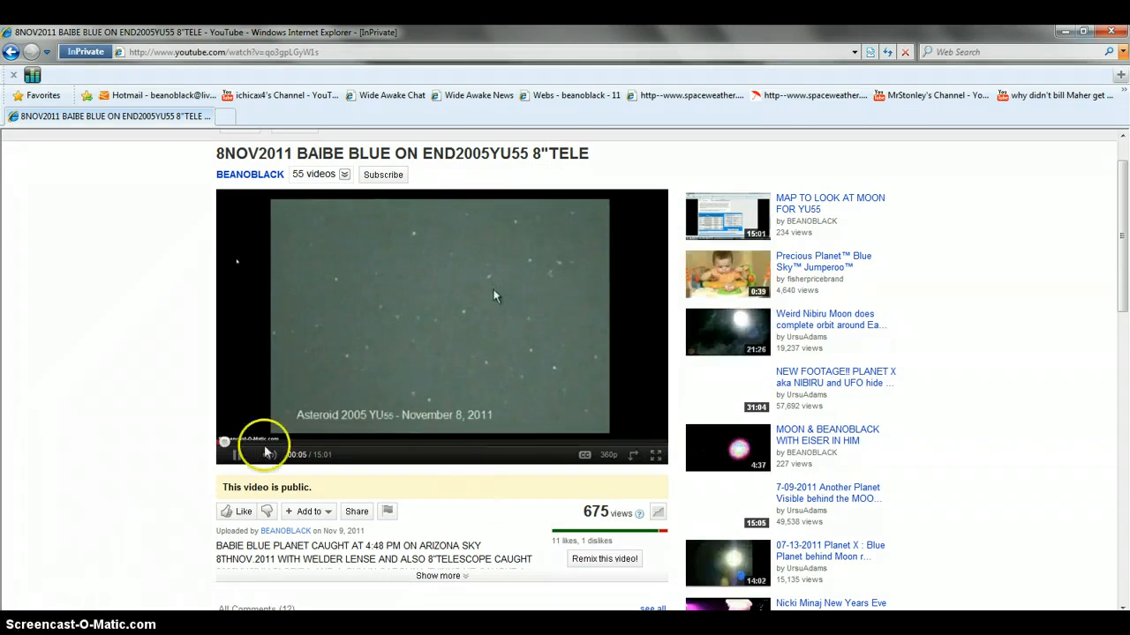
{"action": "left_click", "coordinate": [235, 455]}
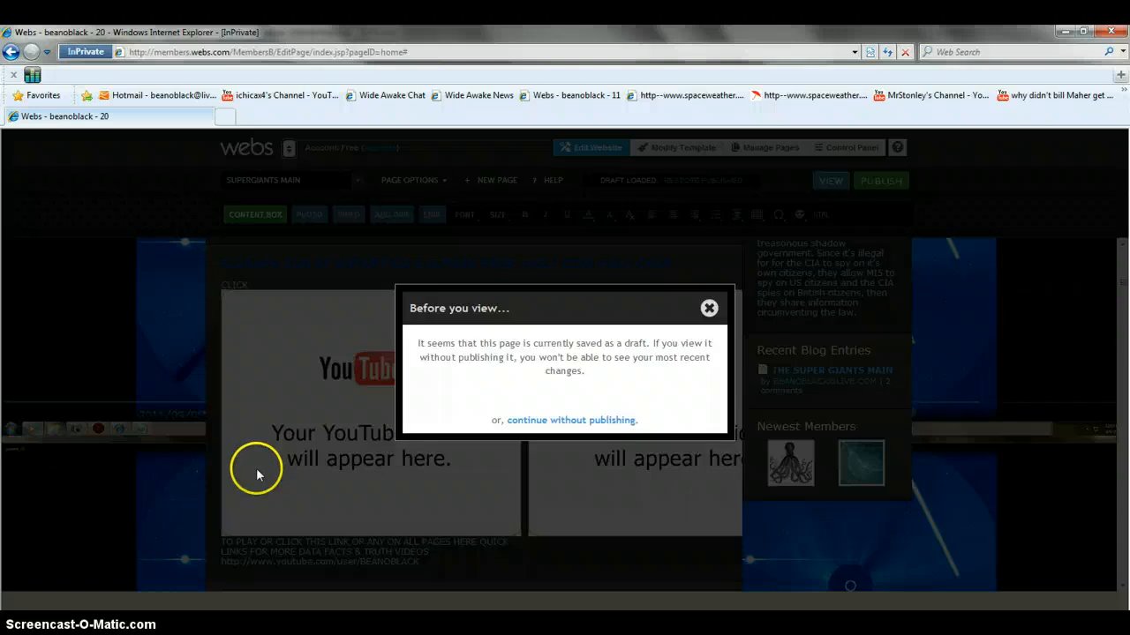
{"action": "mouse_move", "coordinate": [590, 423]}
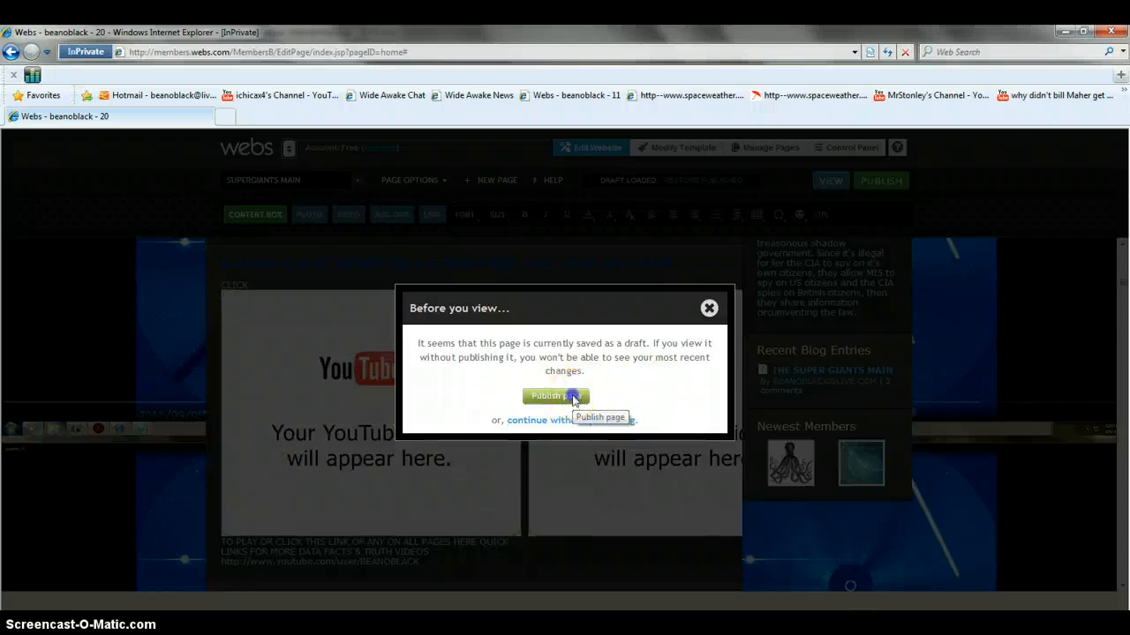
Publish the draft home page from the 'Before you view...' dialog.
{"action": "left_click", "coordinate": [555, 395]}
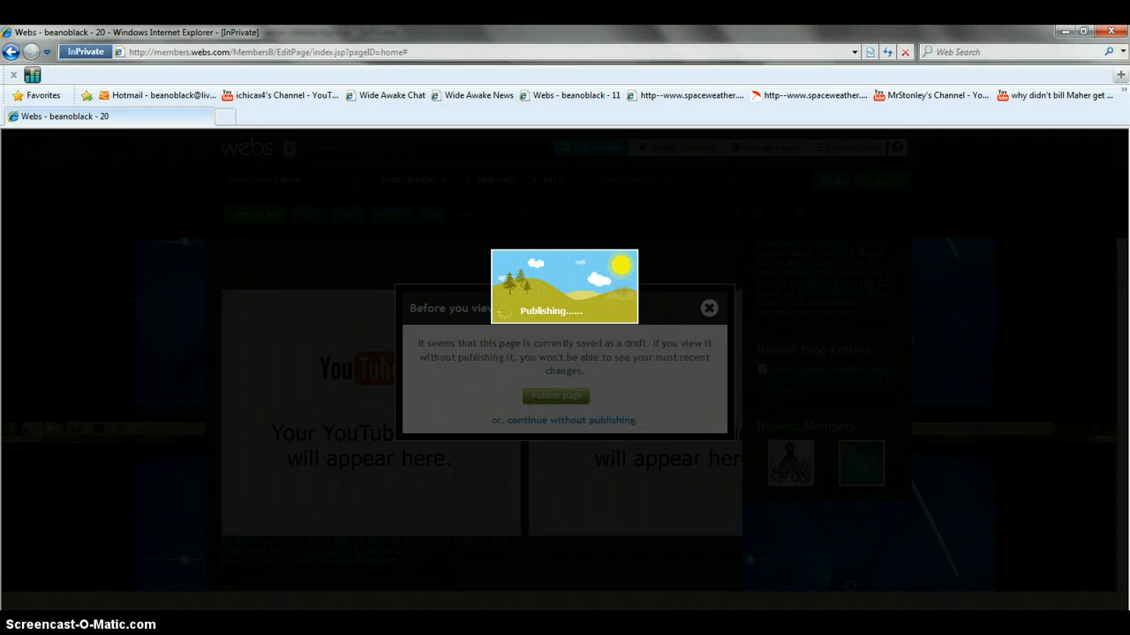
{"action": "mouse_move", "coordinate": [272, 435]}
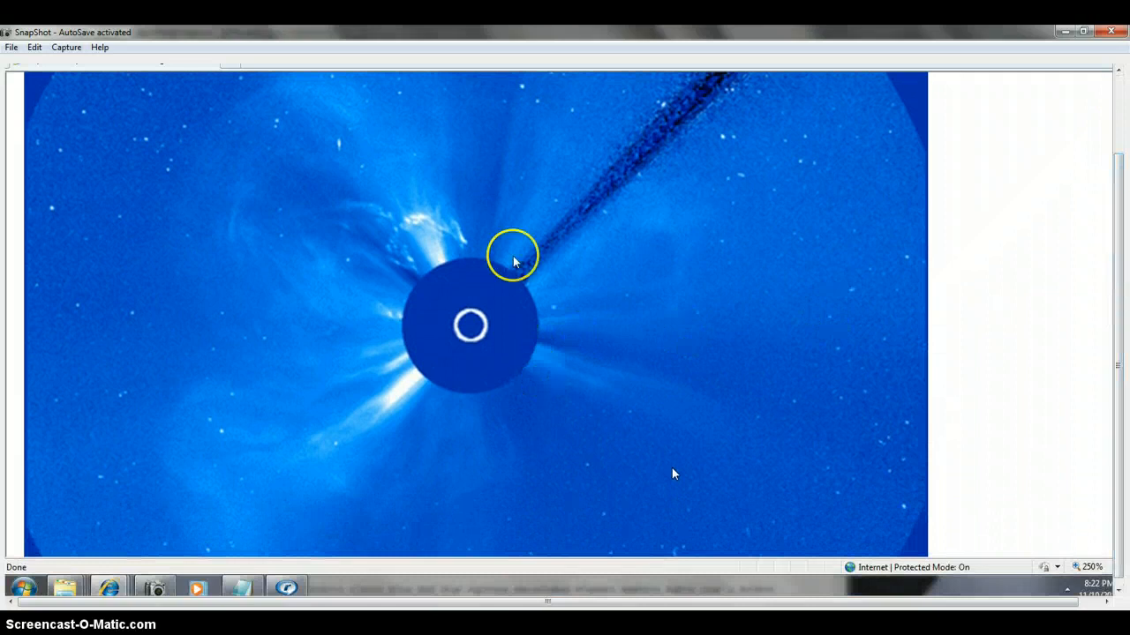
{"action": "mouse_move", "coordinate": [375, 267]}
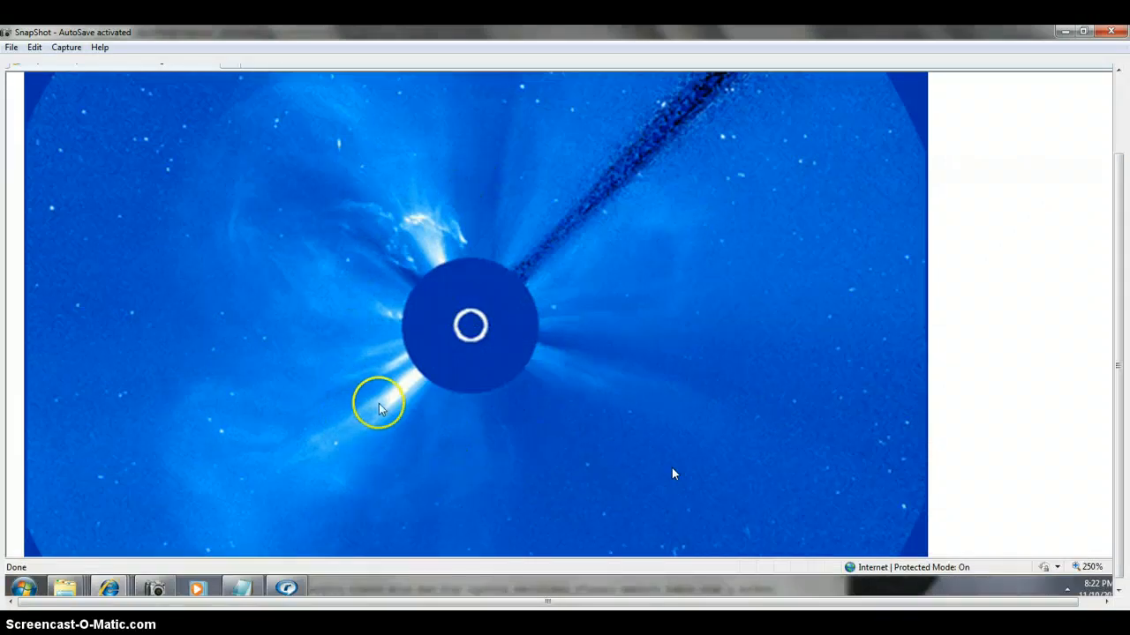
{"action": "mouse_move", "coordinate": [521, 218]}
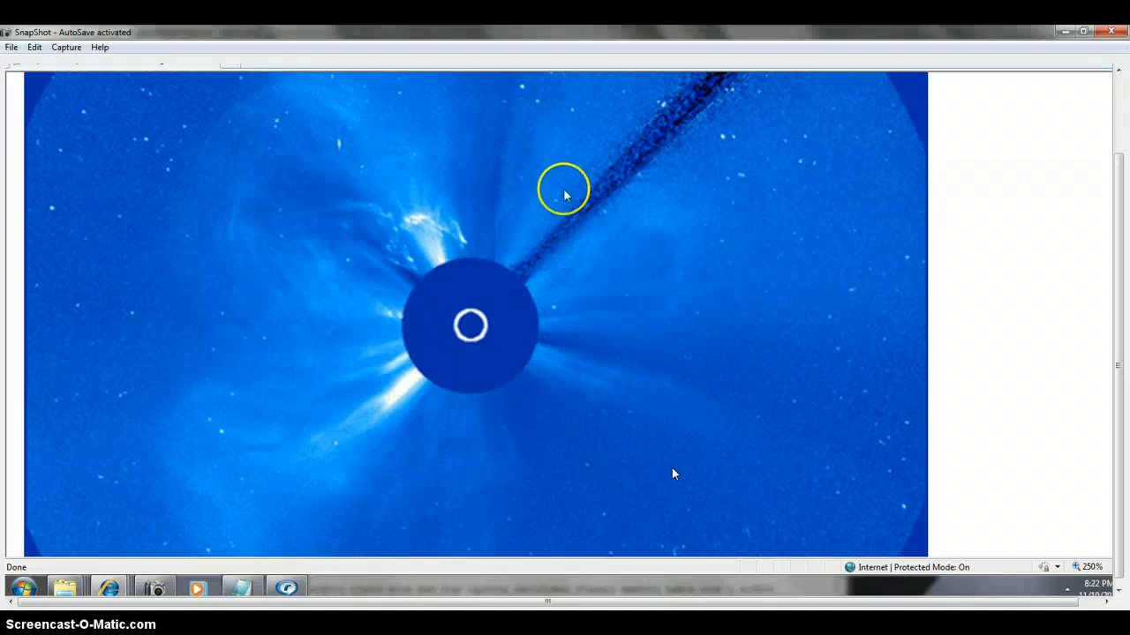
{"action": "mouse_move", "coordinate": [471, 188]}
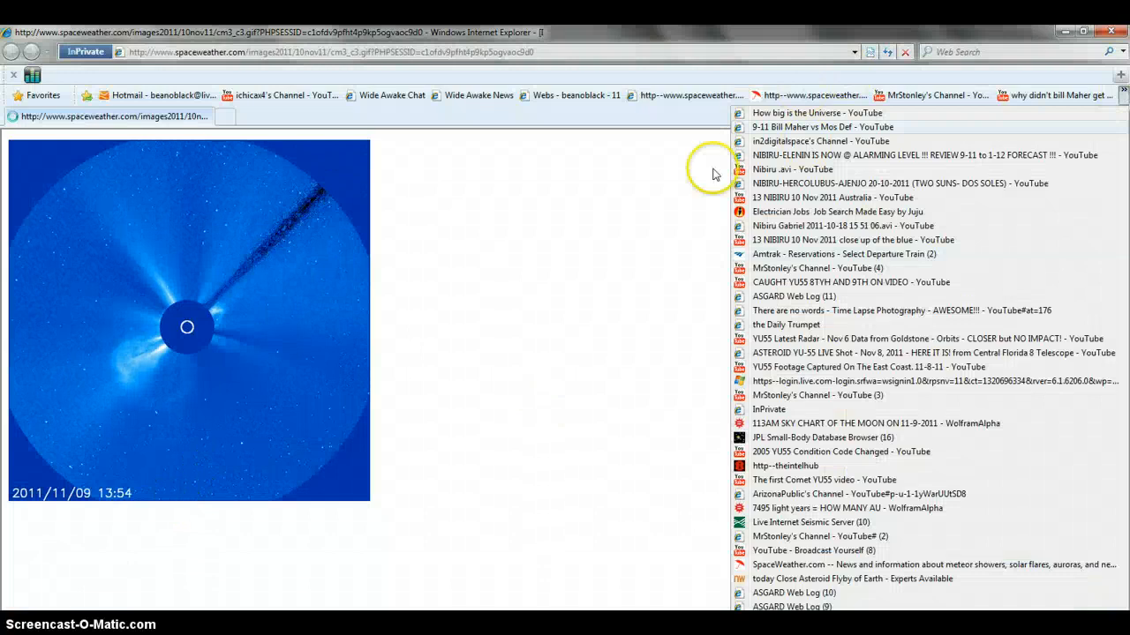
{"action": "mouse_move", "coordinate": [51, 538]}
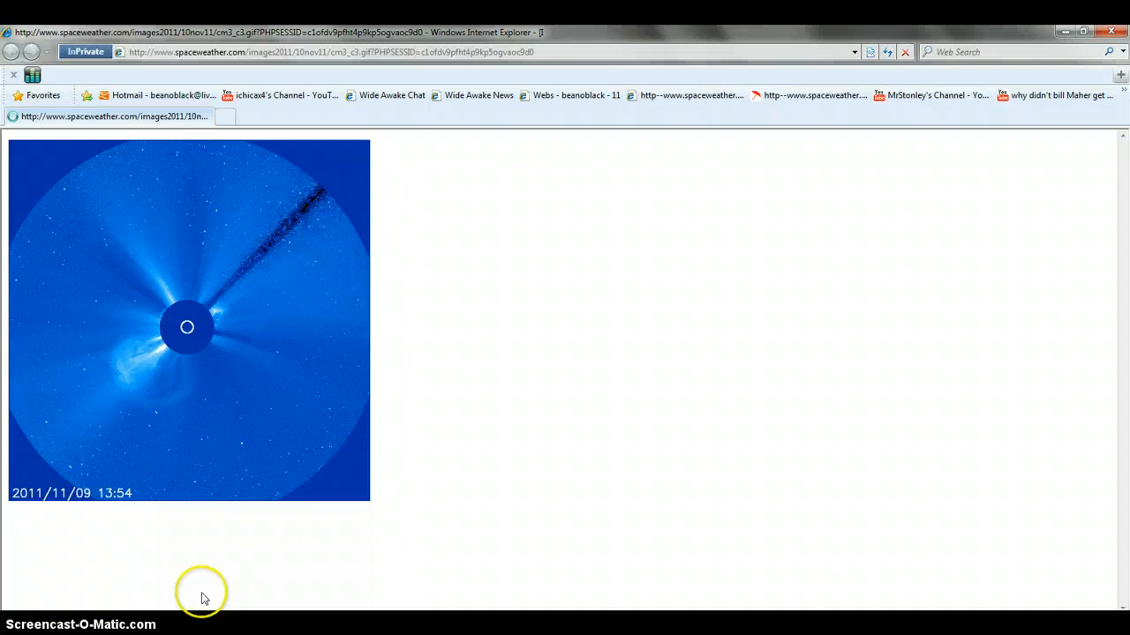
{"action": "mouse_move", "coordinate": [325, 491]}
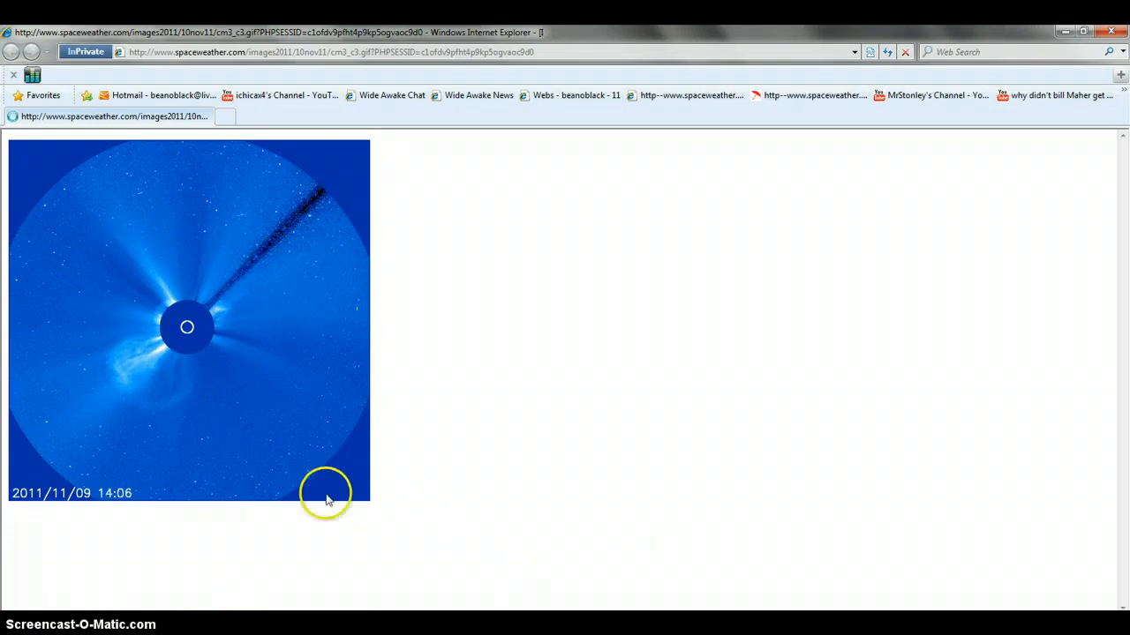
{"action": "mouse_move", "coordinate": [457, 368]}
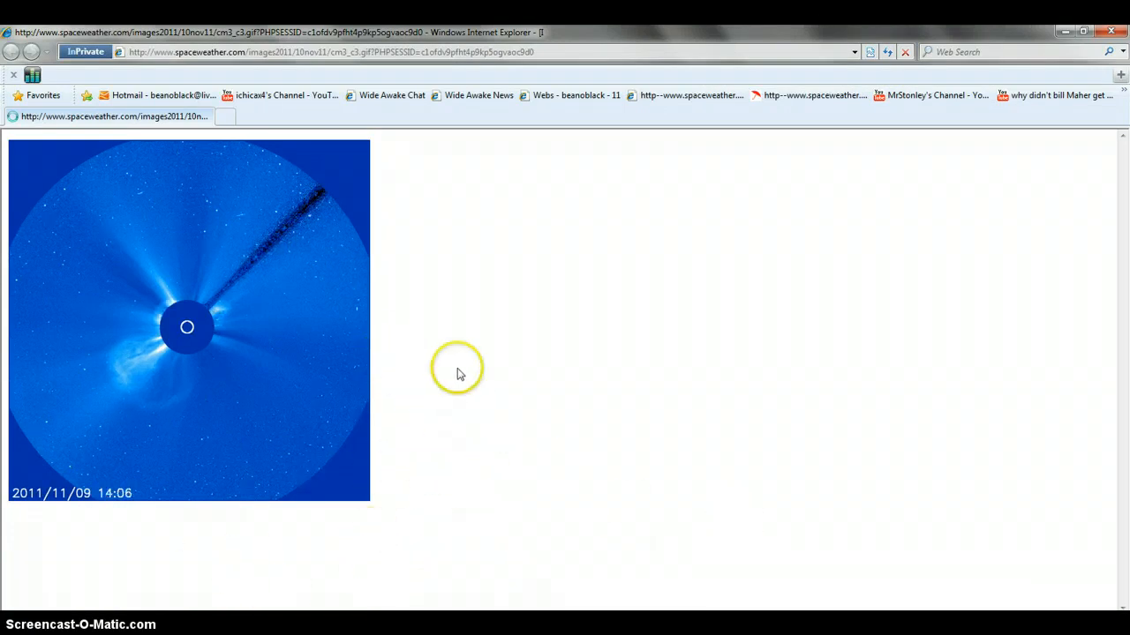
{"action": "mouse_move", "coordinate": [149, 206]}
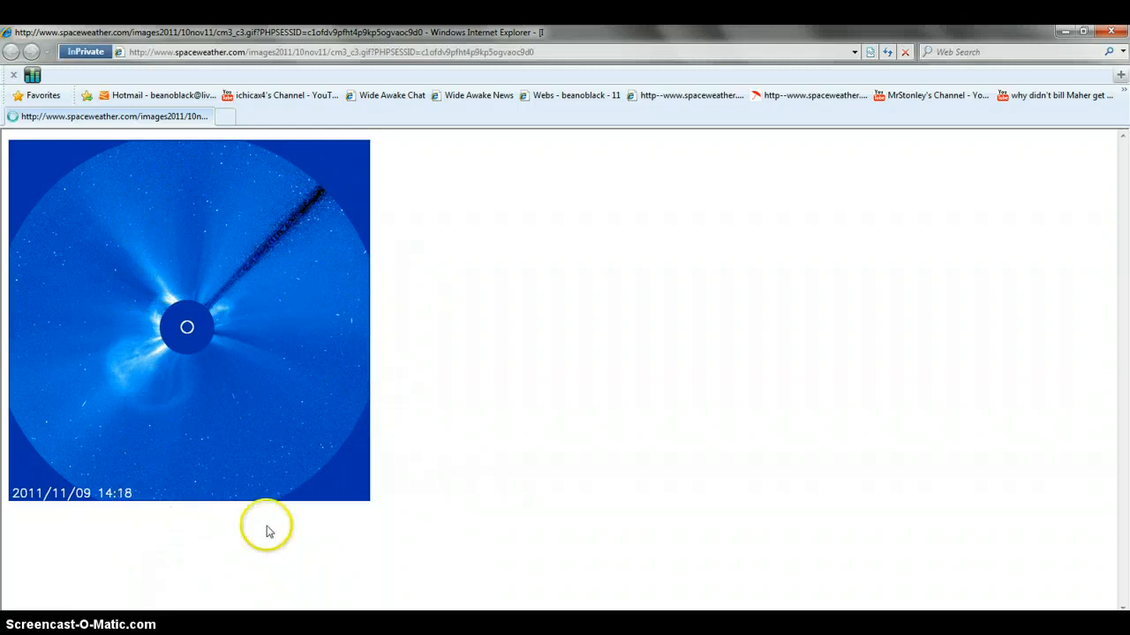
{"action": "mouse_move", "coordinate": [203, 438]}
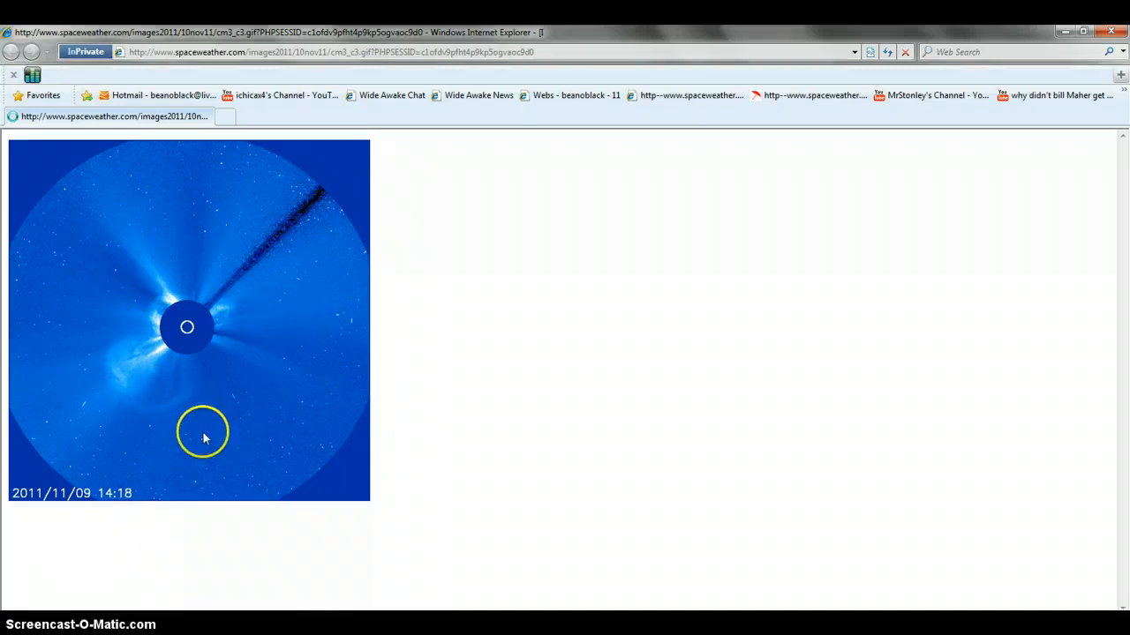
{"action": "mouse_move", "coordinate": [194, 444]}
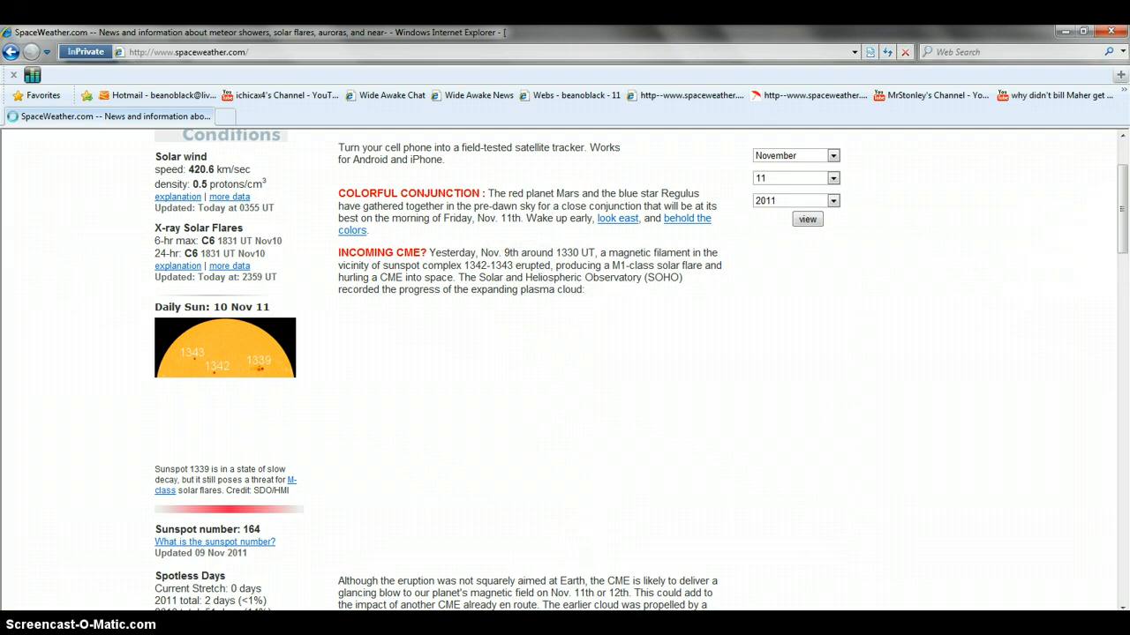
Scroll the SpaceWeather.com home page past the Incoming CME video to the Spotted Sunrise photo.
{"action": "scroll", "scroll_direction": "down", "scroll_amount": 3}
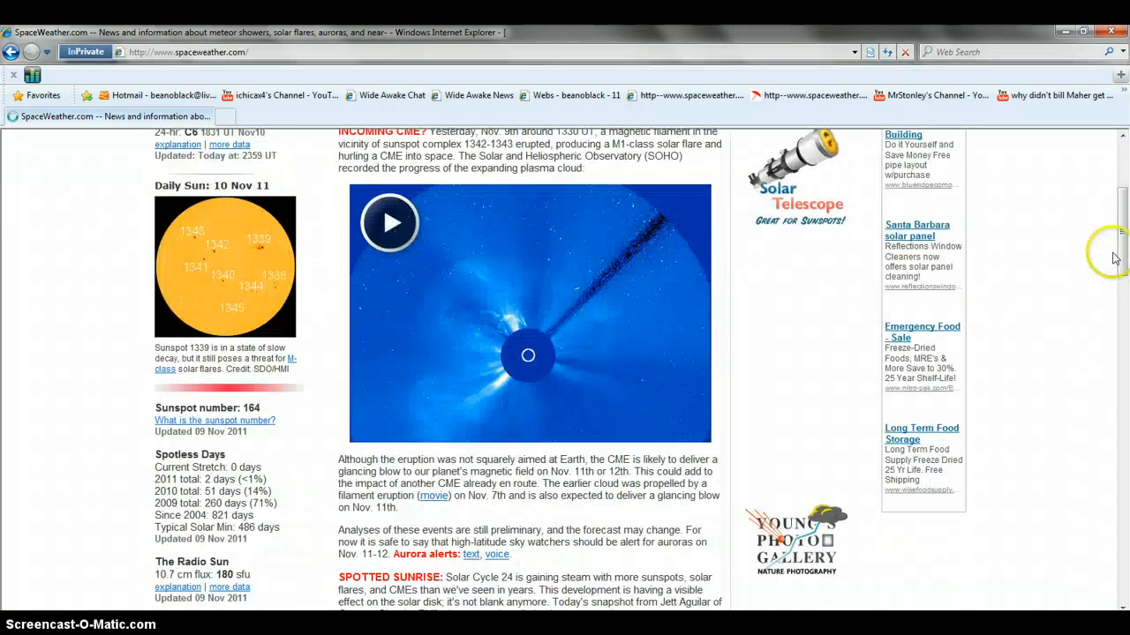
{"action": "scroll", "scroll_direction": "down", "scroll_amount": 3}
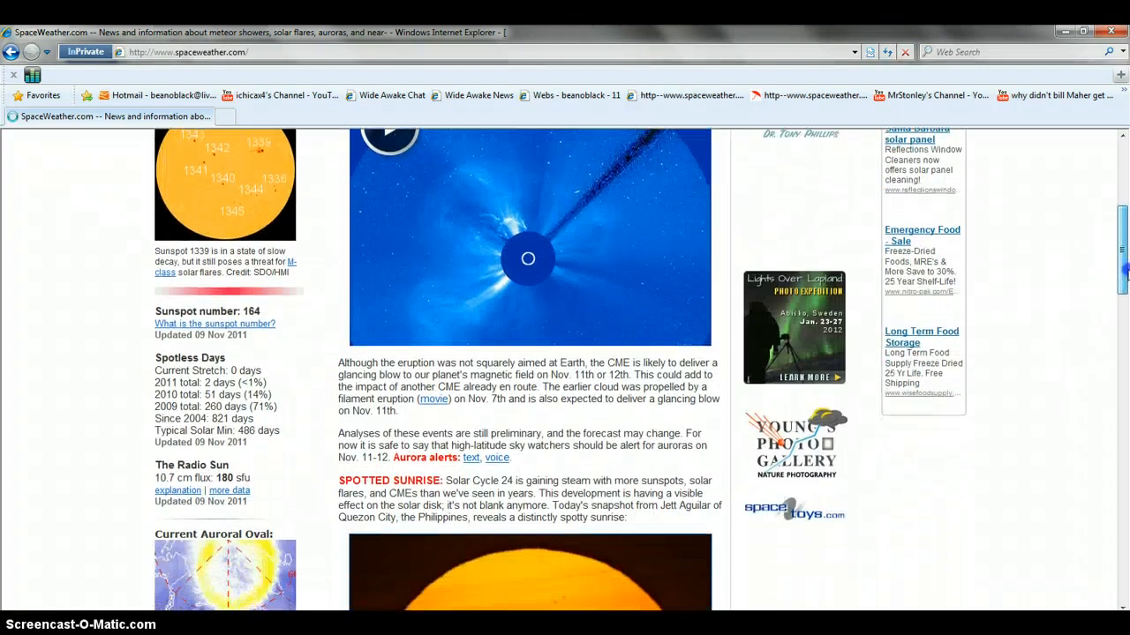
{"action": "scroll", "scroll_direction": "down", "scroll_amount": 3}
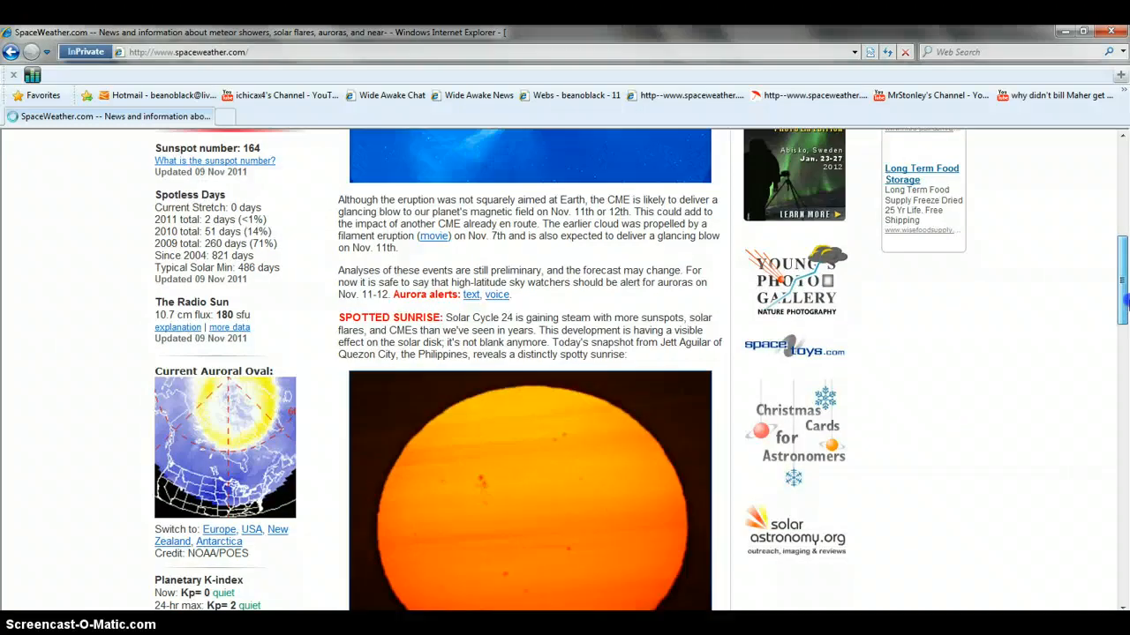
{"action": "scroll", "scroll_direction": "down", "scroll_amount": 3}
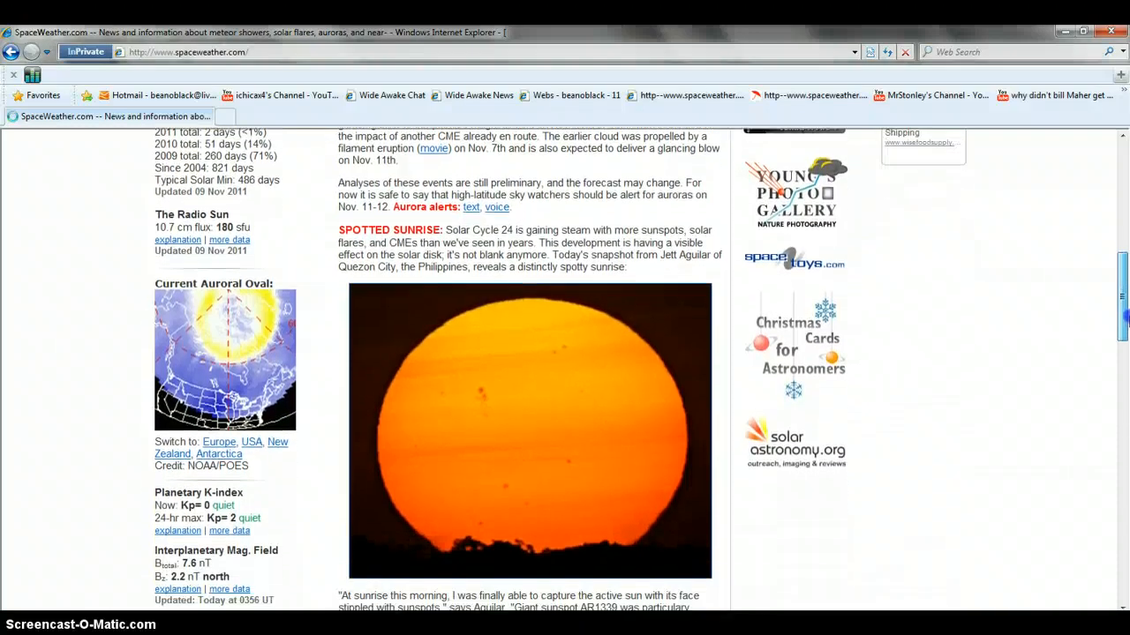
{"action": "scroll", "scroll_direction": "down", "scroll_amount": 3}
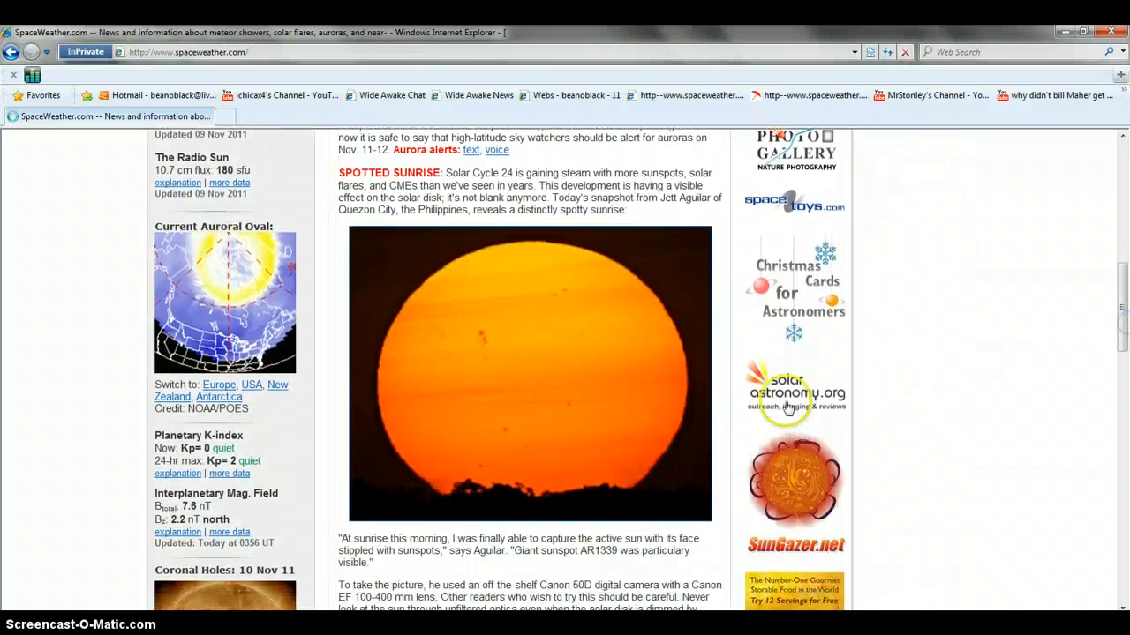
{"action": "mouse_move", "coordinate": [507, 439]}
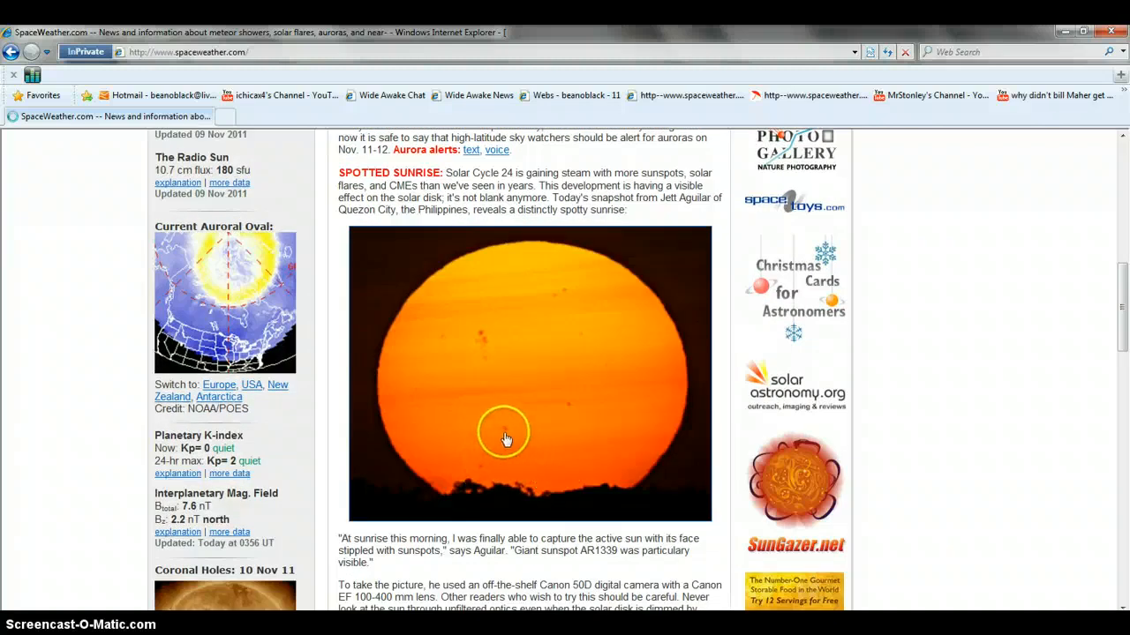
{"action": "mouse_move", "coordinate": [488, 366]}
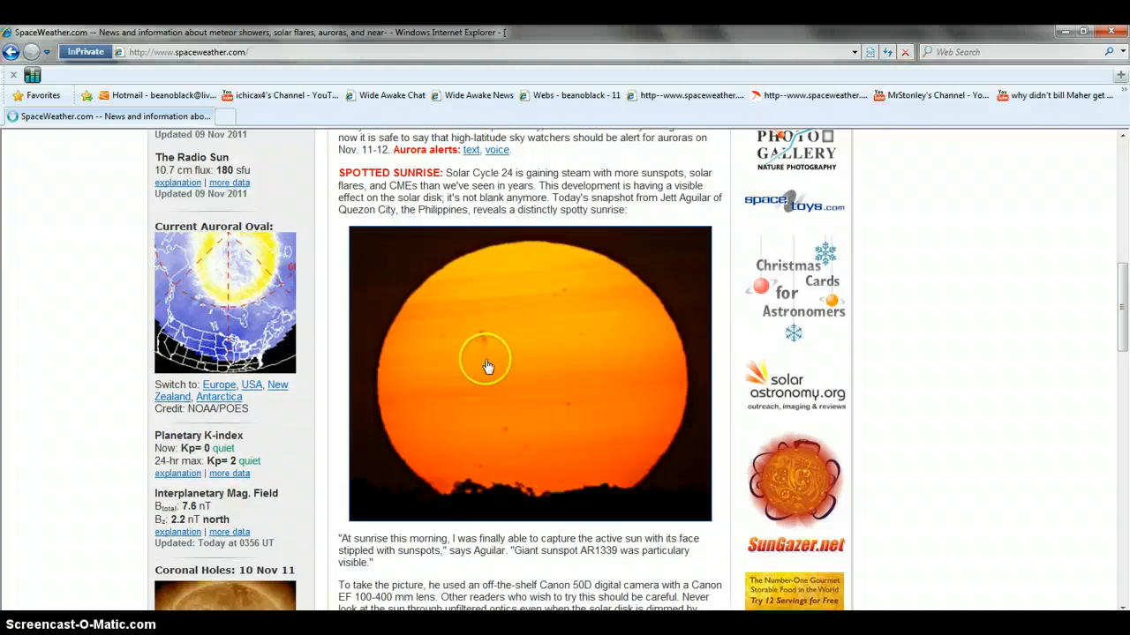